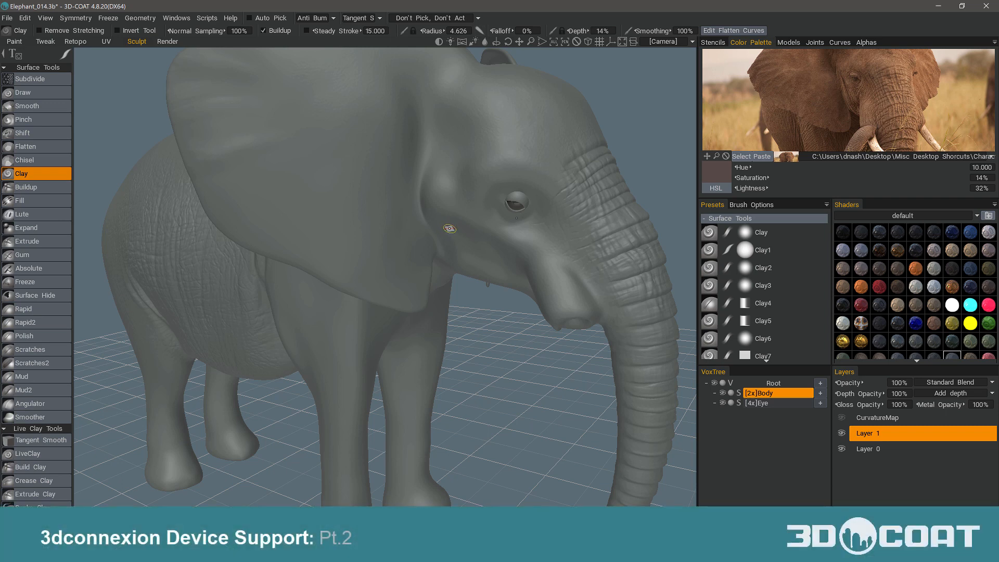
pyautogui.moveTo(453, 227)
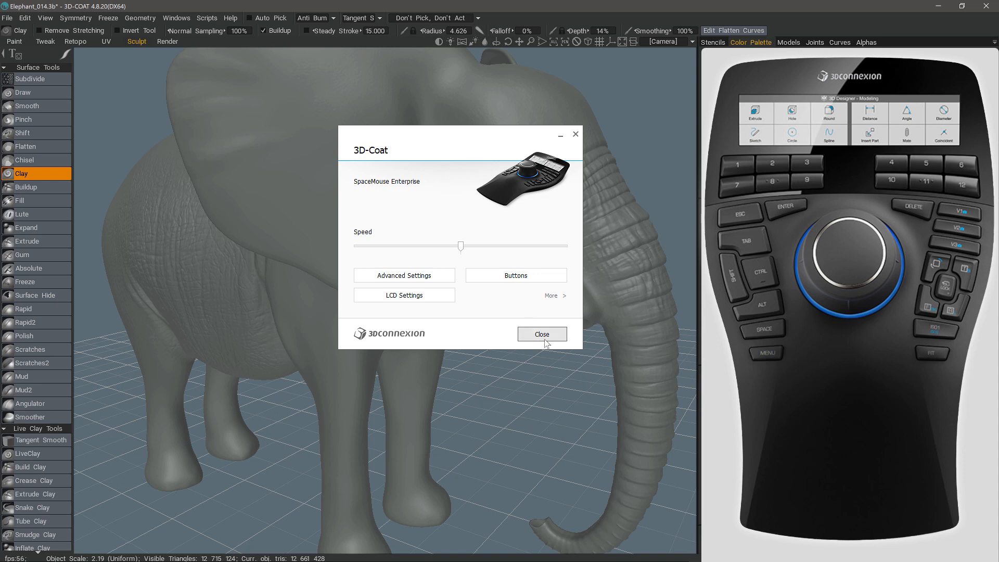
# Close the device settings panel and launch 3Dconnexion Home over the elephant sculpt
pyautogui.click(541, 334)
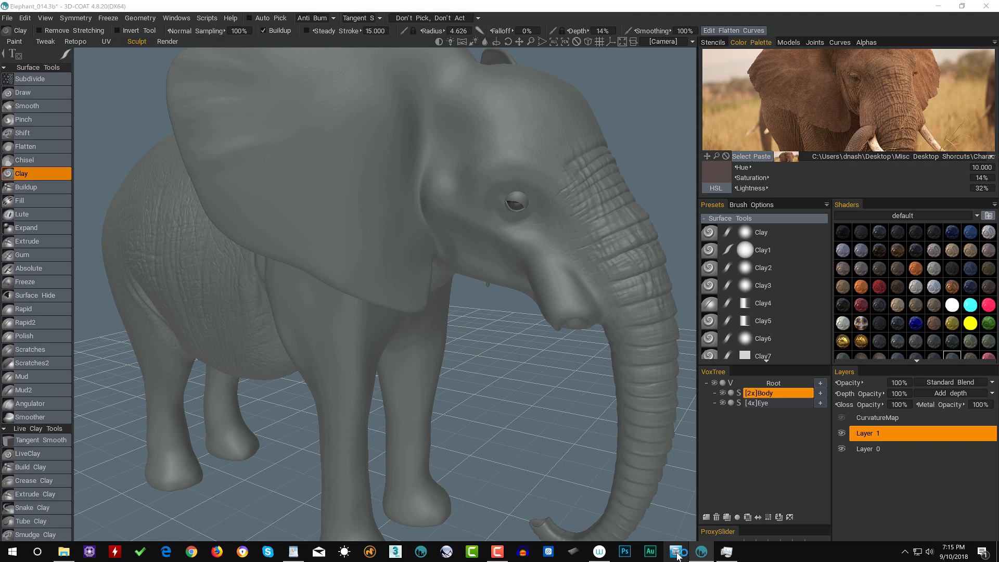
pyautogui.click(678, 551)
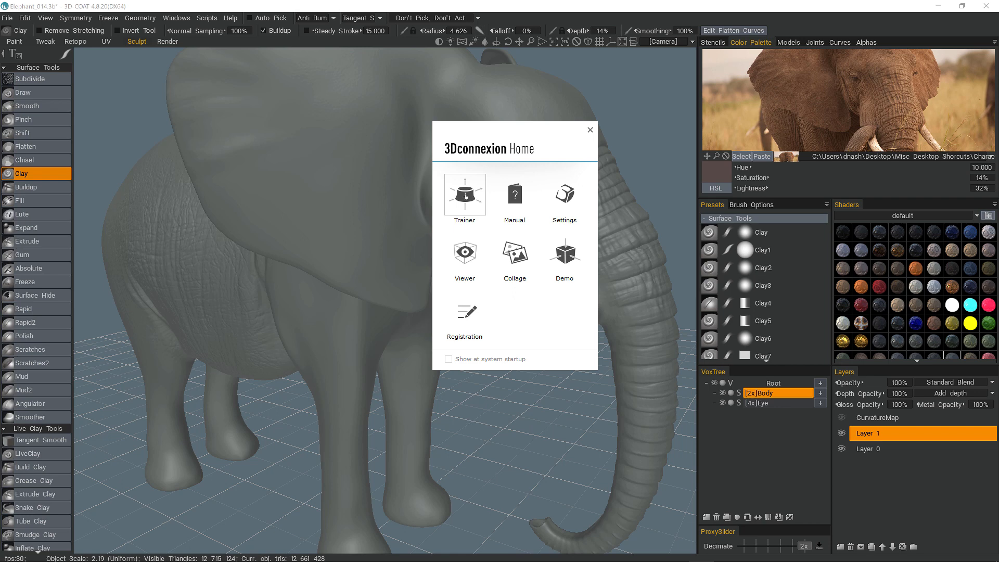
pyautogui.moveTo(465, 196)
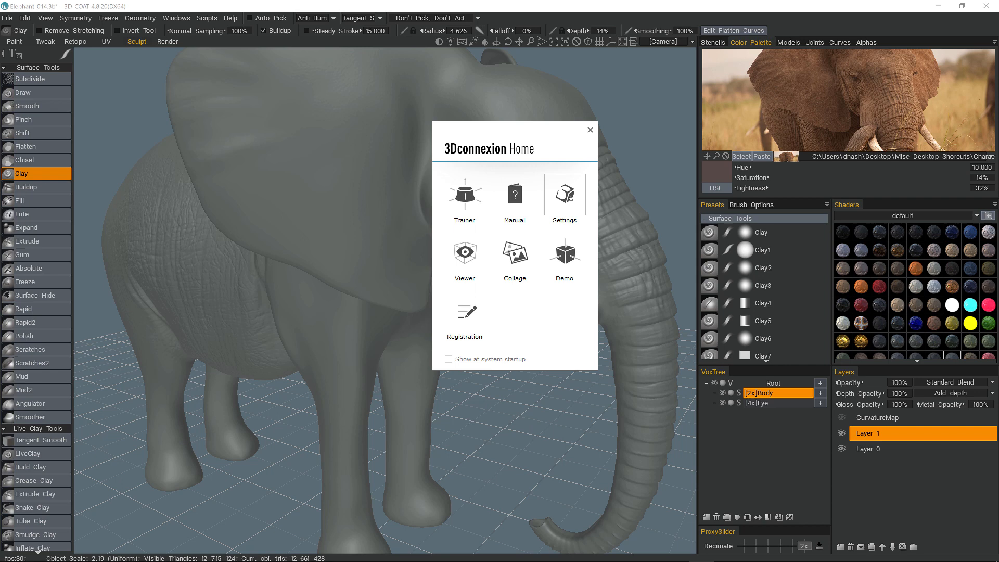
# Open the 3D-Coat SpaceMouse settings and review the Advanced Settings navigation and speed options, then close them
pyautogui.click(563, 194)
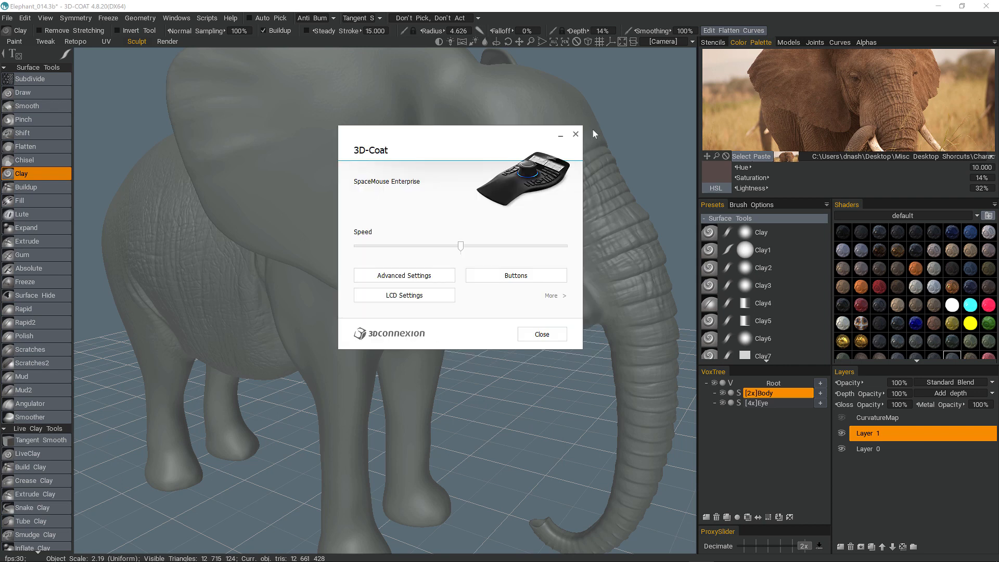
pyautogui.moveTo(500, 255)
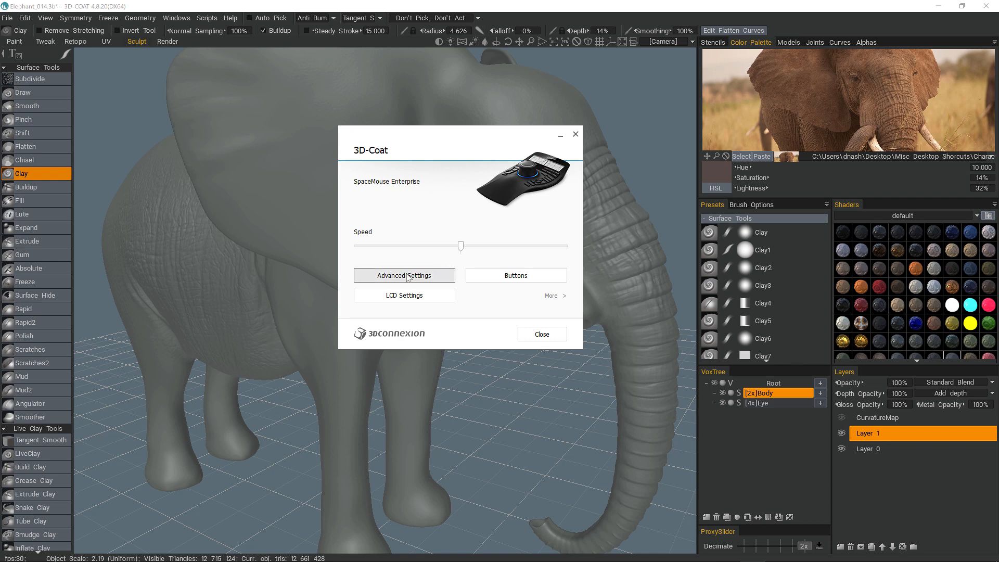
pyautogui.click(403, 275)
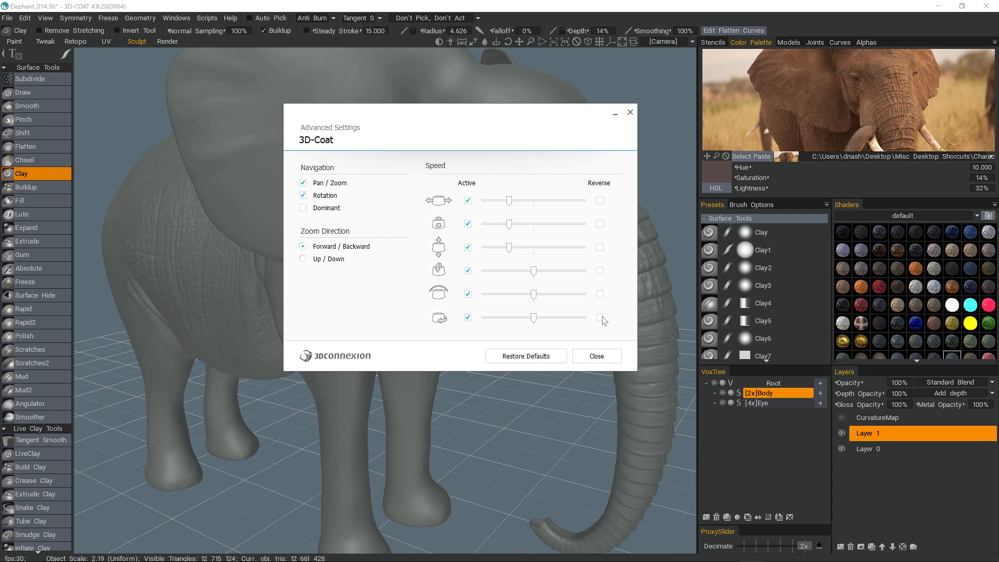
pyautogui.moveTo(601, 321)
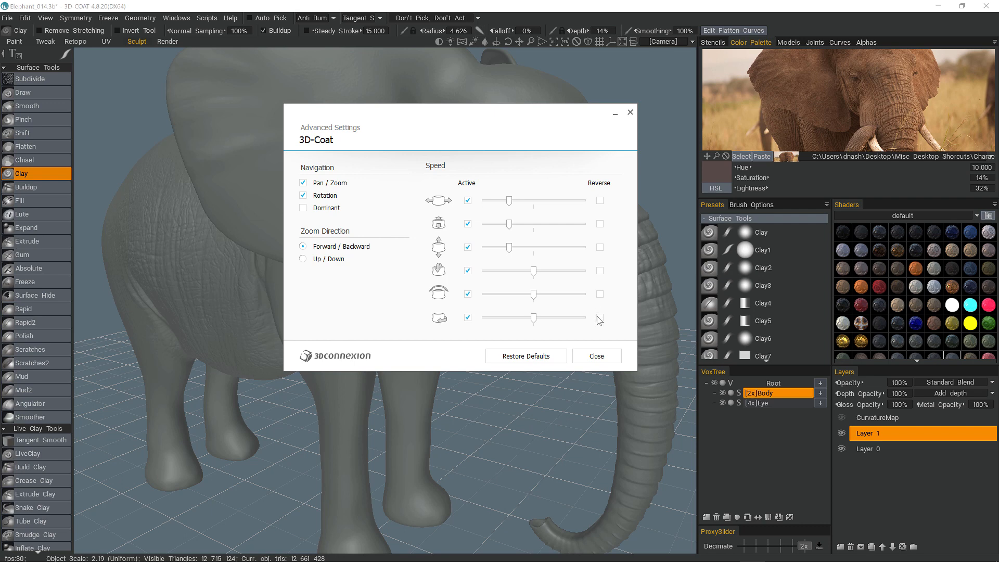
pyautogui.moveTo(601, 321)
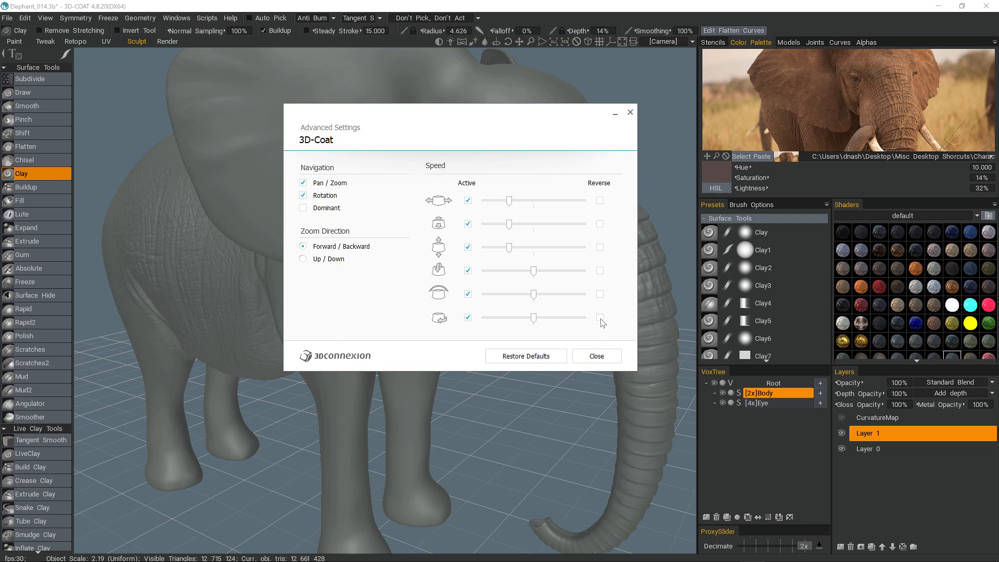
pyautogui.moveTo(602, 323)
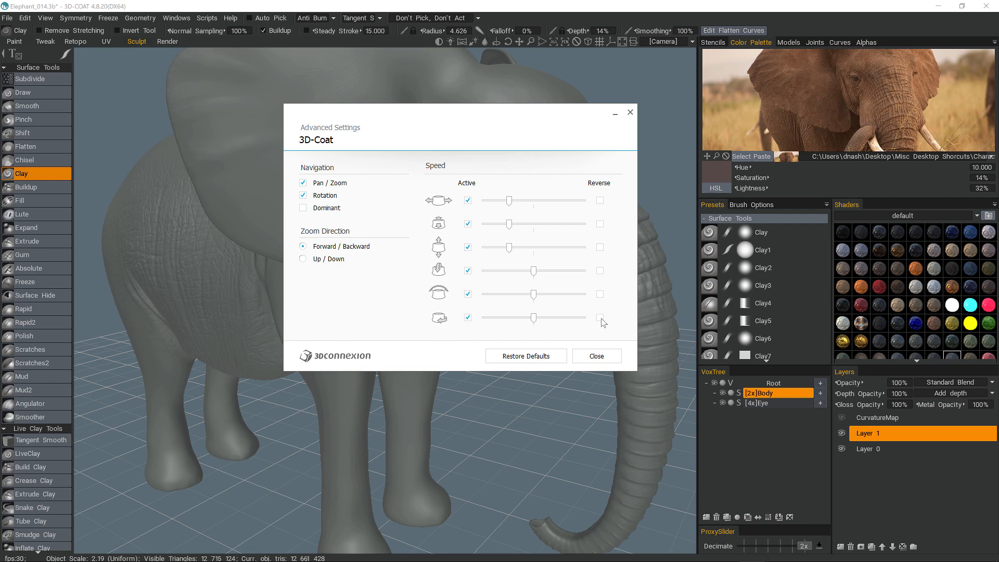
pyautogui.moveTo(615, 322)
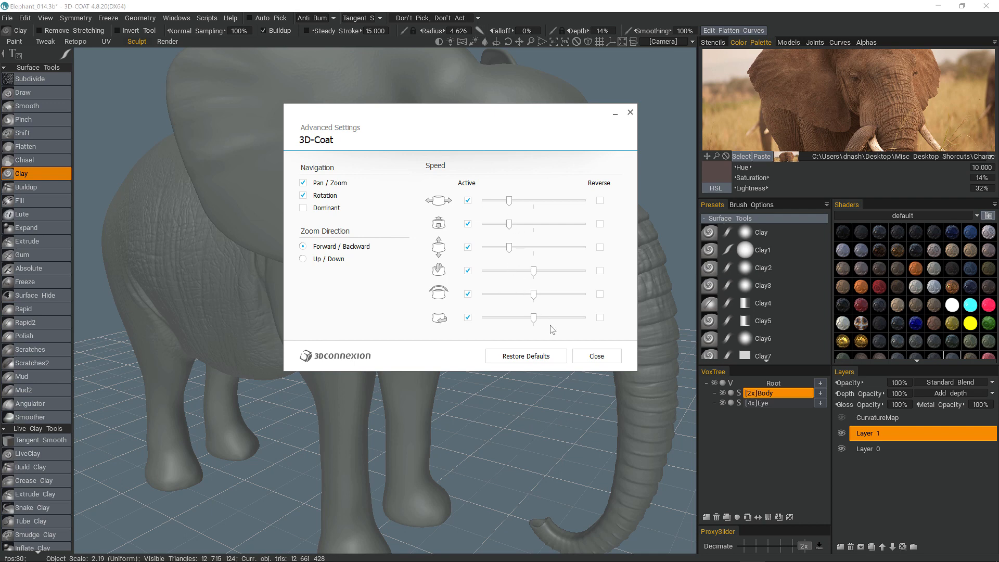
pyautogui.click(595, 356)
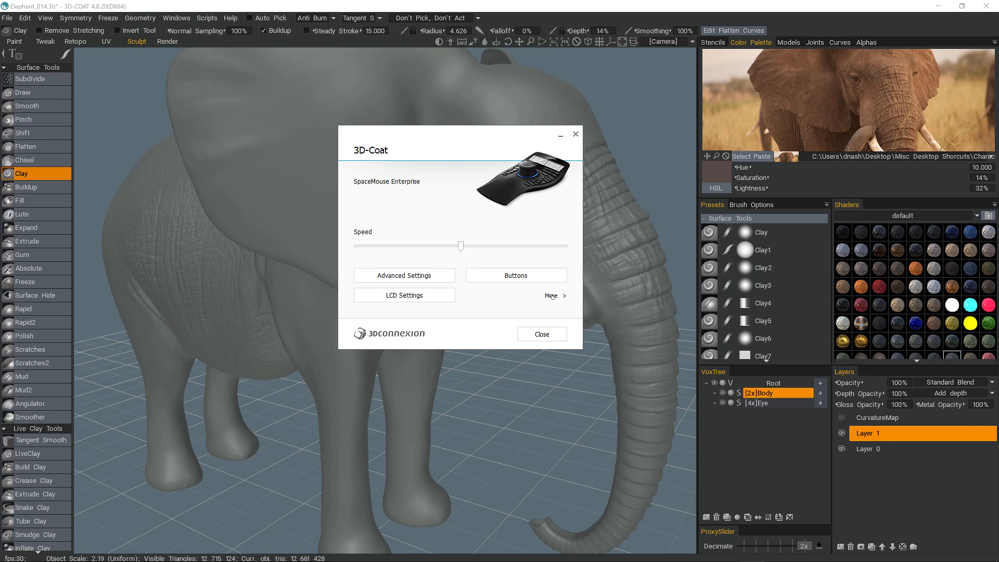
pyautogui.click(552, 296)
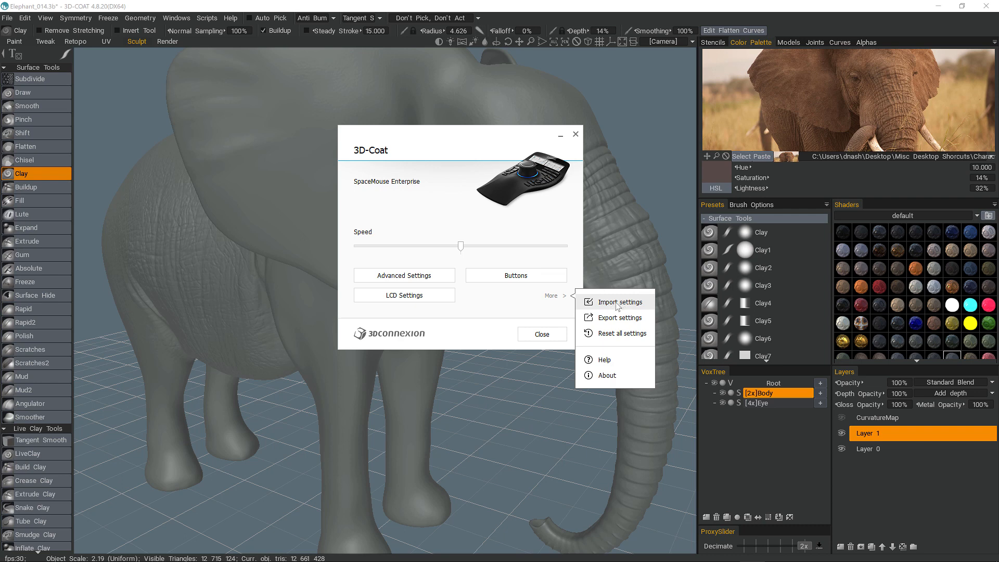
pyautogui.moveTo(622, 337)
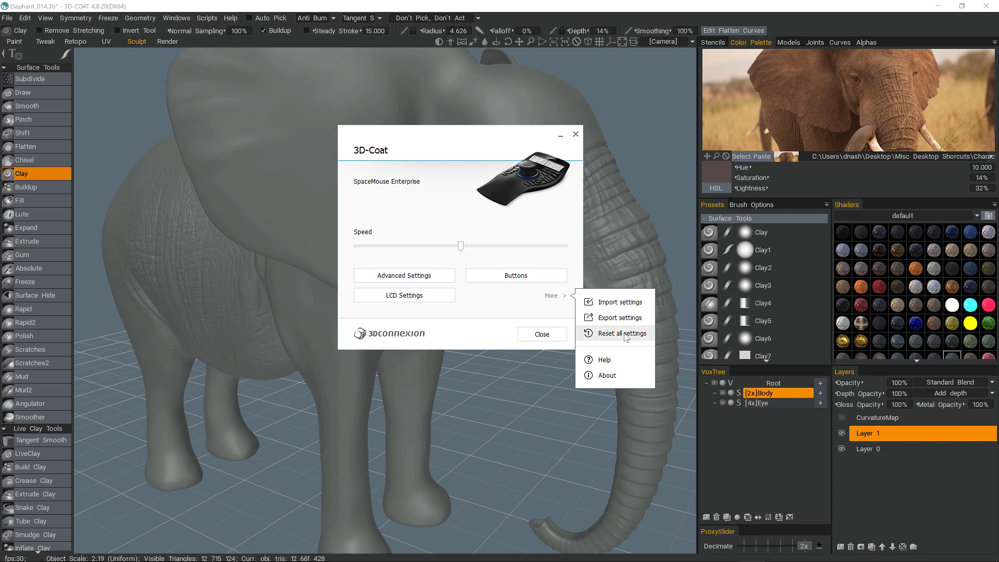
pyautogui.moveTo(630, 338)
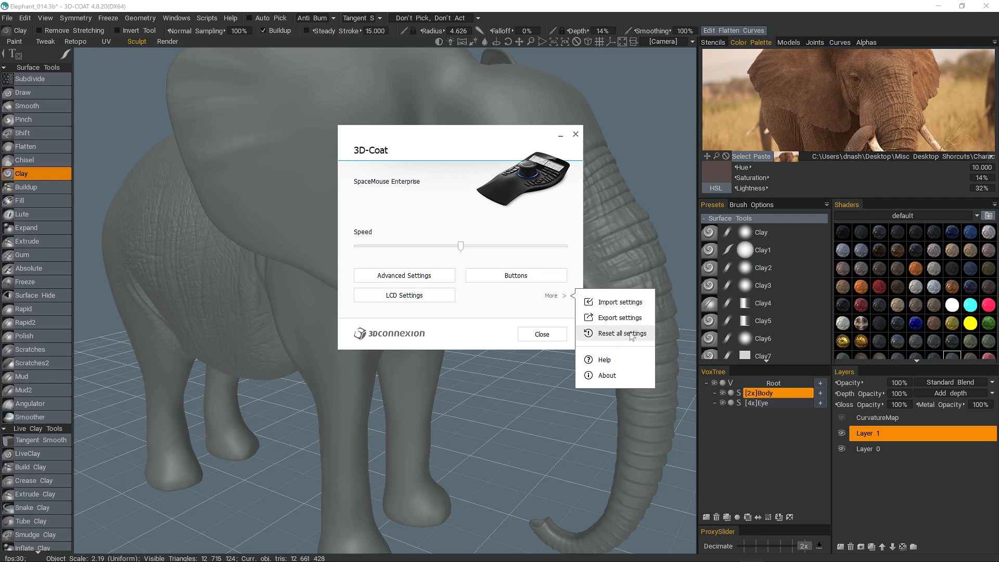
pyautogui.moveTo(604, 360)
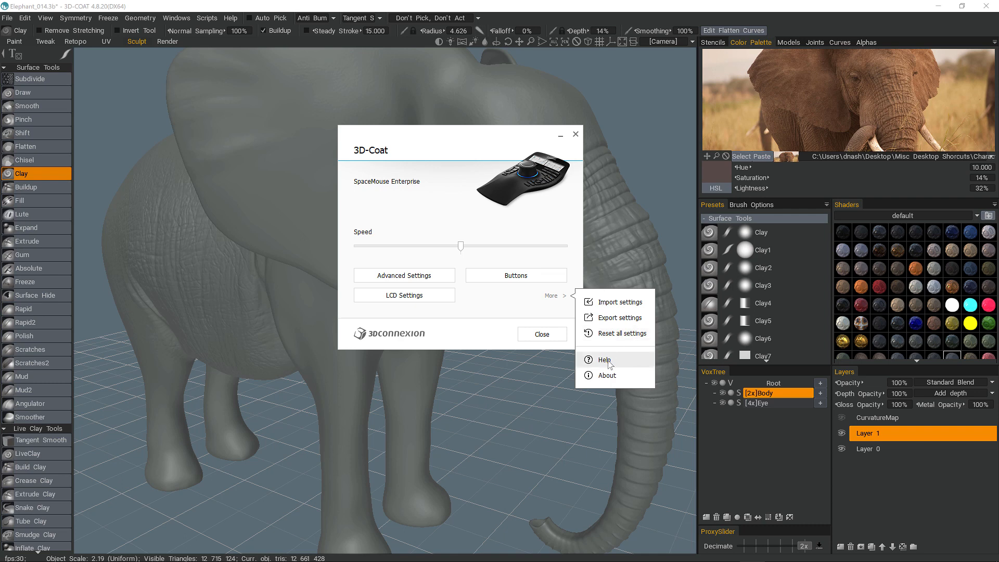
pyautogui.click(604, 359)
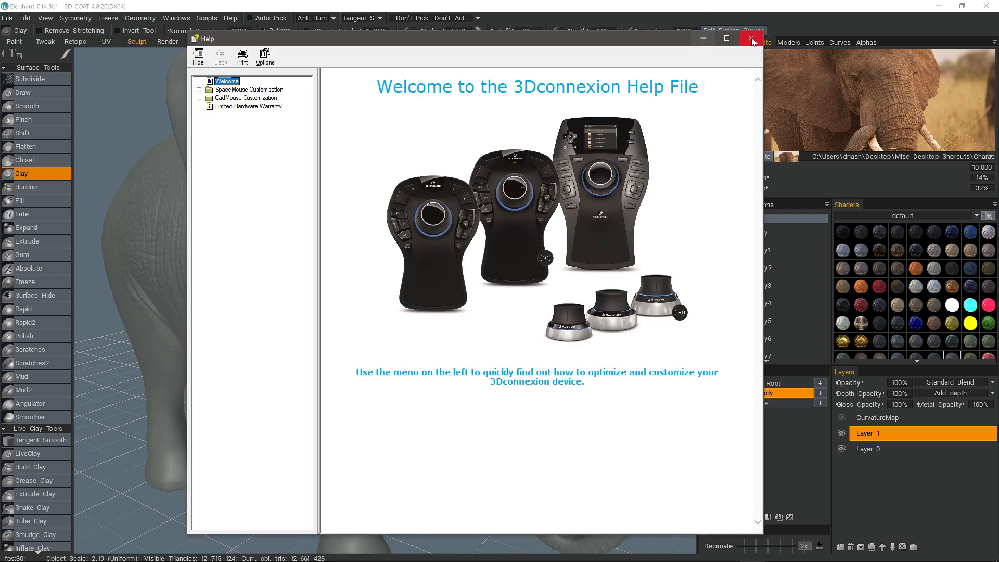
pyautogui.click(752, 38)
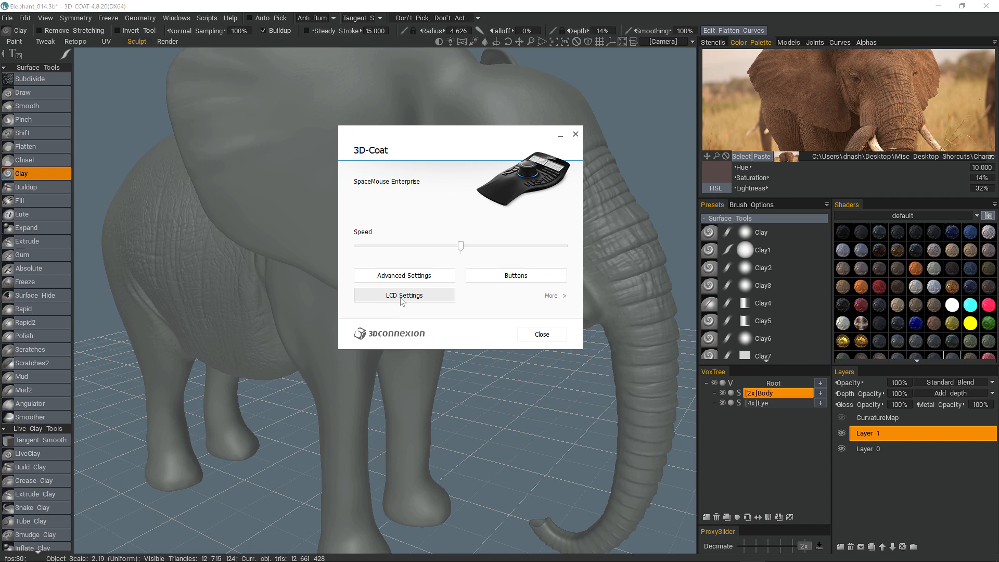
# In LCD settings, test brightness from minimum back to middle and set text size to Large
pyautogui.click(404, 295)
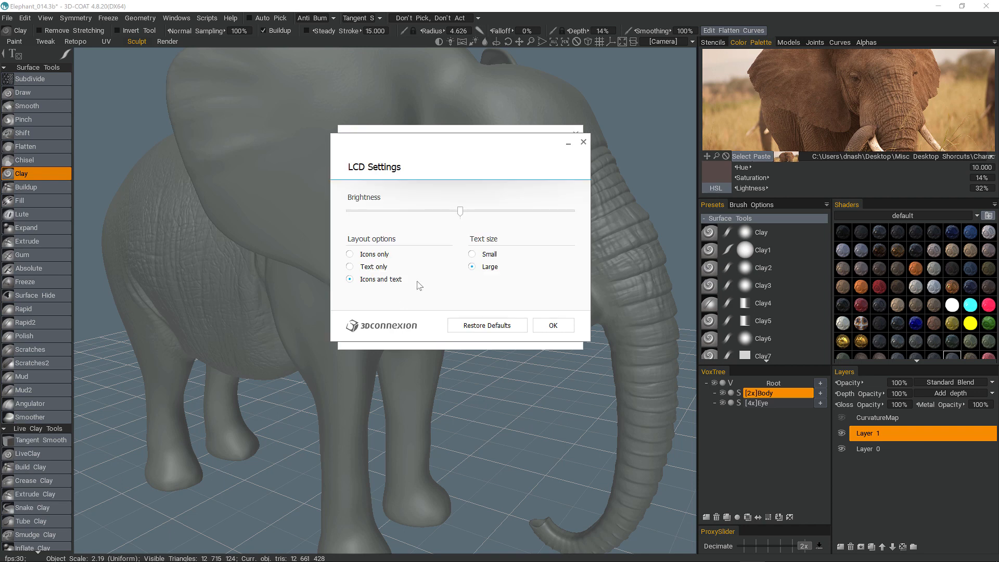
pyautogui.moveTo(415, 286)
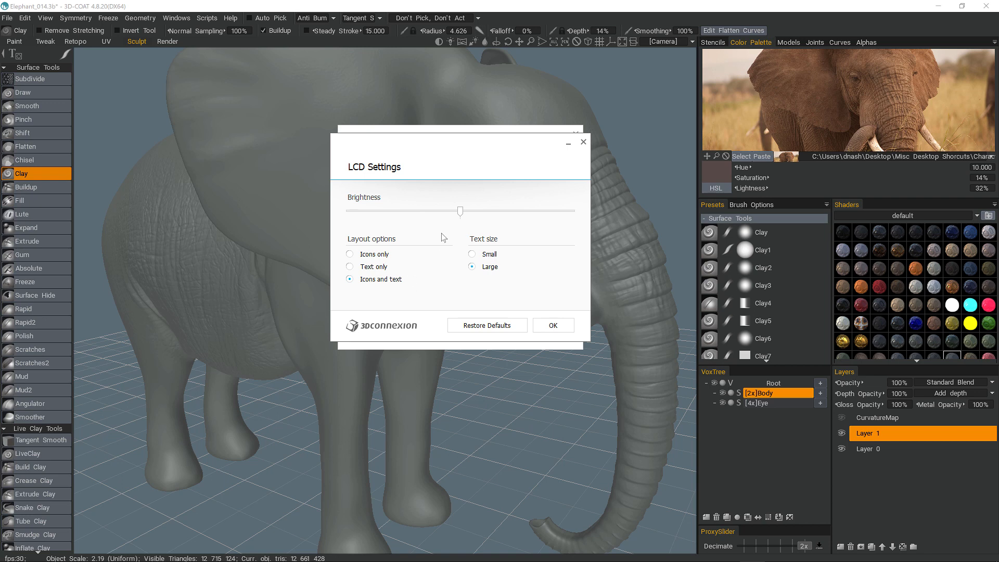
pyautogui.moveTo(460, 211); pyautogui.dragTo(442, 211)
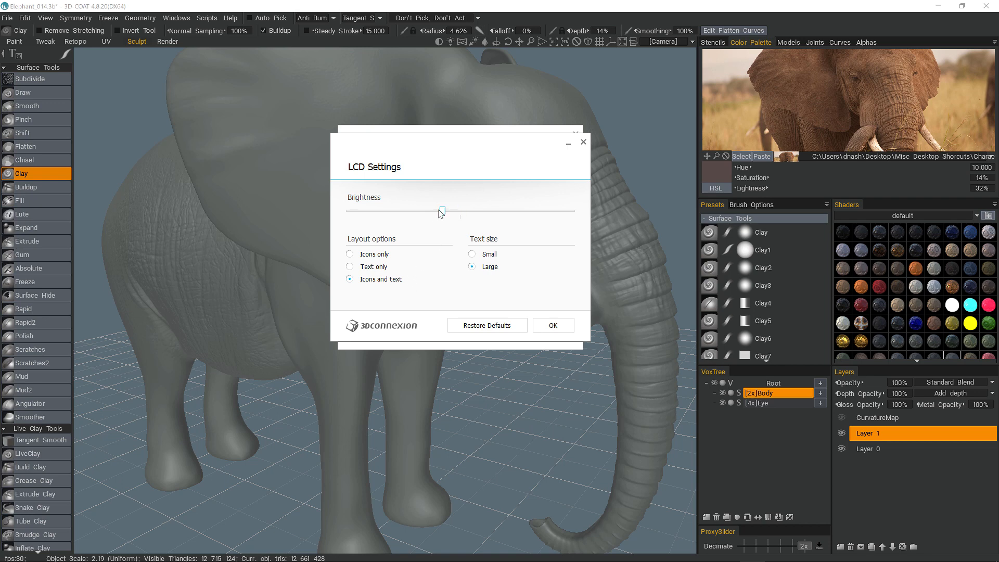
pyautogui.moveTo(442, 212); pyautogui.dragTo(343, 212)
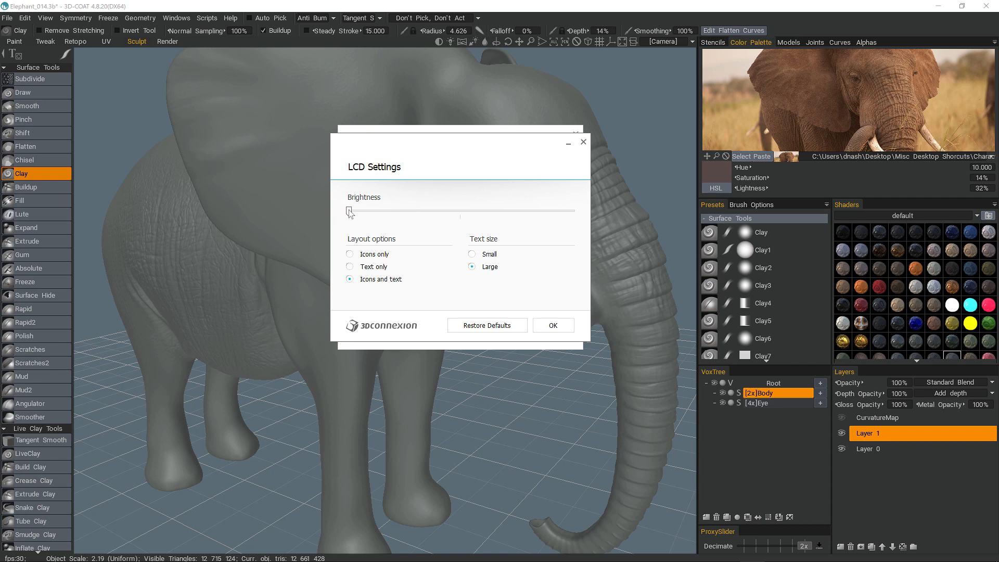
pyautogui.moveTo(349, 211); pyautogui.dragTo(459, 212)
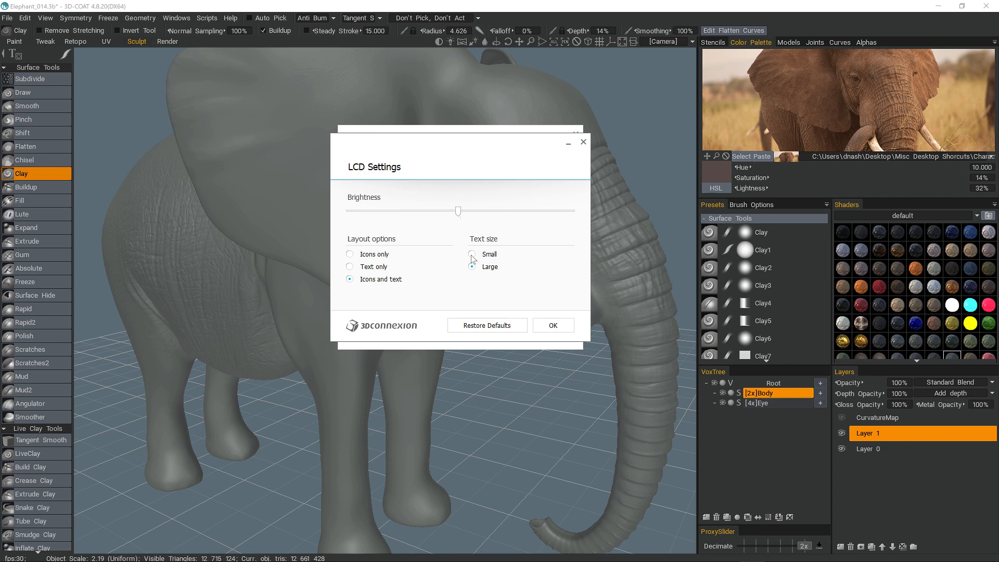
pyautogui.moveTo(472, 258)
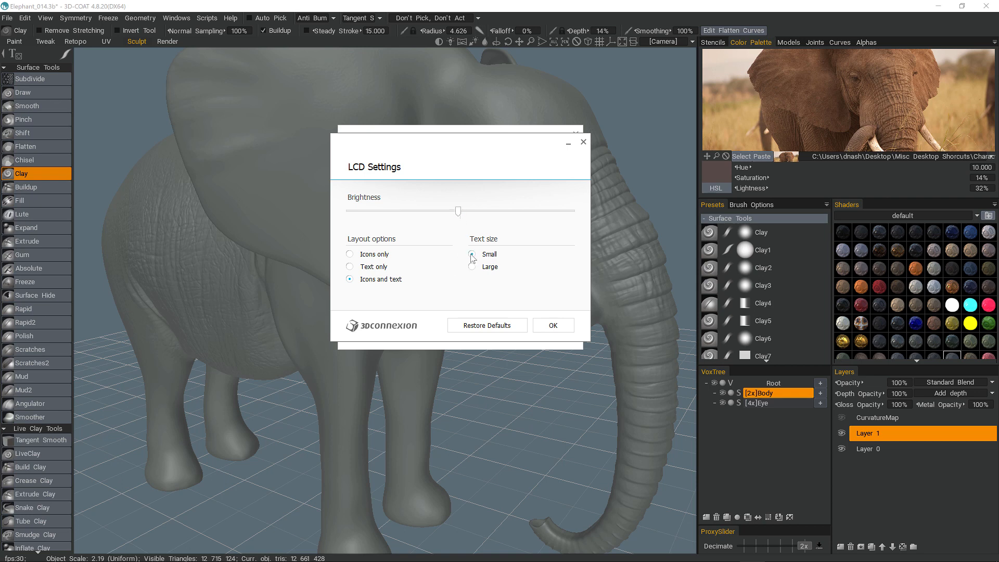
pyautogui.click(472, 267)
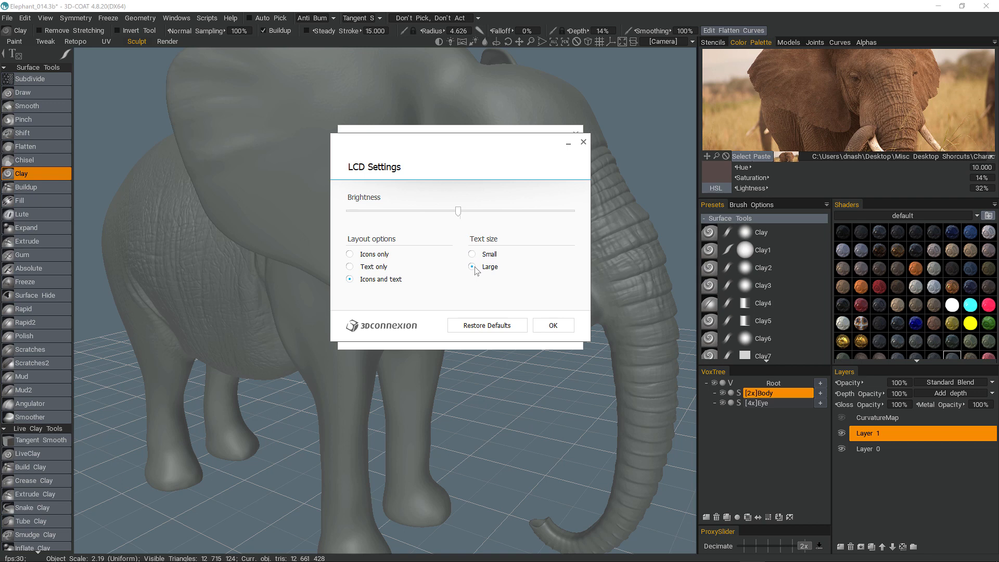
pyautogui.click(471, 266)
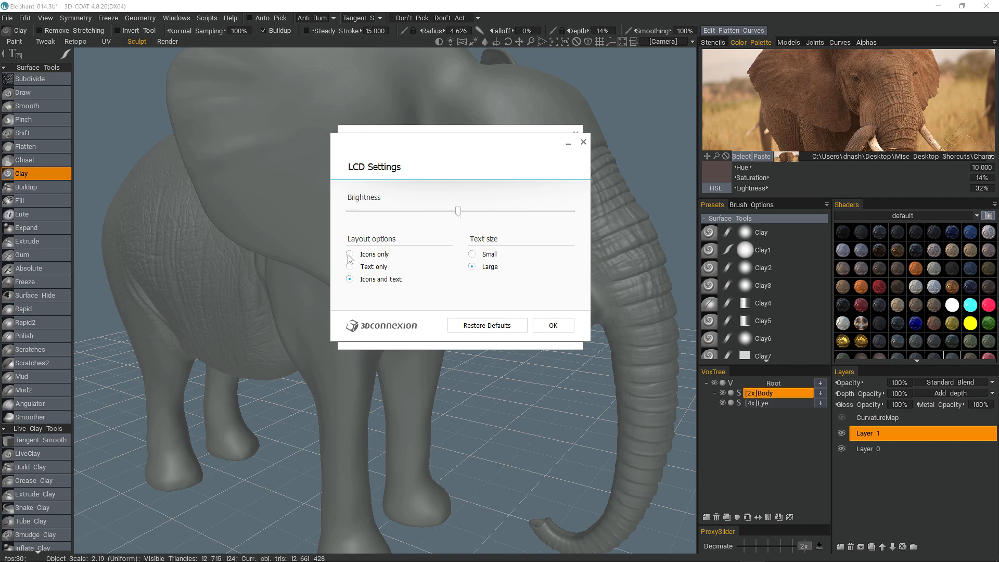
# Try icons-only and text-only display layouts, then confirm Icons and text
pyautogui.click(350, 253)
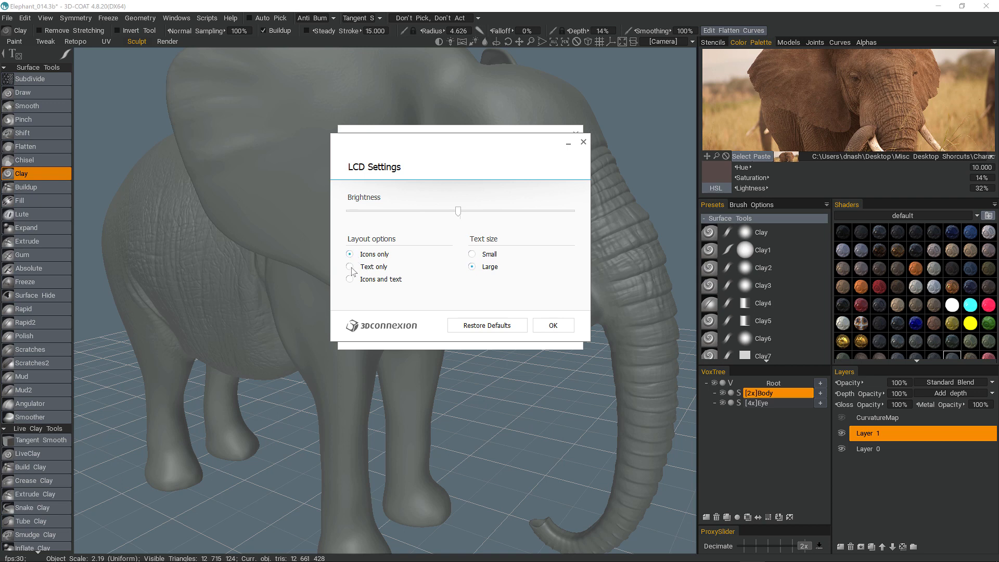
pyautogui.click(350, 266)
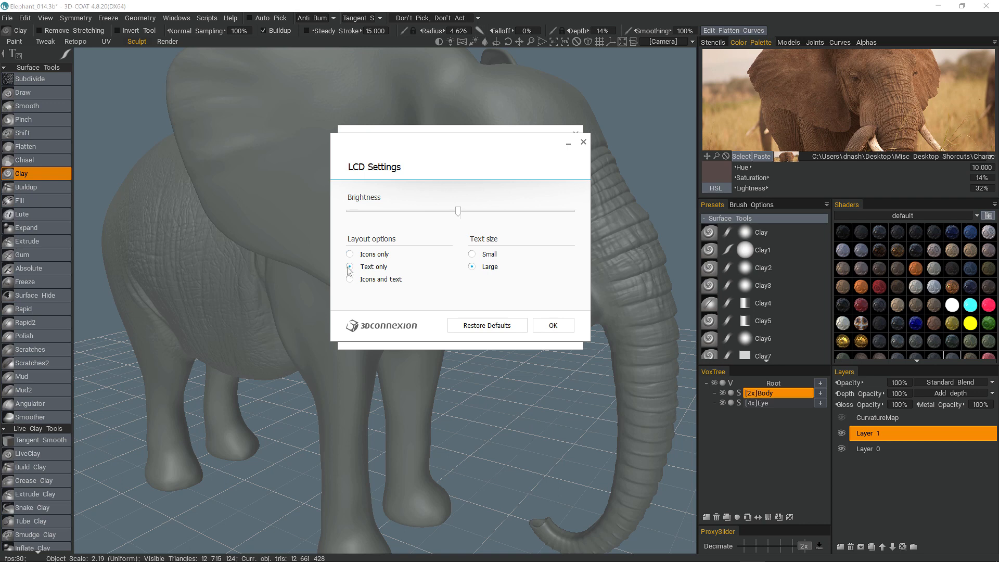
pyautogui.click(349, 278)
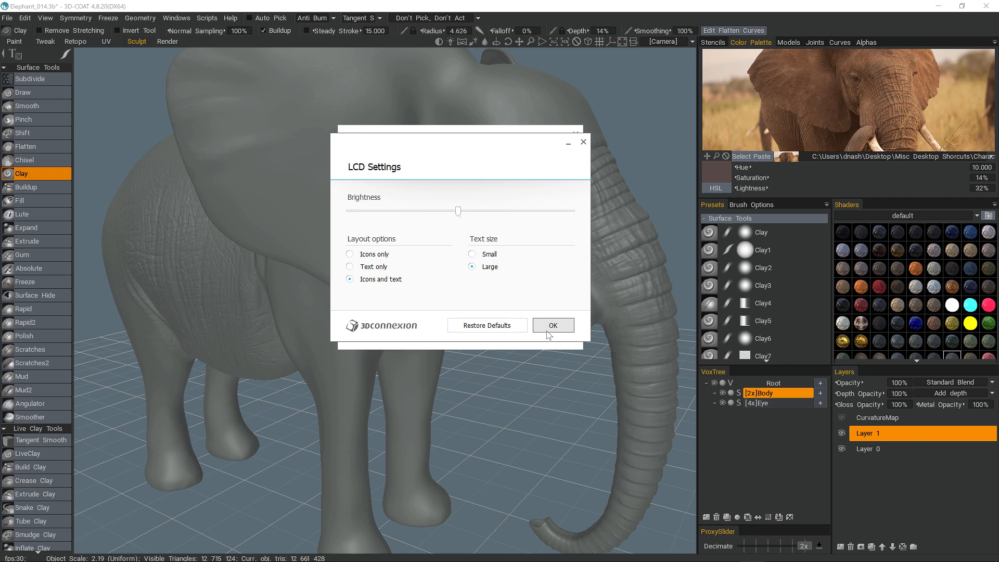
pyautogui.click(551, 324)
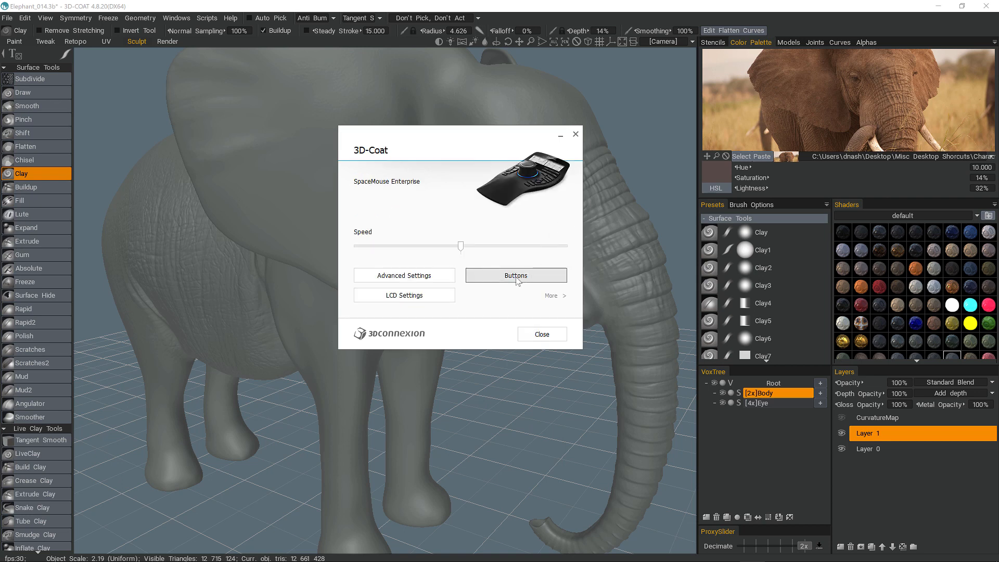
# Show the Buttons list with each SpaceMouse Enterprise key's mapped 3D-Coat command
pyautogui.click(514, 275)
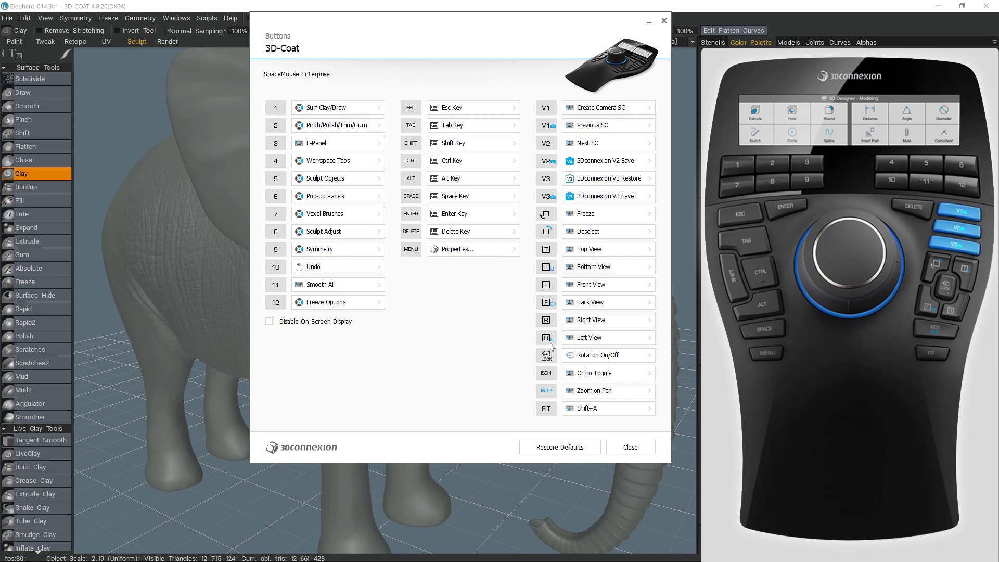
pyautogui.moveTo(591, 320)
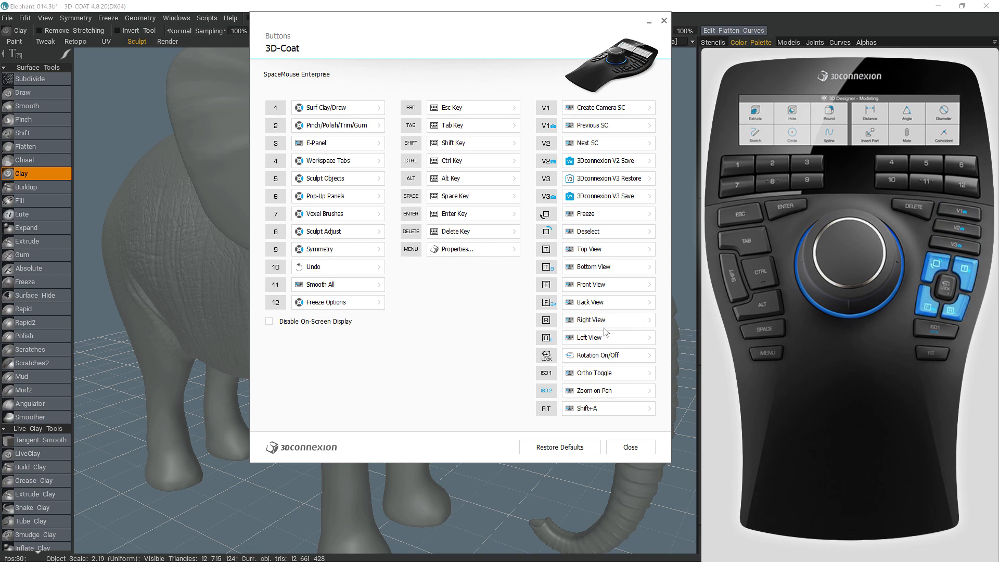
pyautogui.moveTo(602, 320)
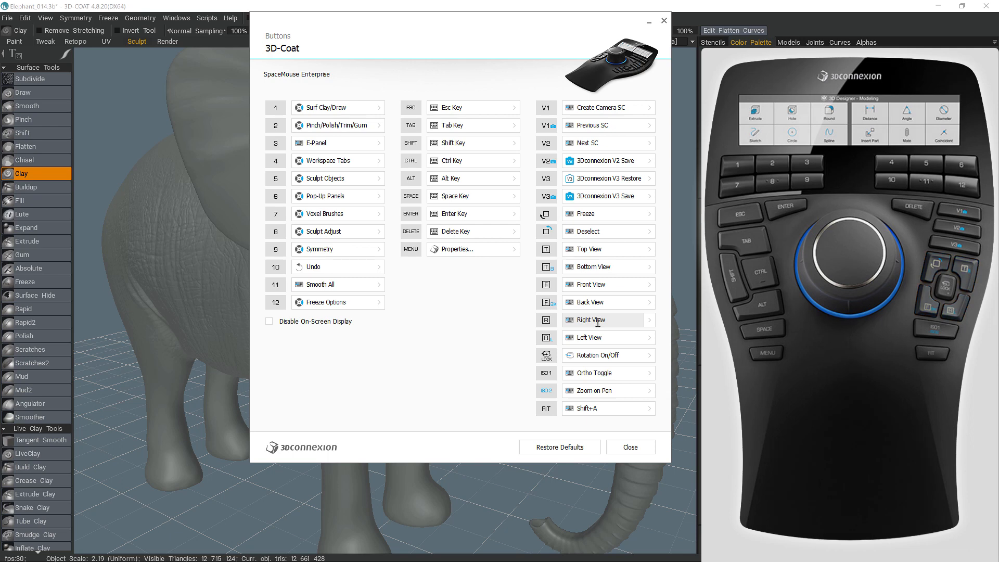
pyautogui.moveTo(585, 306)
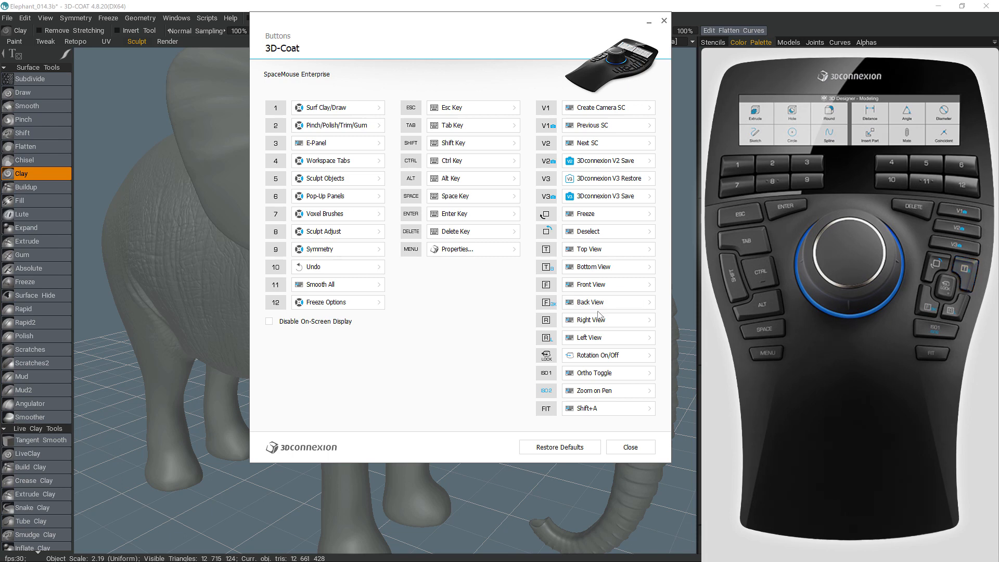
pyautogui.moveTo(602, 313)
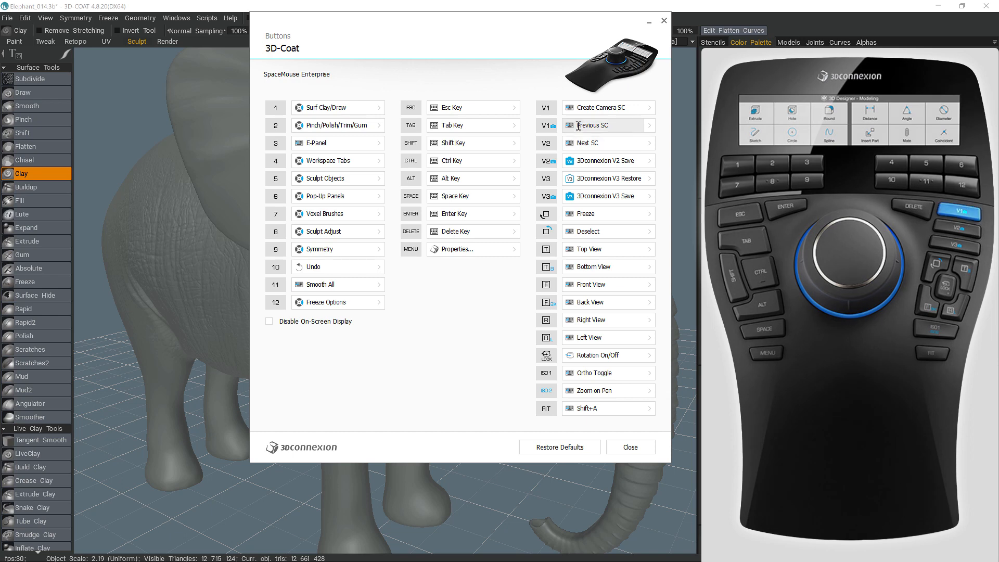
pyautogui.moveTo(608, 126)
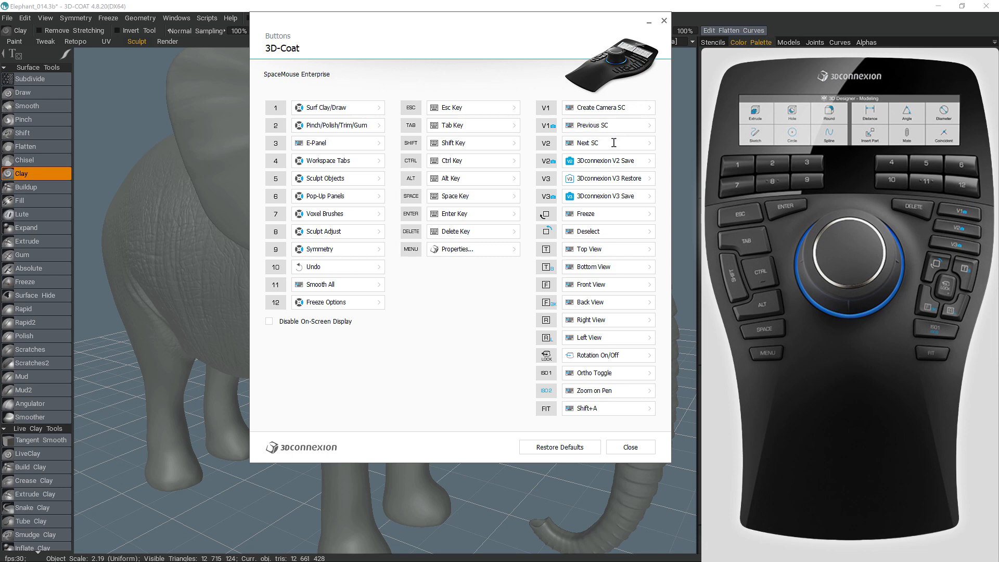
pyautogui.moveTo(601, 192)
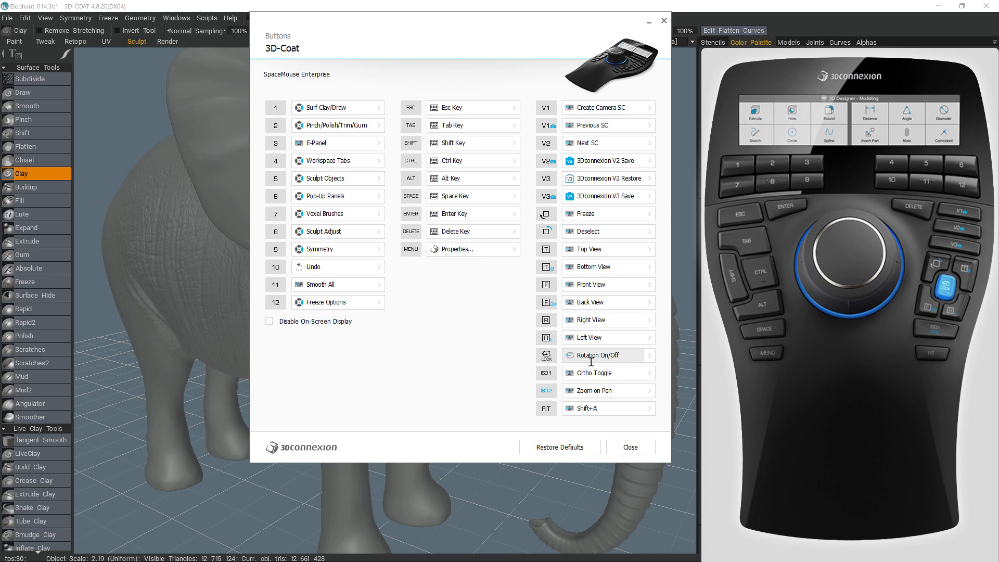
pyautogui.moveTo(587, 351)
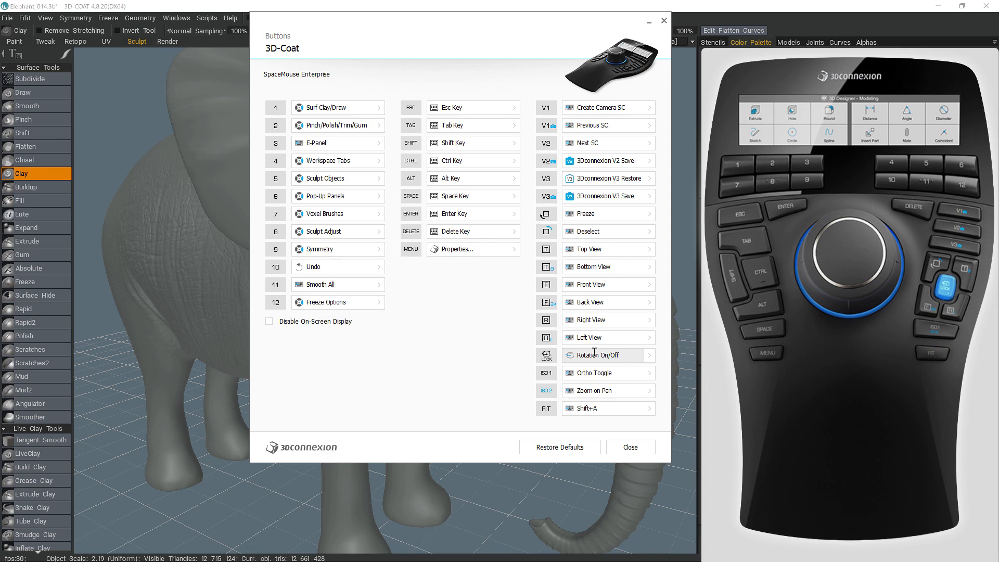
# Close the button assignments list and orbit the elephant into a three-quarter view
pyautogui.click(628, 447)
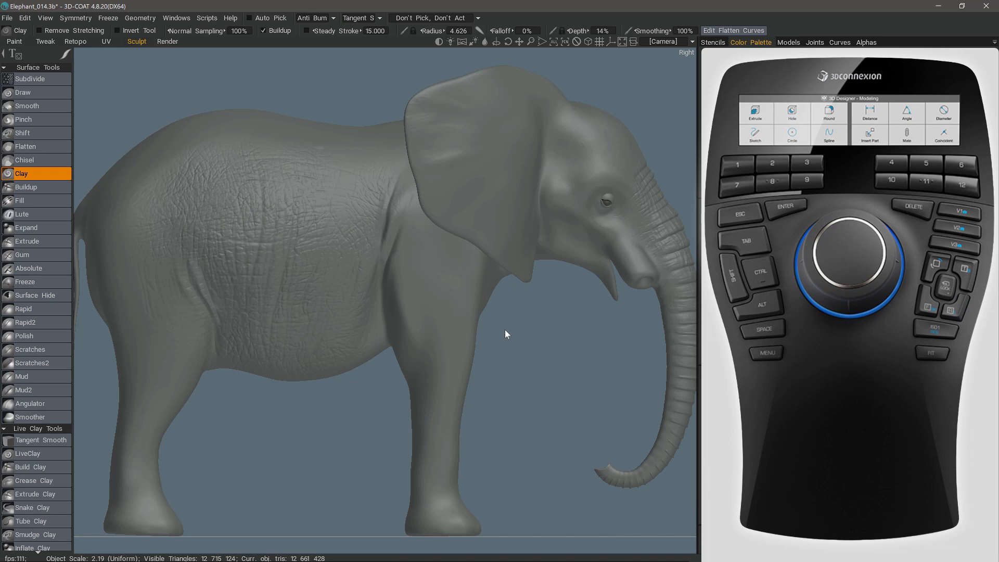
pyautogui.moveTo(510, 336)
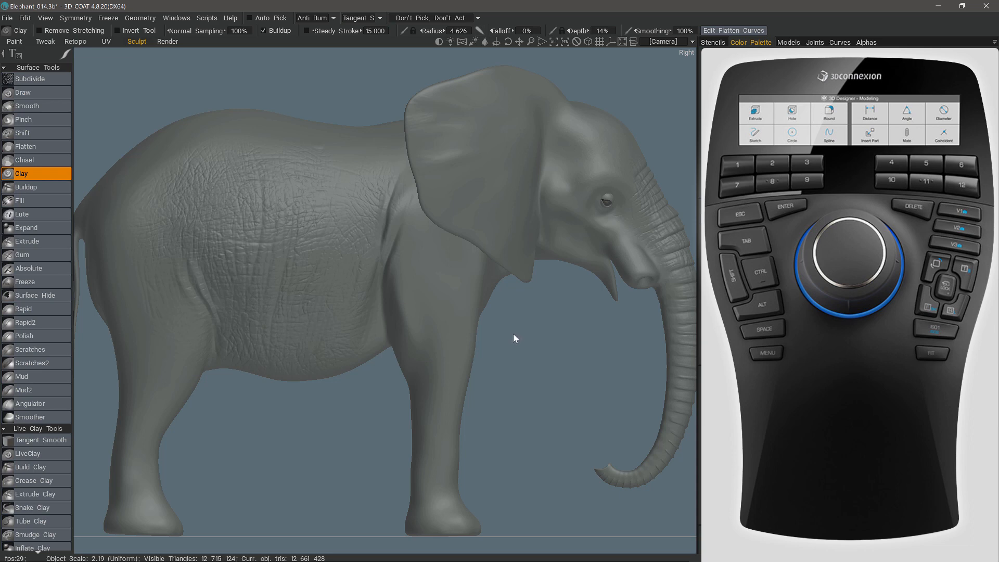
pyautogui.moveTo(522, 310)
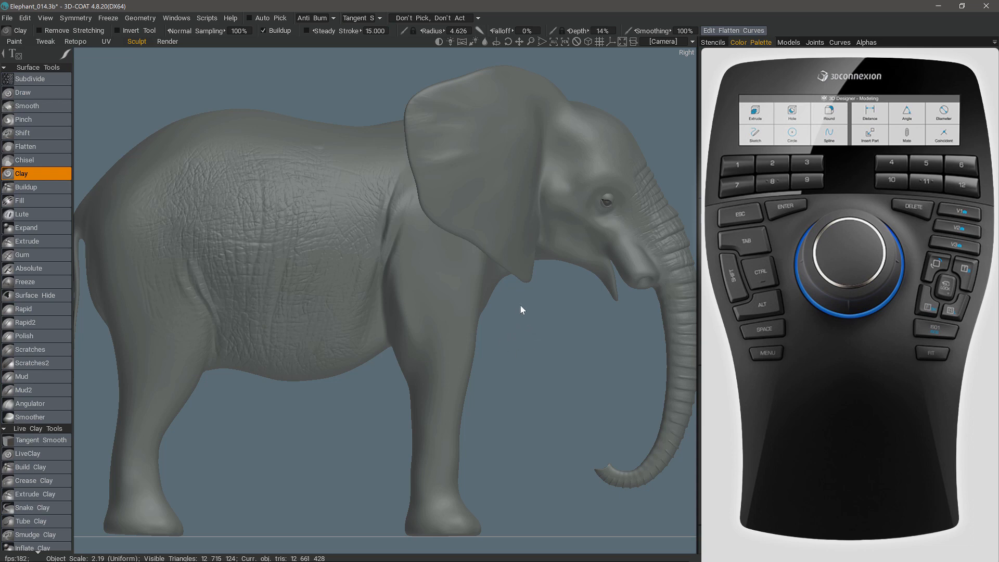
pyautogui.moveTo(522, 324)
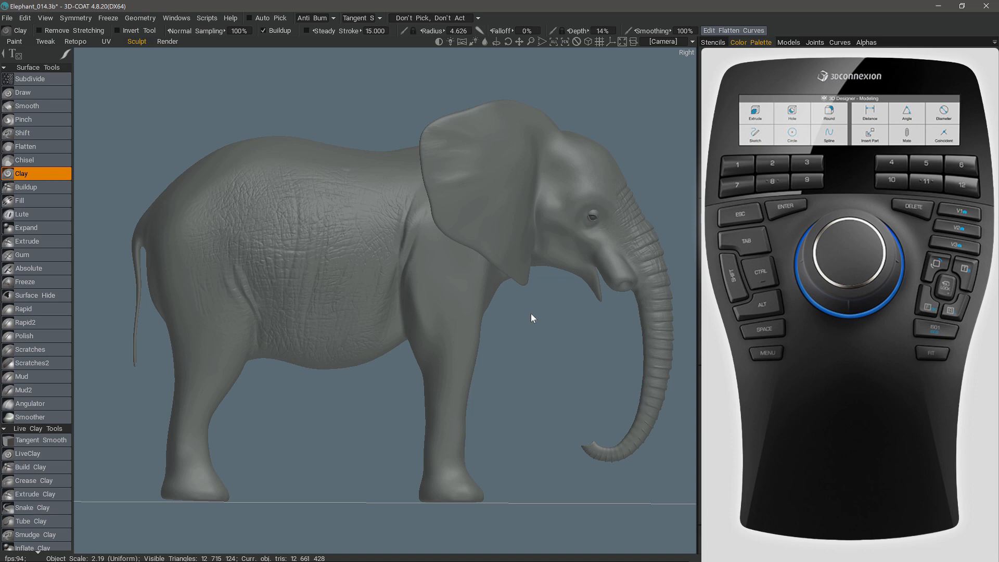
pyautogui.moveTo(536, 323)
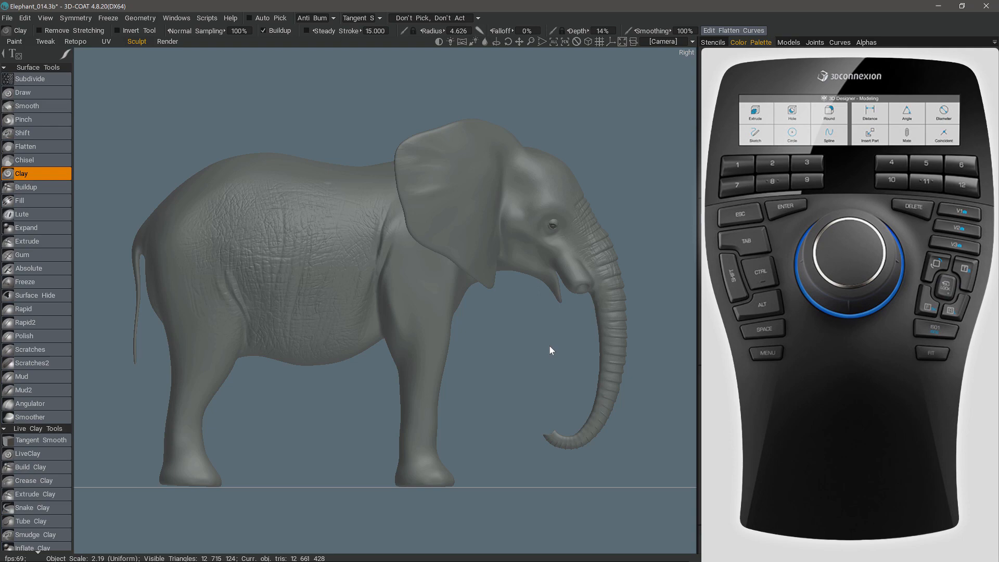
pyautogui.moveTo(552, 351)
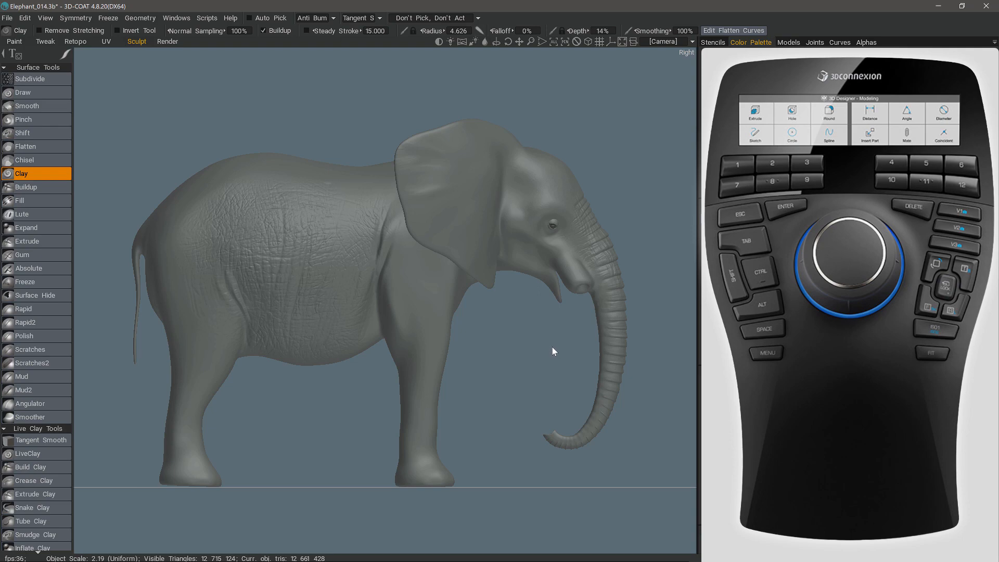
pyautogui.moveTo(553, 351); pyautogui.dragTo(525, 275)
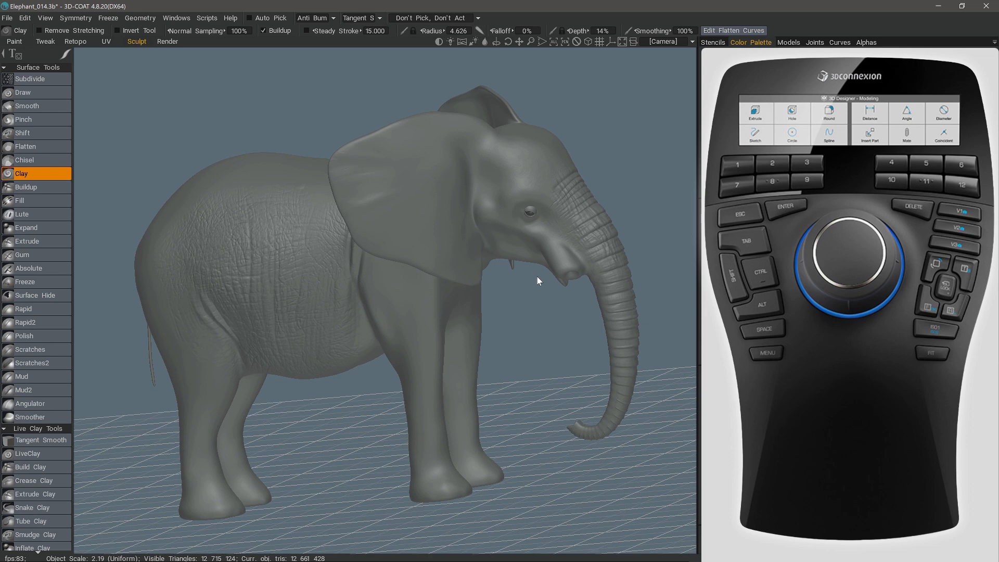
pyautogui.moveTo(538, 280); pyautogui.dragTo(516, 255)
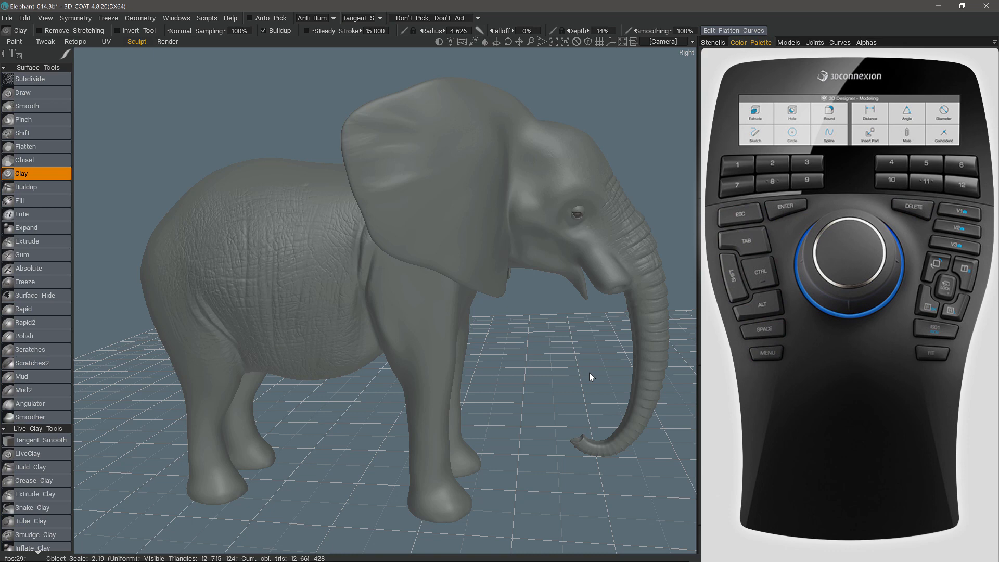
pyautogui.moveTo(574, 364)
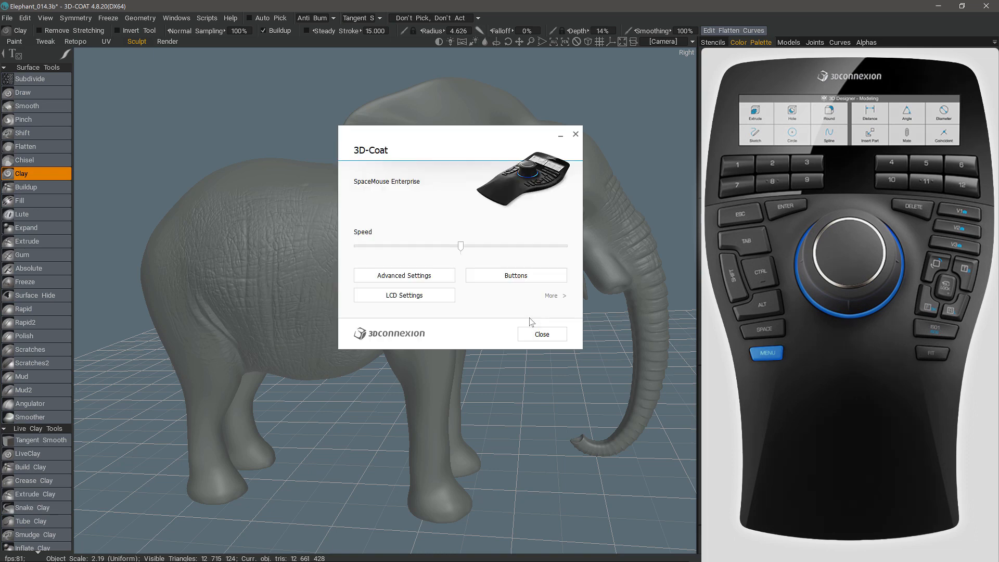
# Preview the custom radial menus in the button assignments list, then close it
pyautogui.click(516, 274)
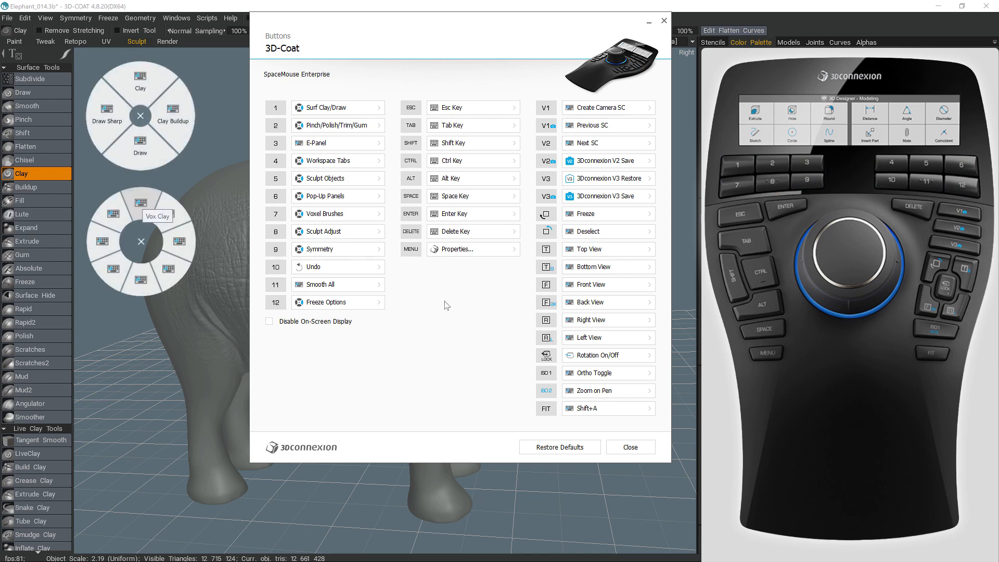
pyautogui.moveTo(427, 306)
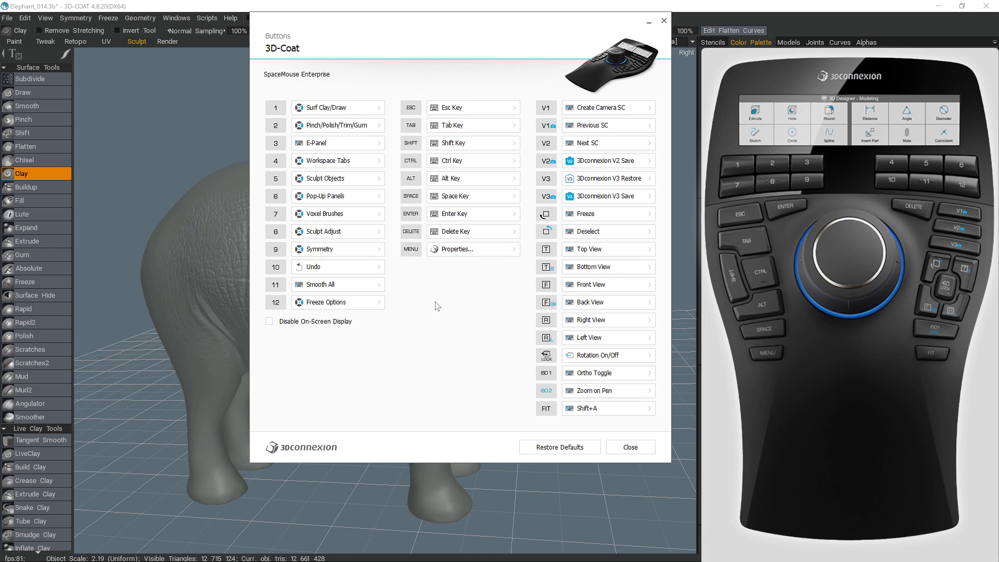
pyautogui.click(629, 446)
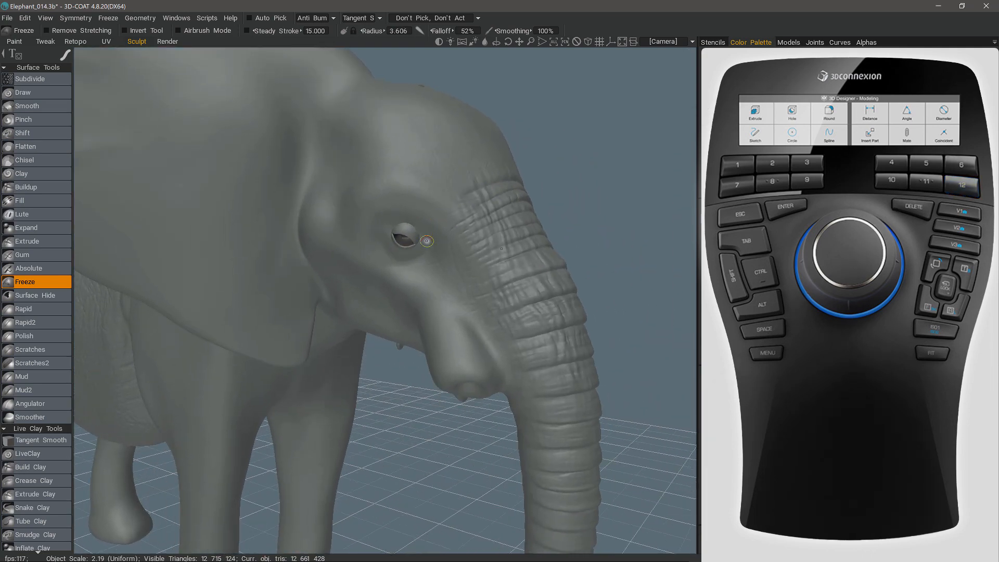
# Freeze the area around the elephant's eye, then call up the SpaceMouse settings with Ctrl+Left
pyautogui.moveTo(426, 241); pyautogui.dragTo(411, 230)
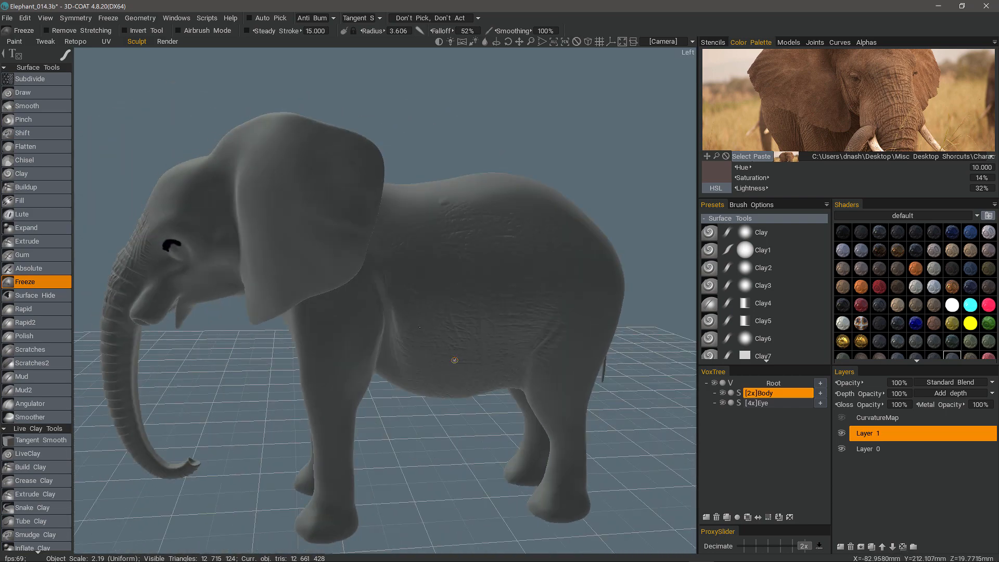
pyautogui.press('ctrl+Left')
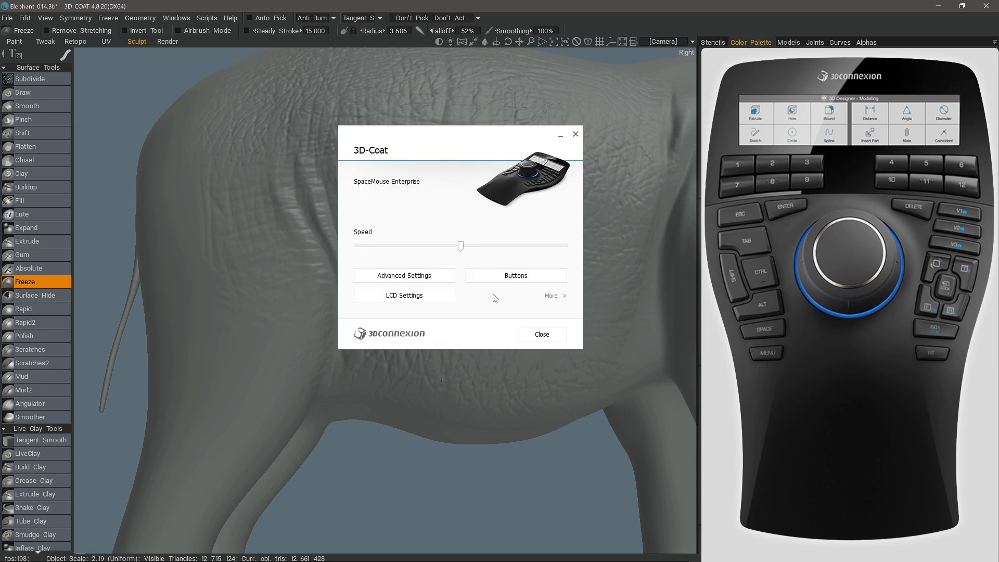
# Open the 3D-Coat key mappings from Buttons in the 3Dconnexion properties panel
pyautogui.click(516, 275)
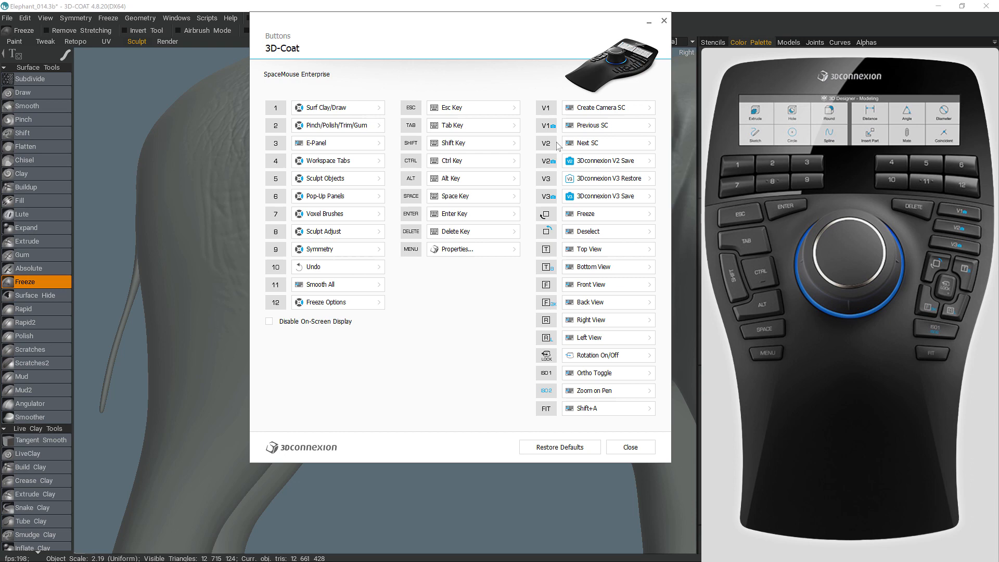
pyautogui.moveTo(596, 142)
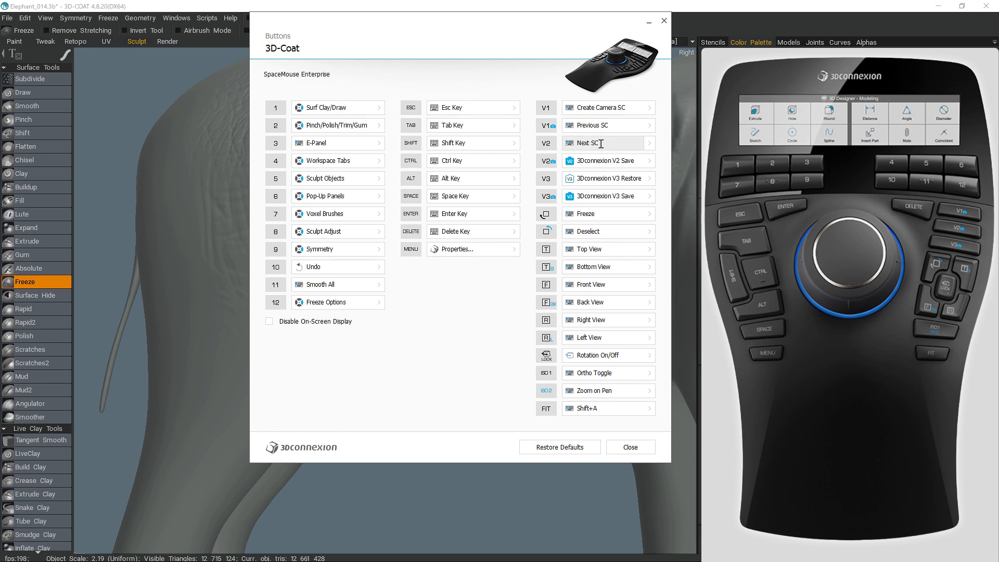
pyautogui.moveTo(602, 142)
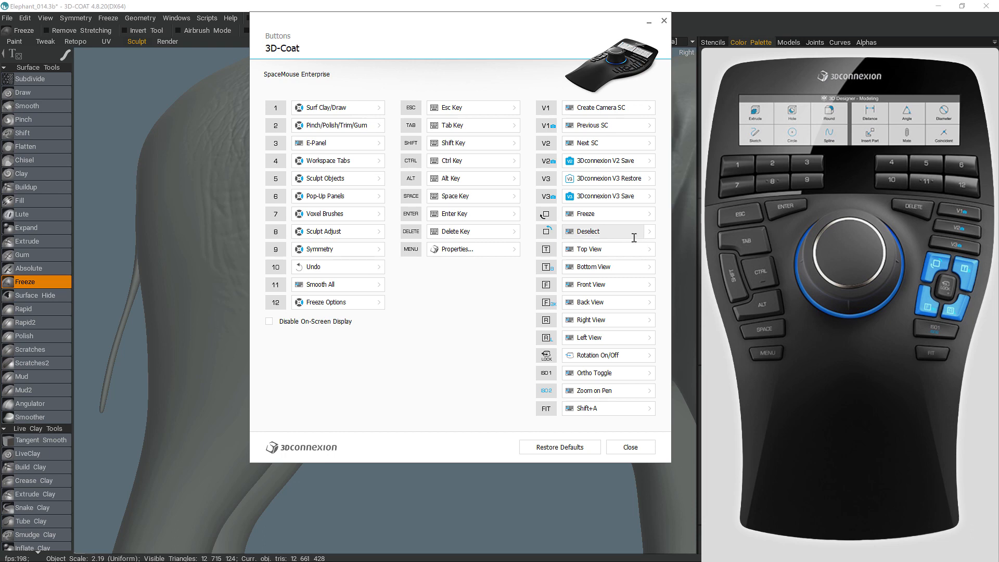
pyautogui.moveTo(637, 249)
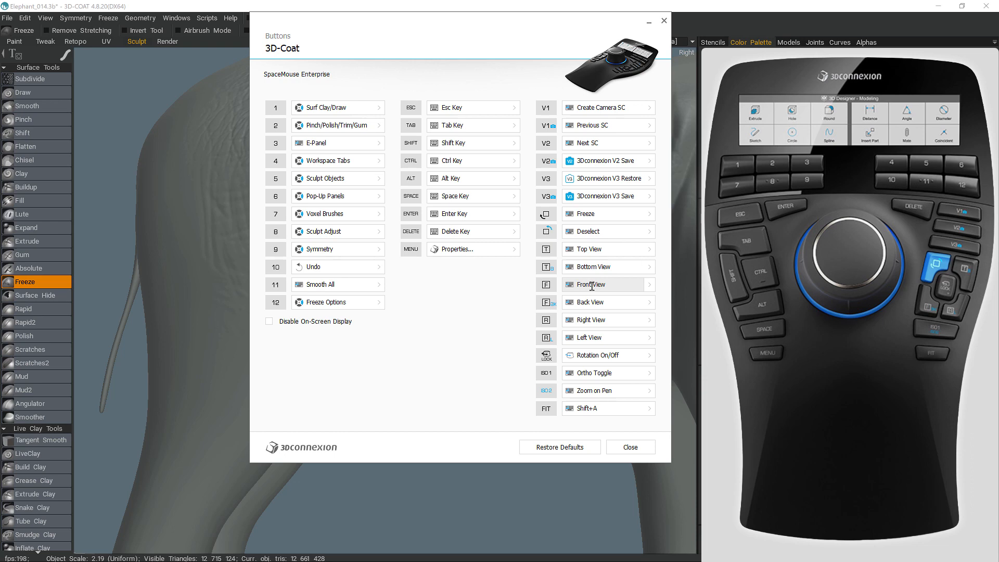
pyautogui.moveTo(592, 287)
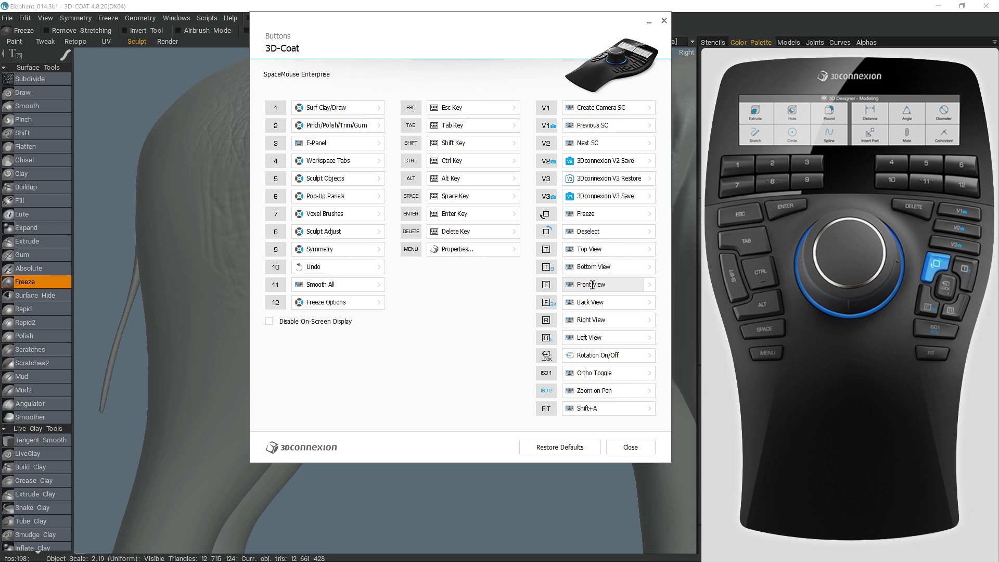
pyautogui.moveTo(590, 284)
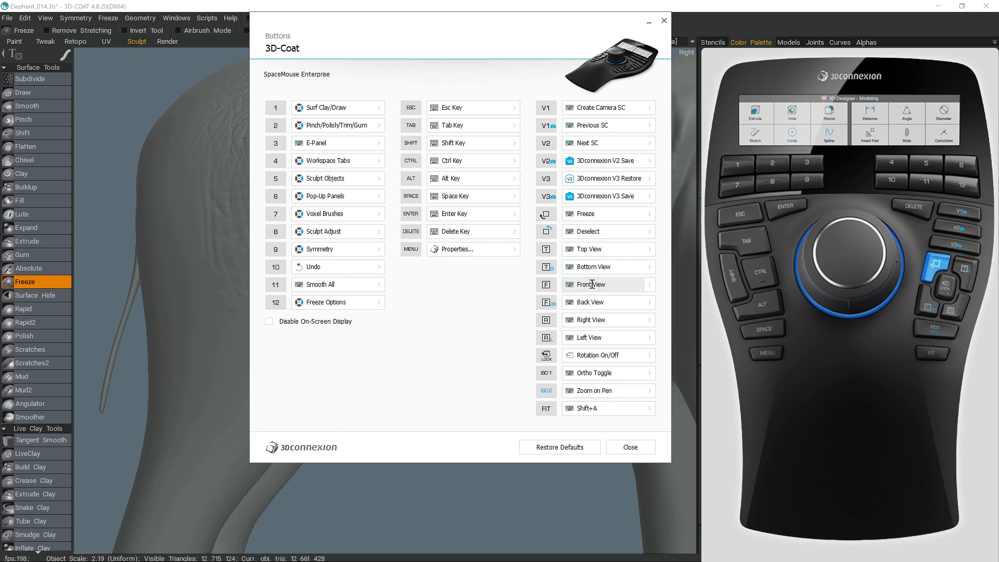
pyautogui.moveTo(595, 282)
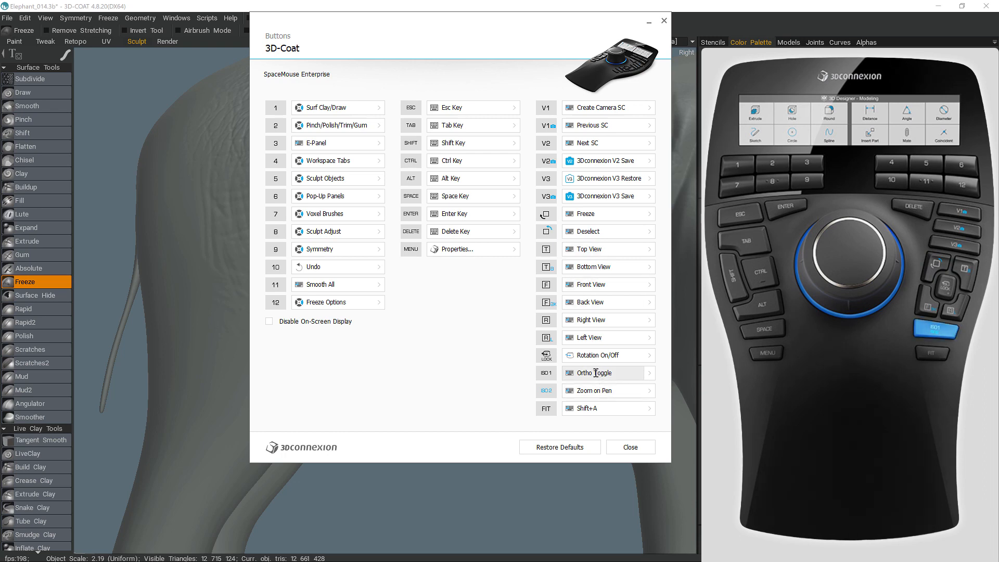
pyautogui.moveTo(594, 371)
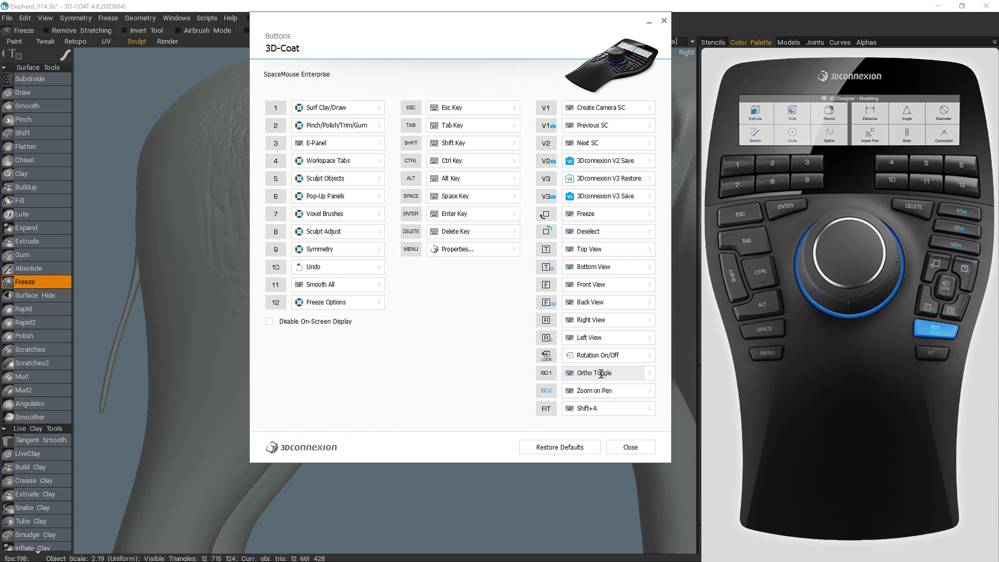
pyautogui.moveTo(610, 378)
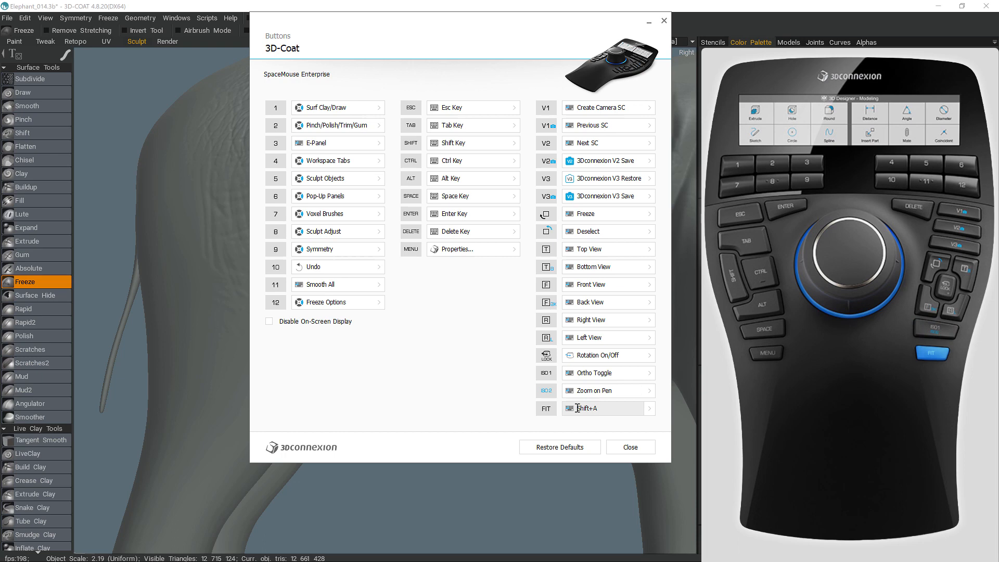
pyautogui.moveTo(576, 408)
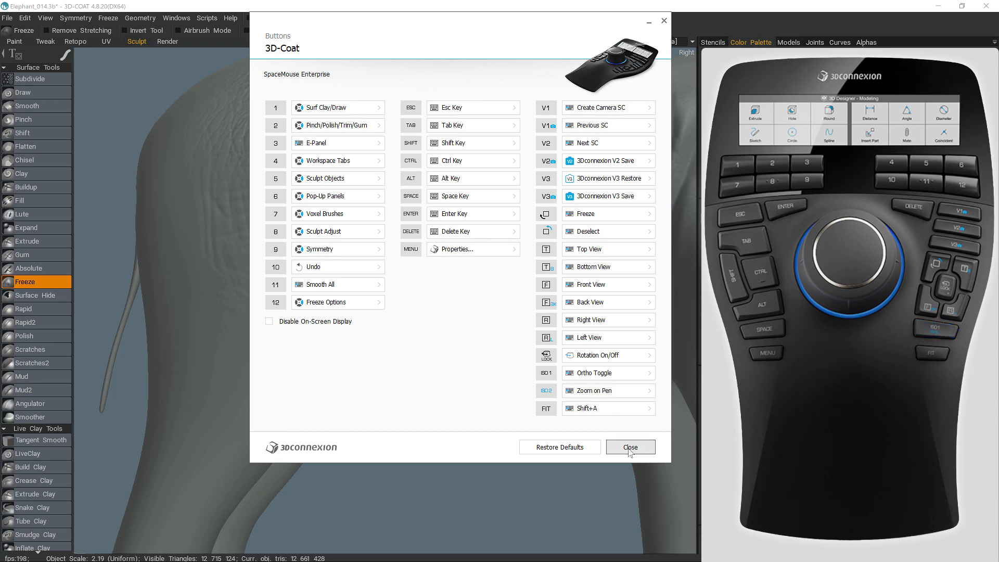
# Close the button assignment list after reviewing the view, ISO and FIT key mappings
pyautogui.click(629, 447)
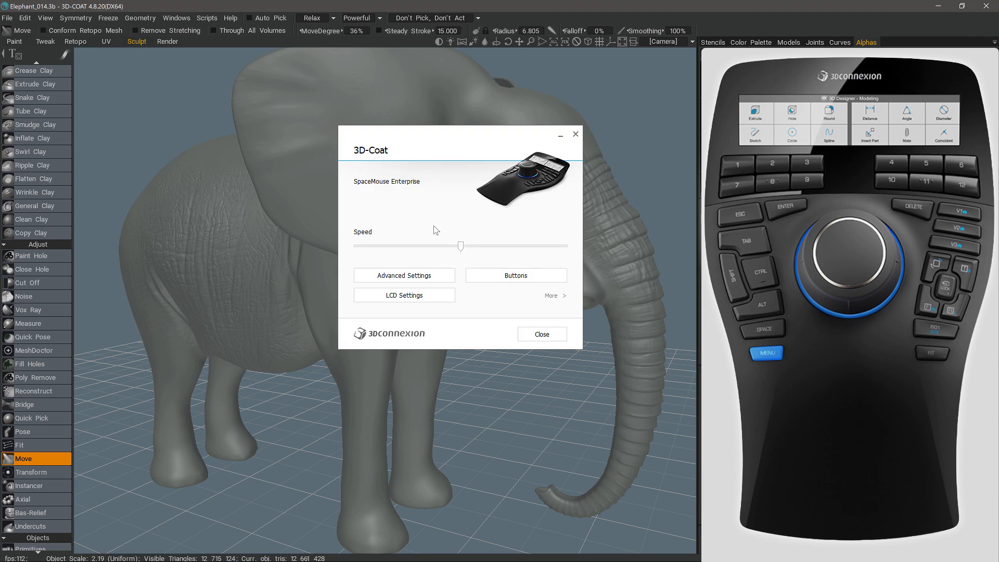
# Reopen button assignments, now showing button 1 as Test4 and V3 keys as Virtual LCD
pyautogui.click(516, 275)
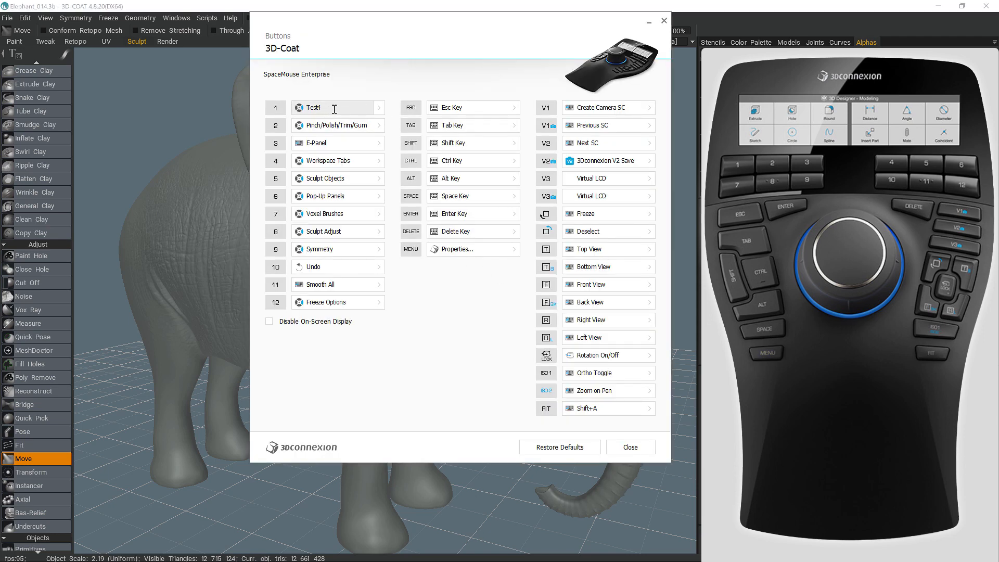
# Create a new radial menu from button 1's Radial Menus list with eight sections
pyautogui.click(379, 107)
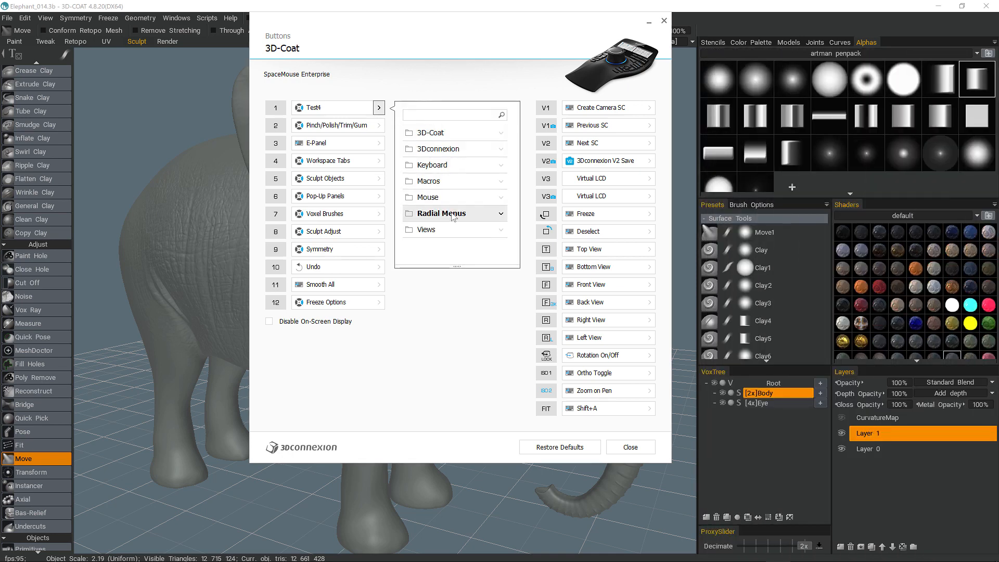
pyautogui.click(438, 213)
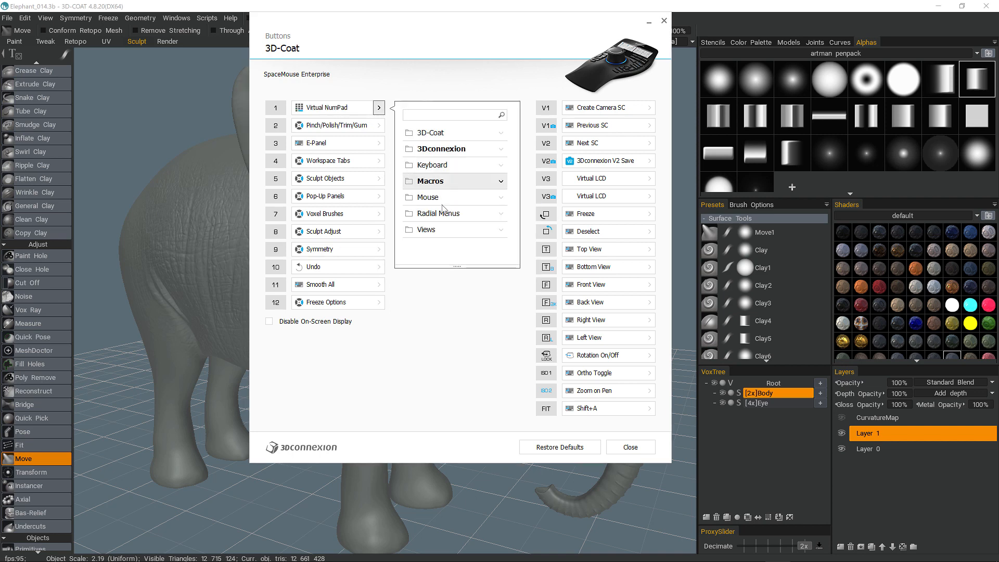
pyautogui.click(438, 212)
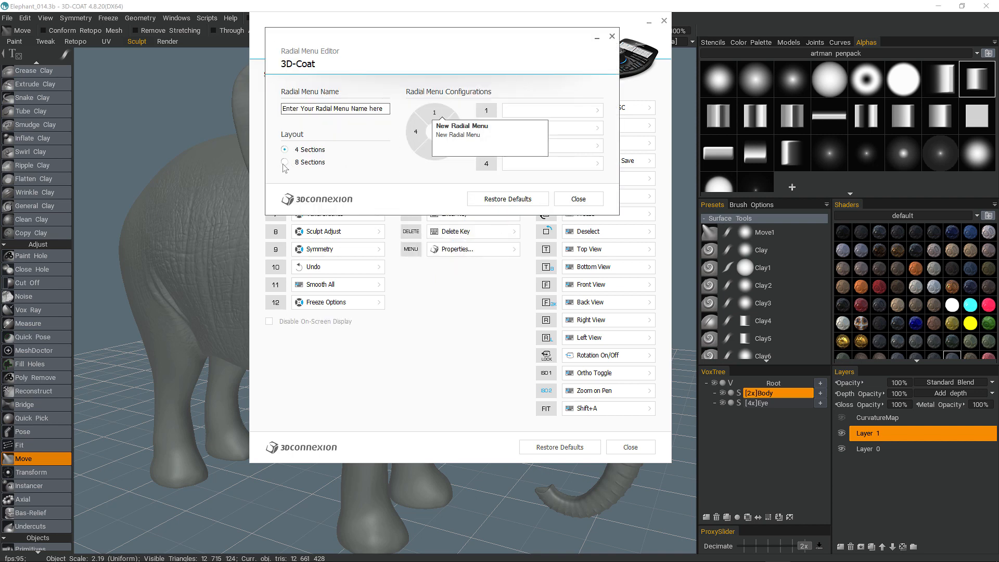
pyautogui.click(284, 162)
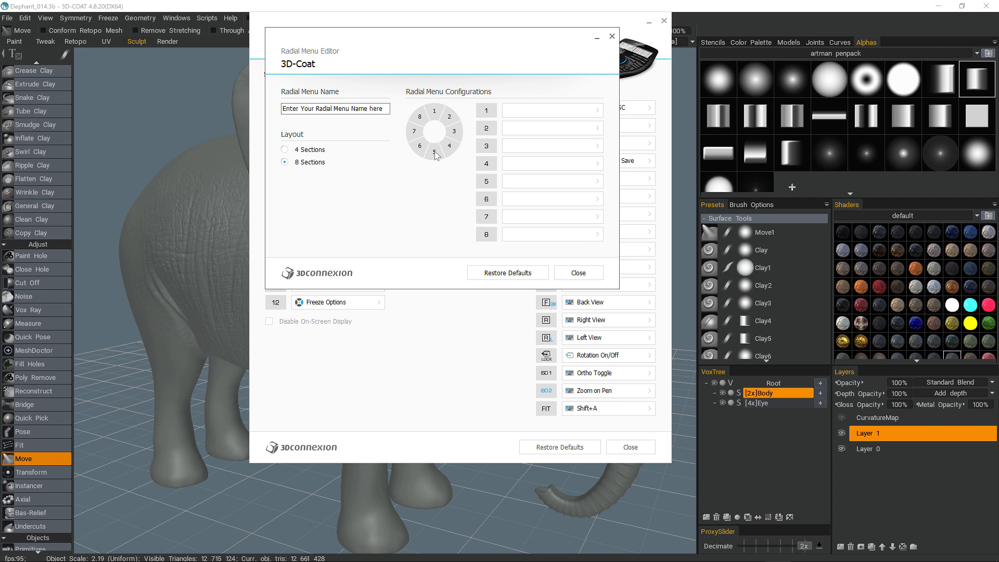
pyautogui.moveTo(596, 110)
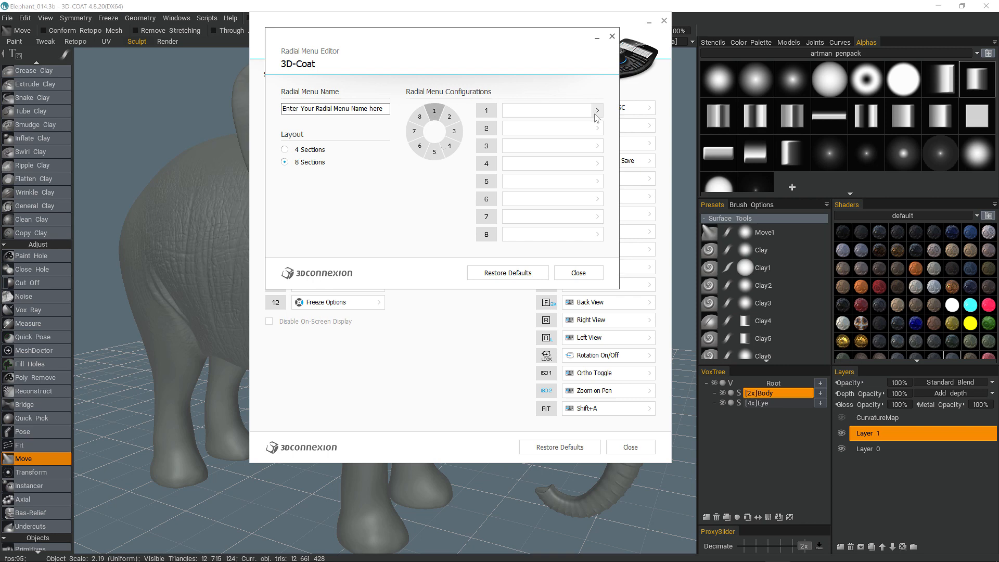
# Start a New Macro from the Macros list of radial menu slot 1
pyautogui.click(597, 110)
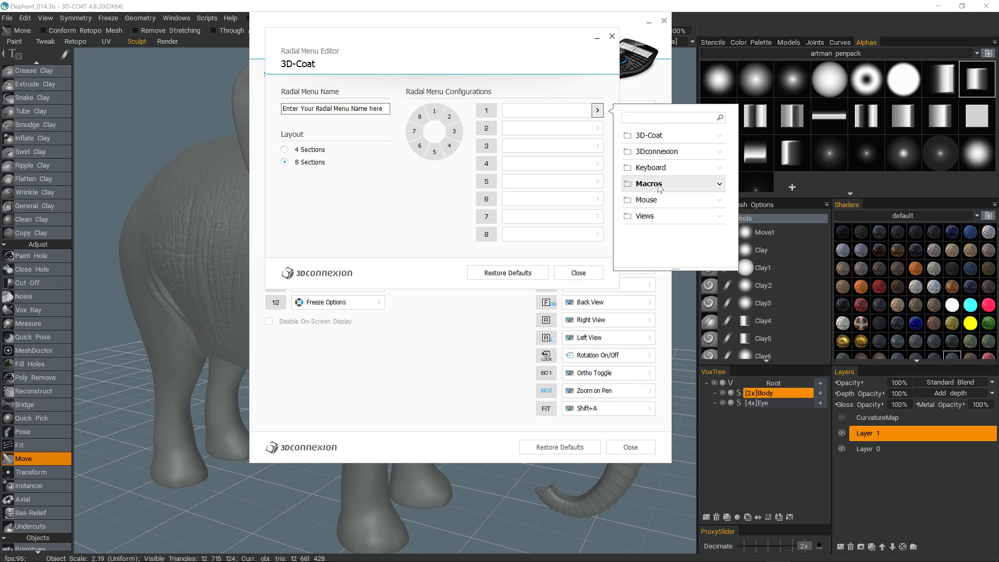
pyautogui.click(649, 184)
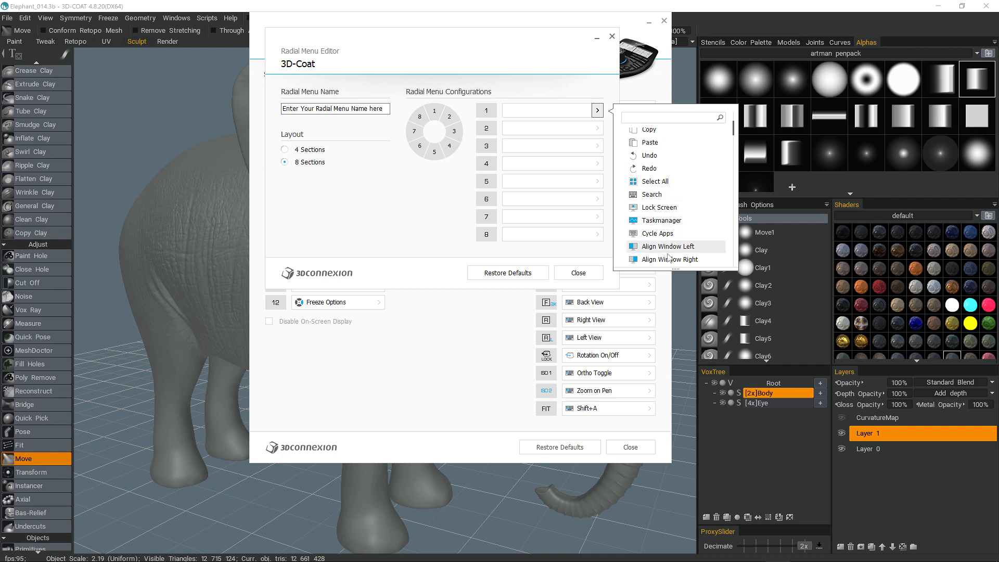
pyautogui.moveTo(650, 156)
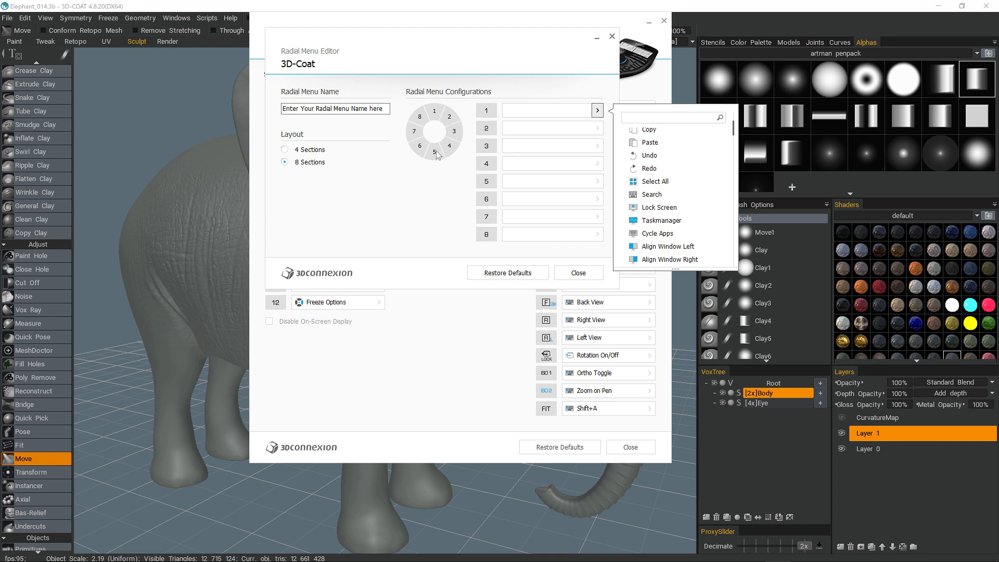
pyautogui.moveTo(733, 125)
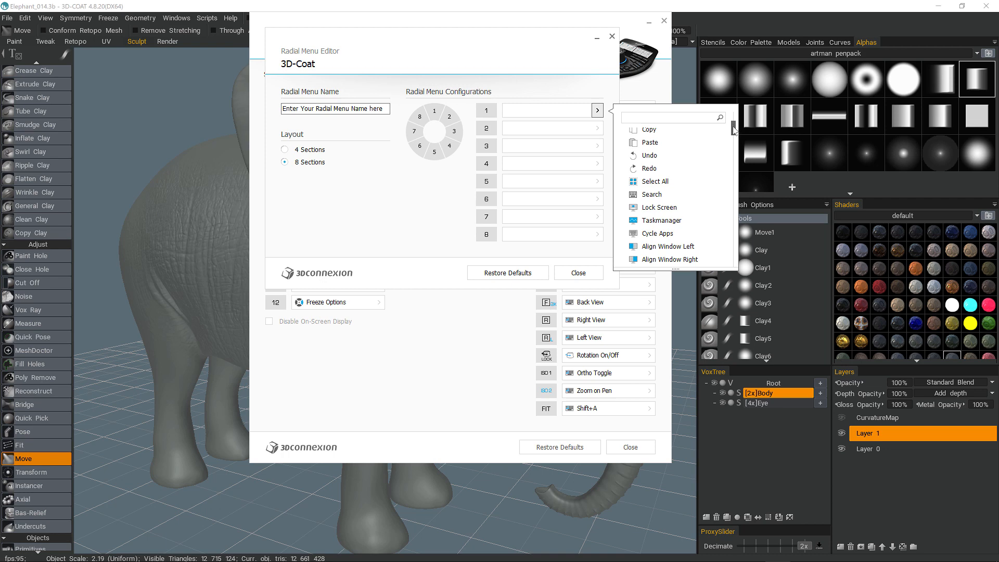
pyautogui.scroll(-3)
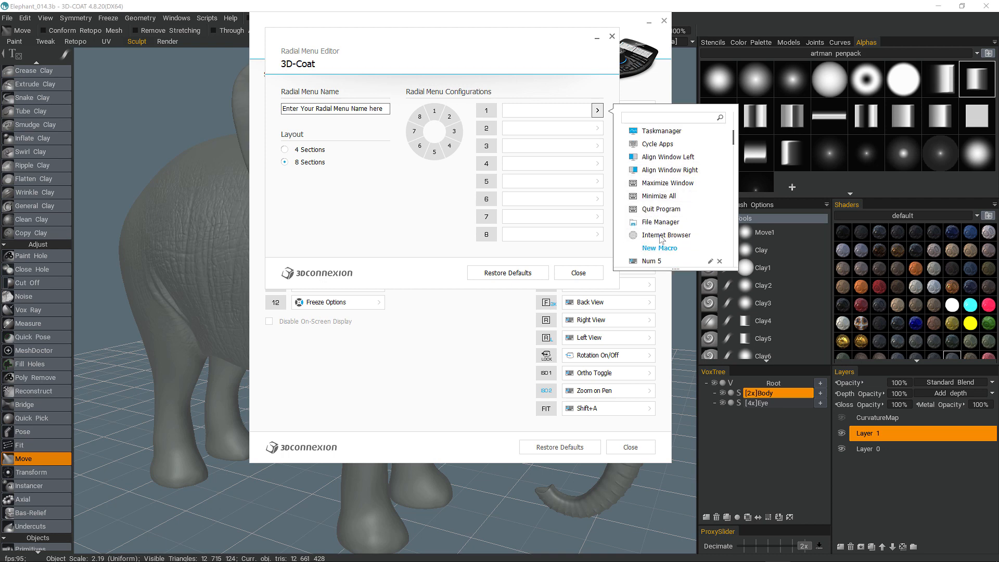
pyautogui.click(659, 248)
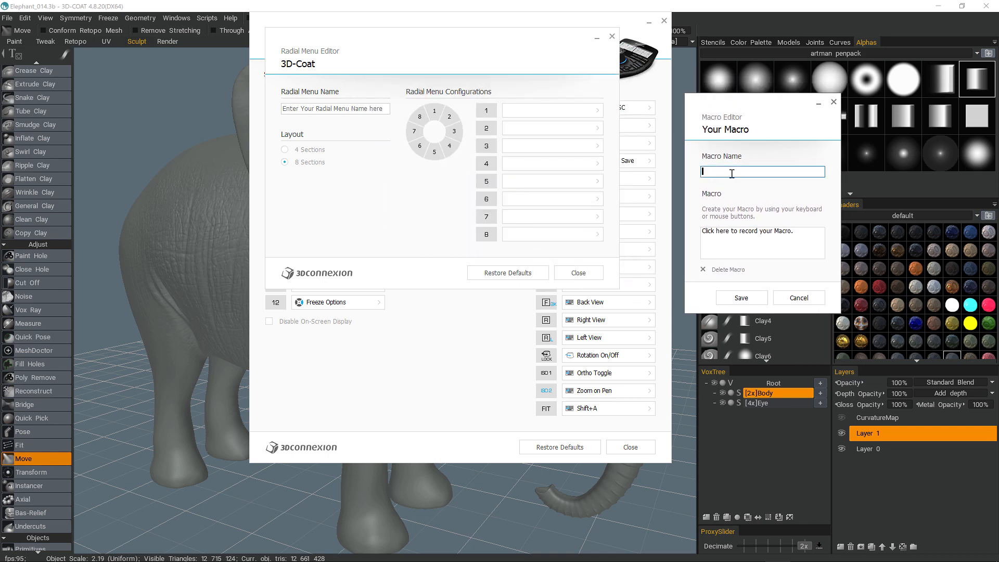
# Record and save a PoseTool macro of Shift+P into radial menu slot 1
pyautogui.write('PoseTool')
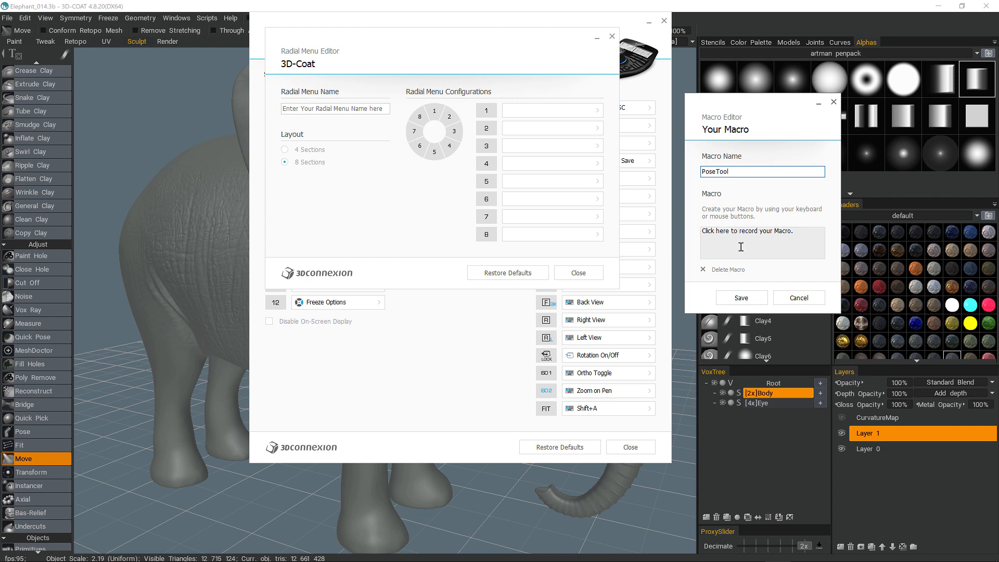
pyautogui.click(762, 243)
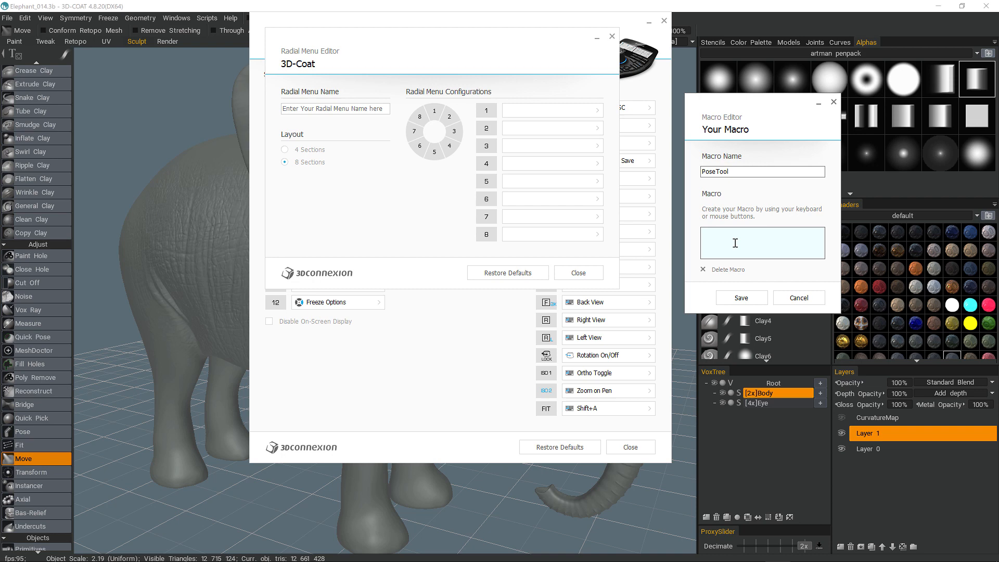
pyautogui.press('shift+p')
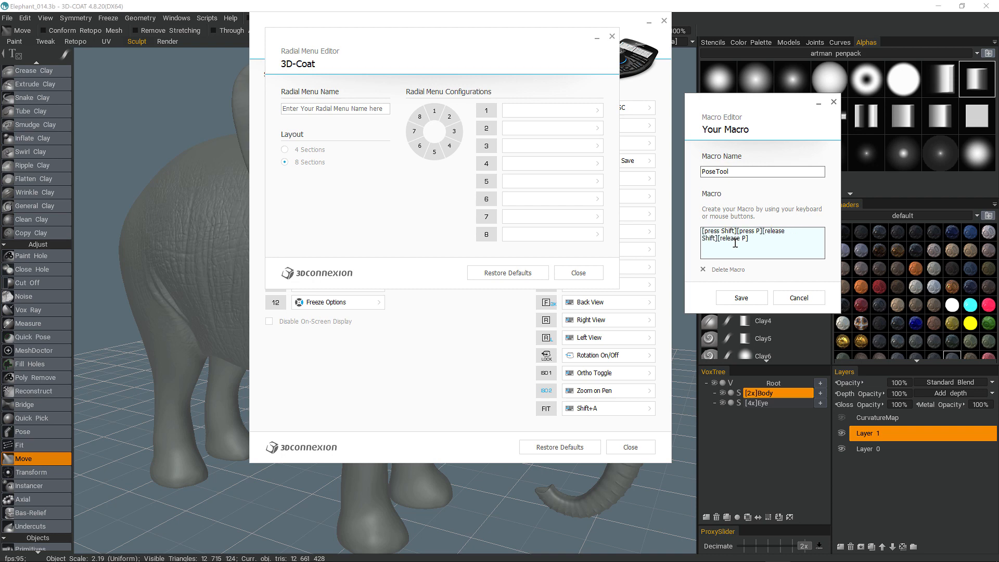
pyautogui.click(741, 298)
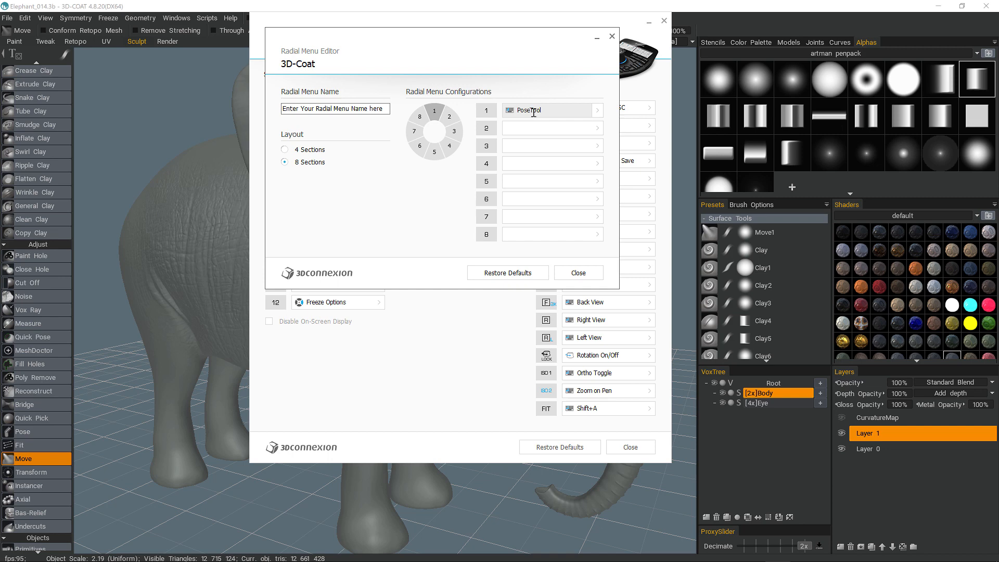
pyautogui.click(551, 128)
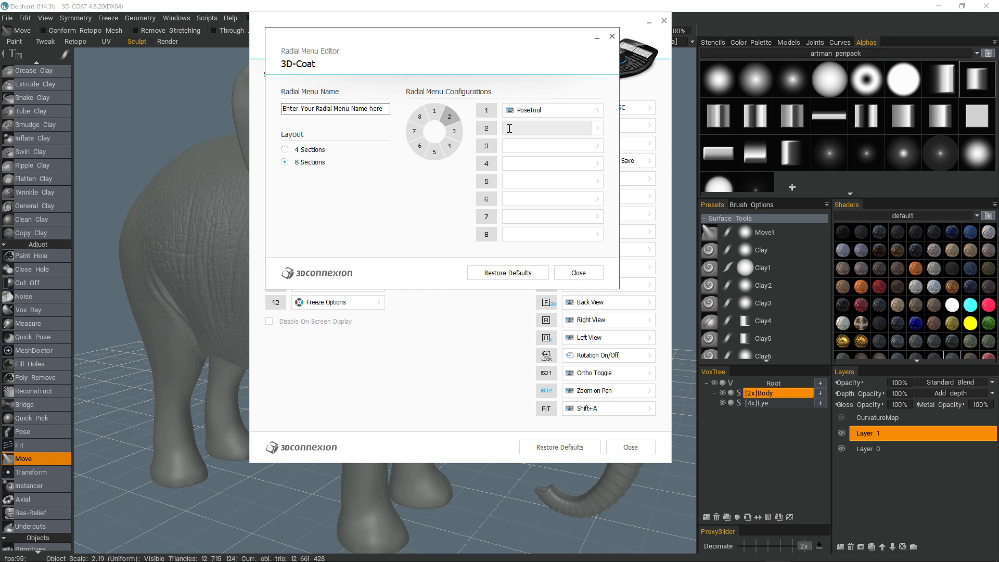
pyautogui.click(550, 127)
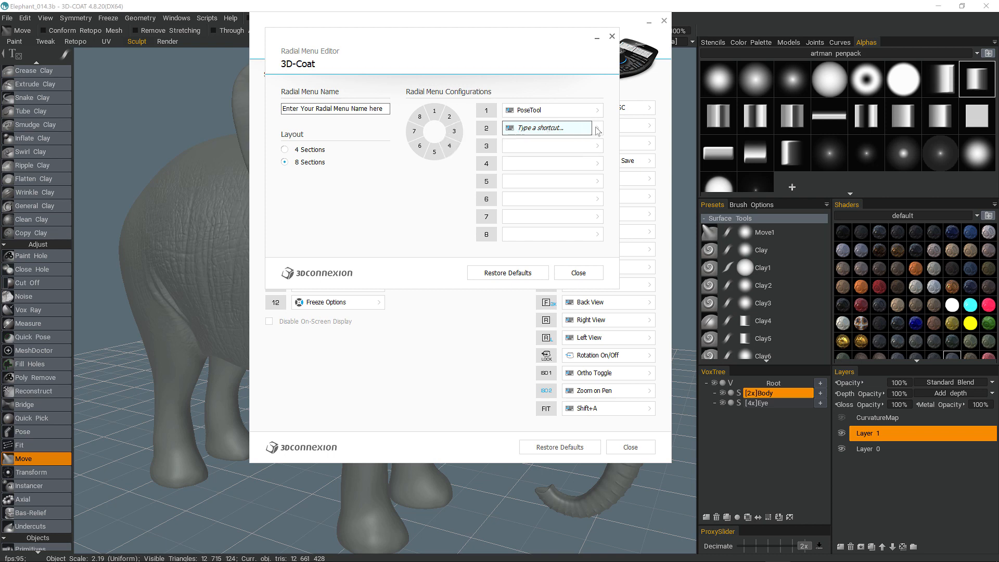
# Assign Virtual NumPad, Virtual LCD, Undo, Cutoff Tool and CreaseClay to sections 2–8
pyautogui.click(596, 128)
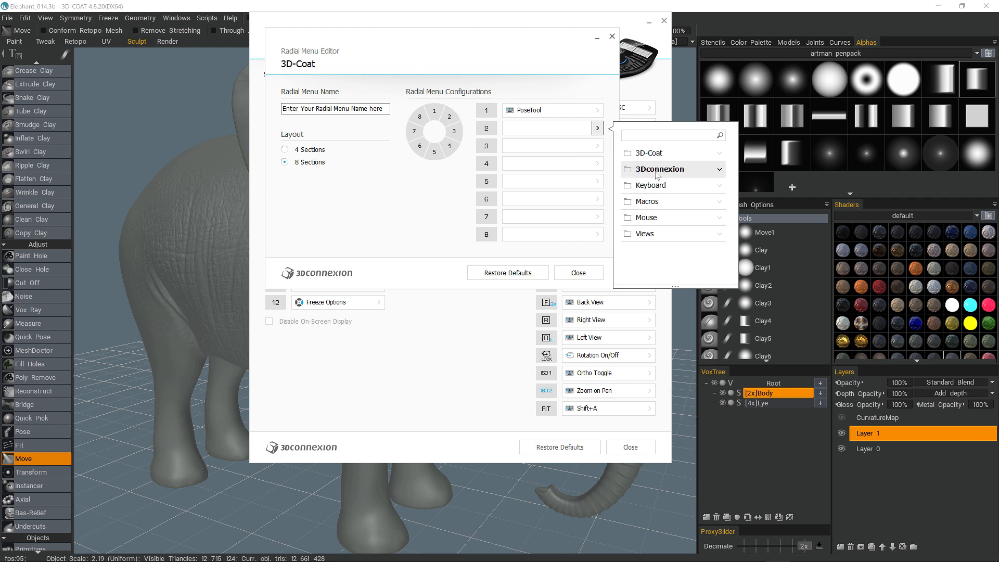
pyautogui.click(661, 169)
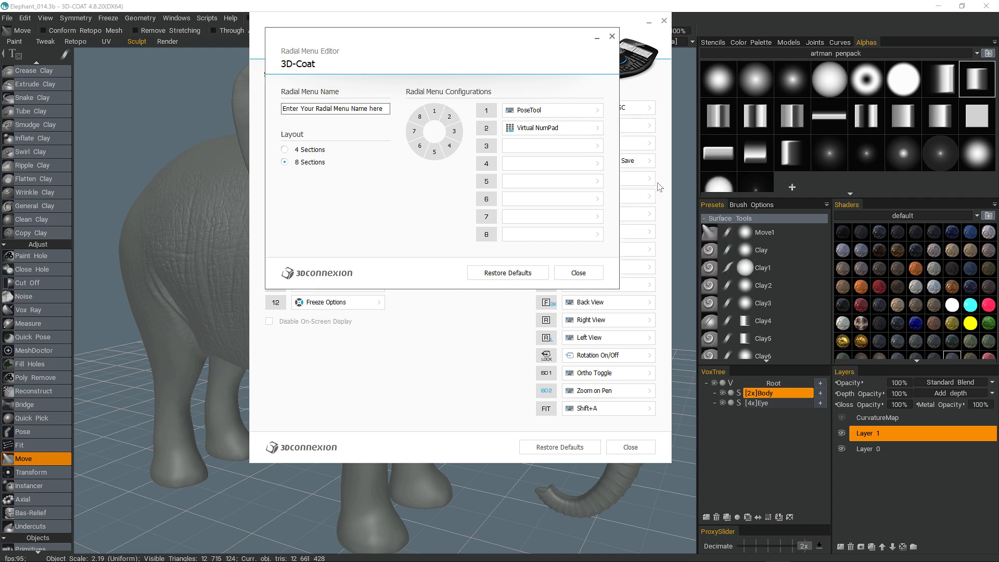
pyautogui.click(596, 145)
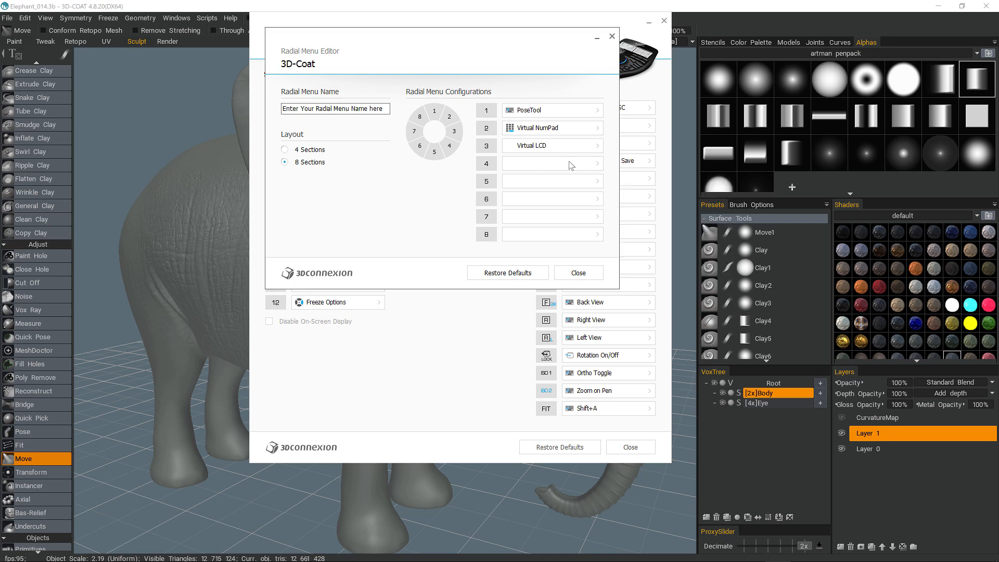
pyautogui.click(595, 163)
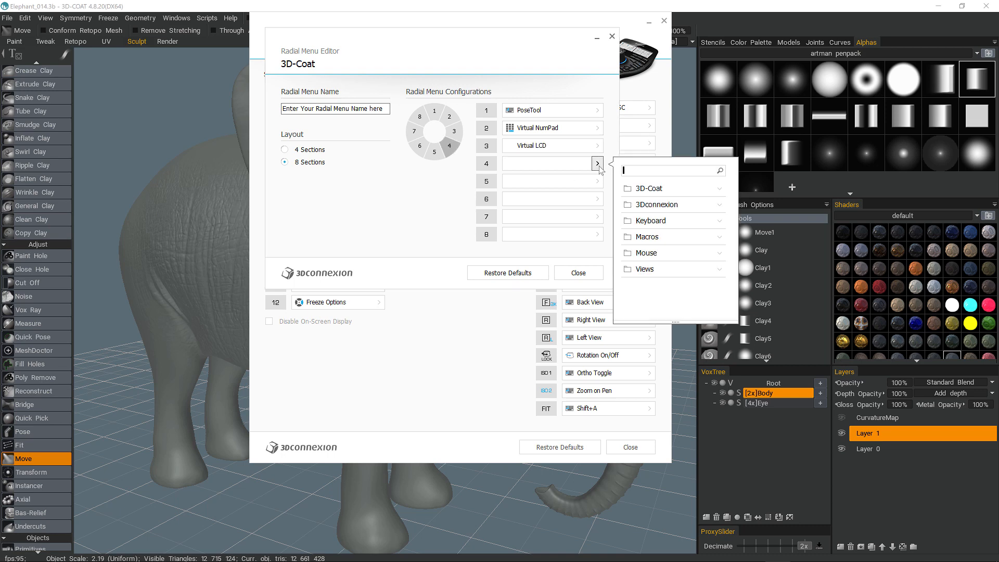
pyautogui.click(645, 253)
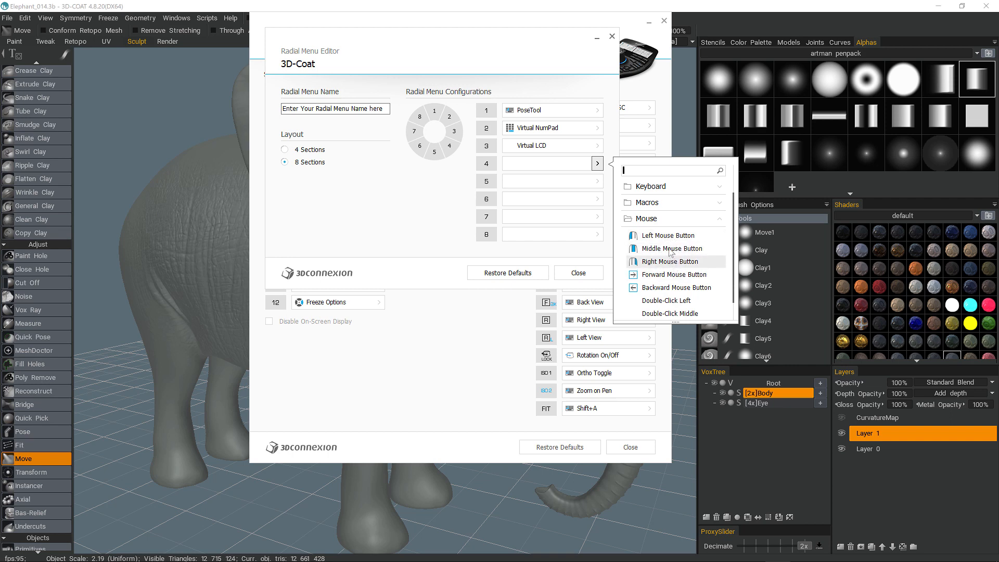
pyautogui.click(645, 201)
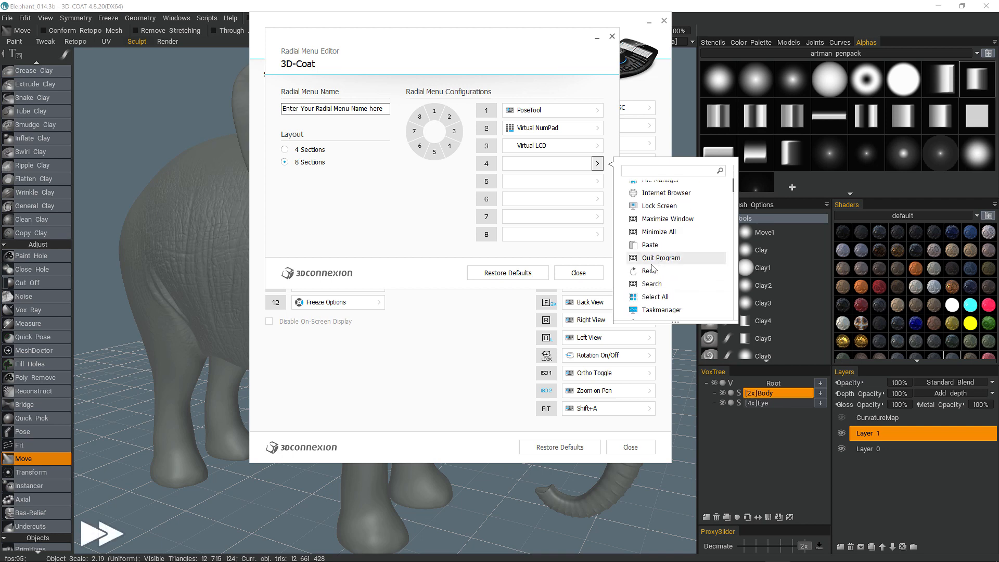
pyautogui.click(650, 270)
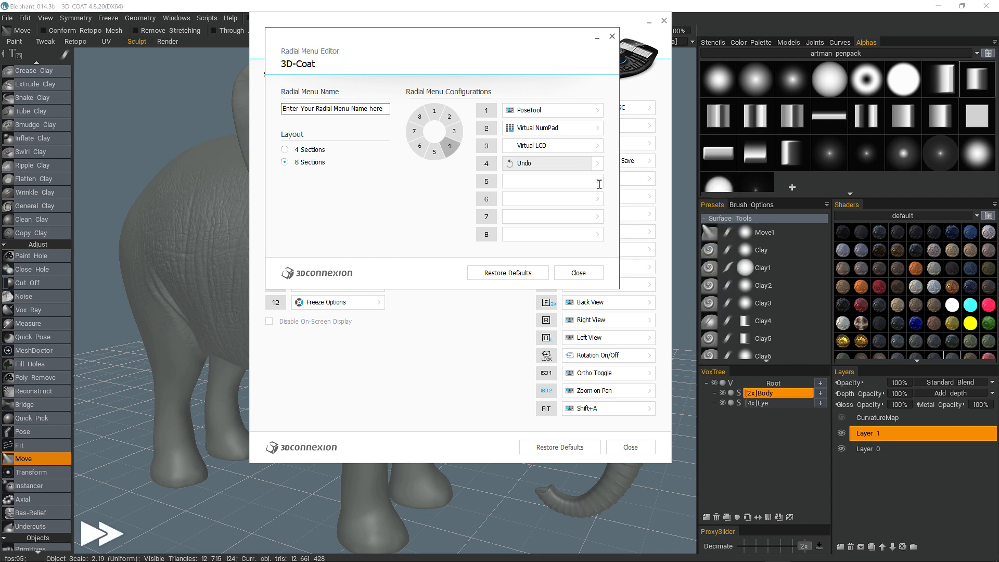
pyautogui.click(596, 199)
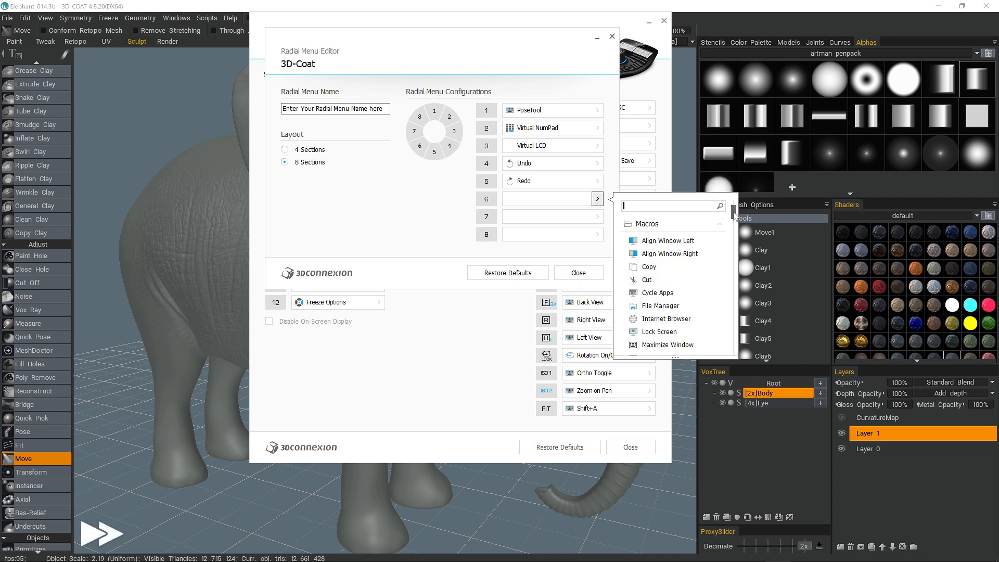
pyautogui.click(531, 198)
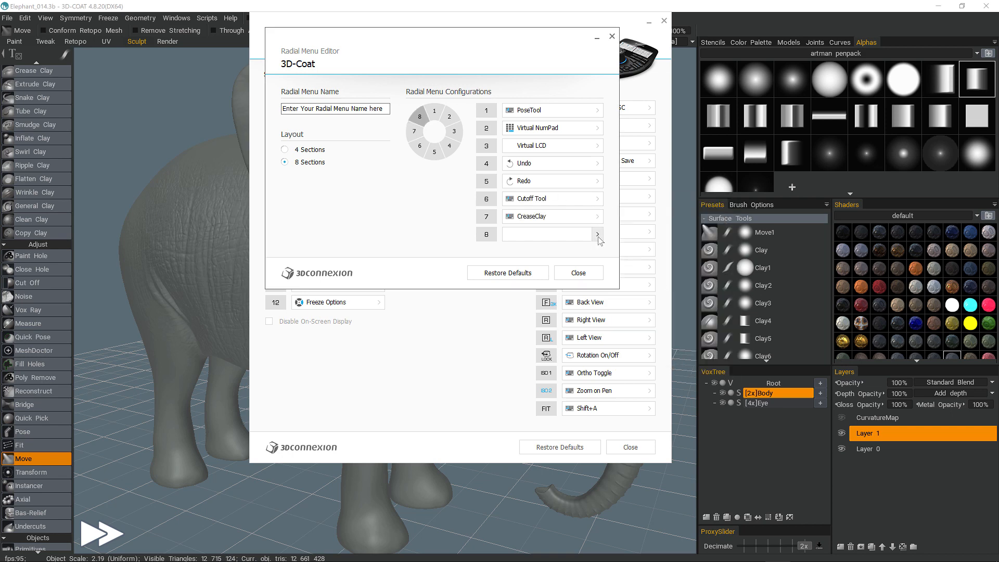
pyautogui.click(597, 234)
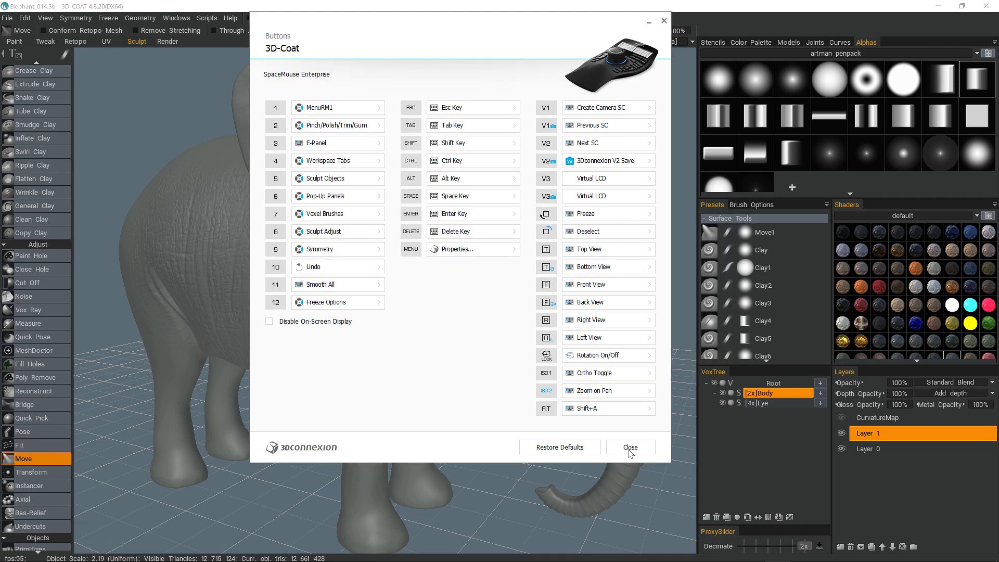
# Close the Buttons dialog and pick Cutoff Tool from the new radial menu
pyautogui.click(629, 446)
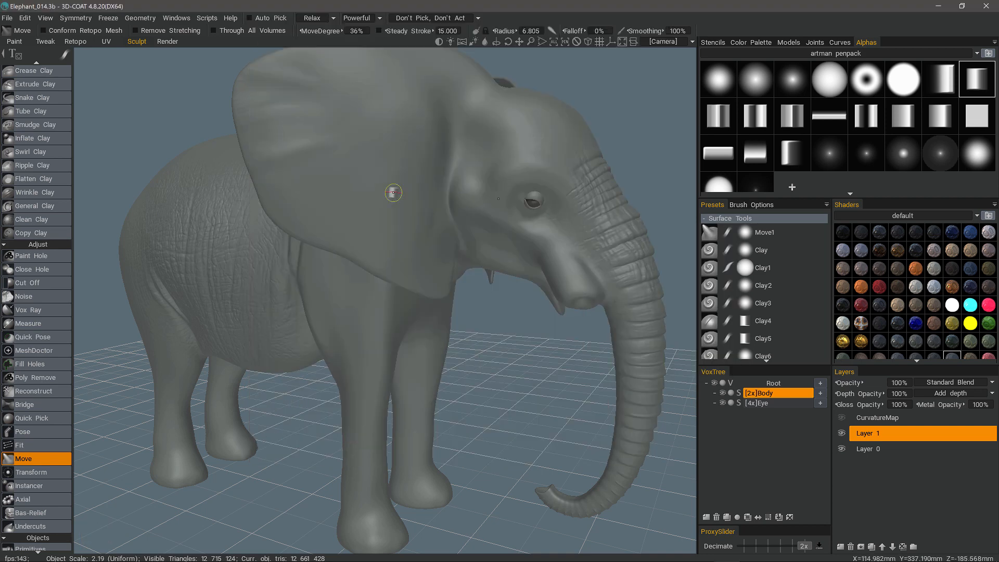
pyautogui.click(394, 193)
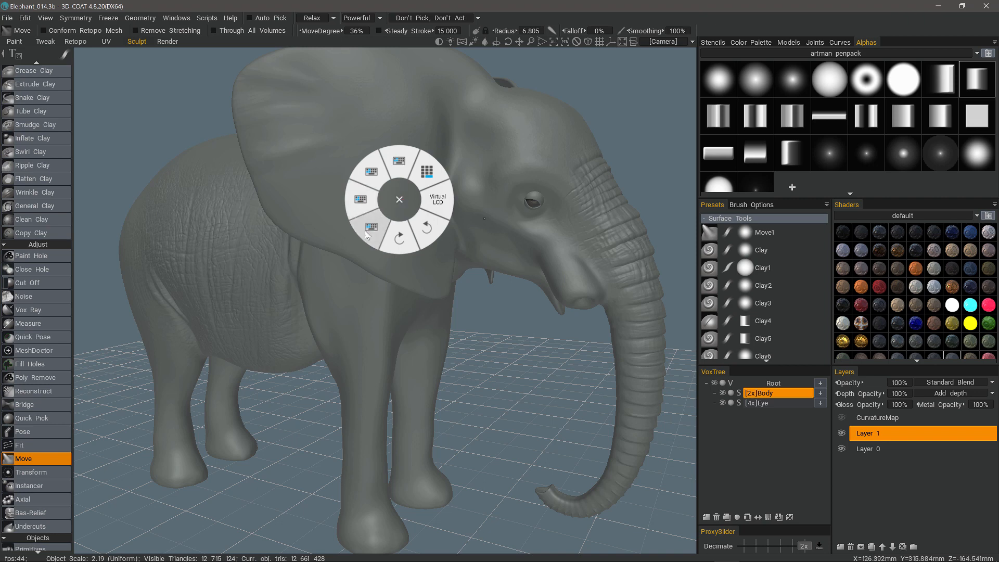
pyautogui.moveTo(400, 165)
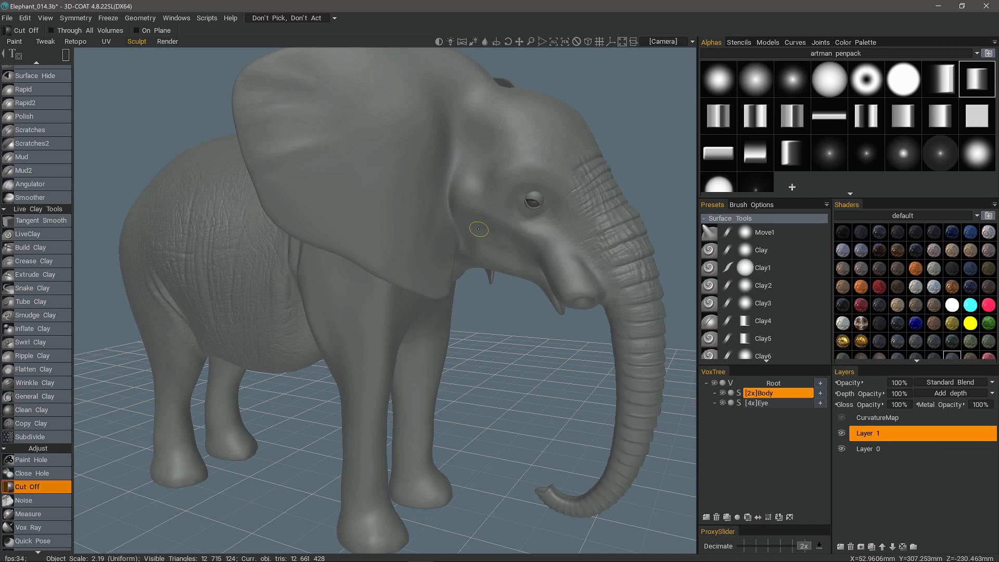
pyautogui.moveTo(417, 236)
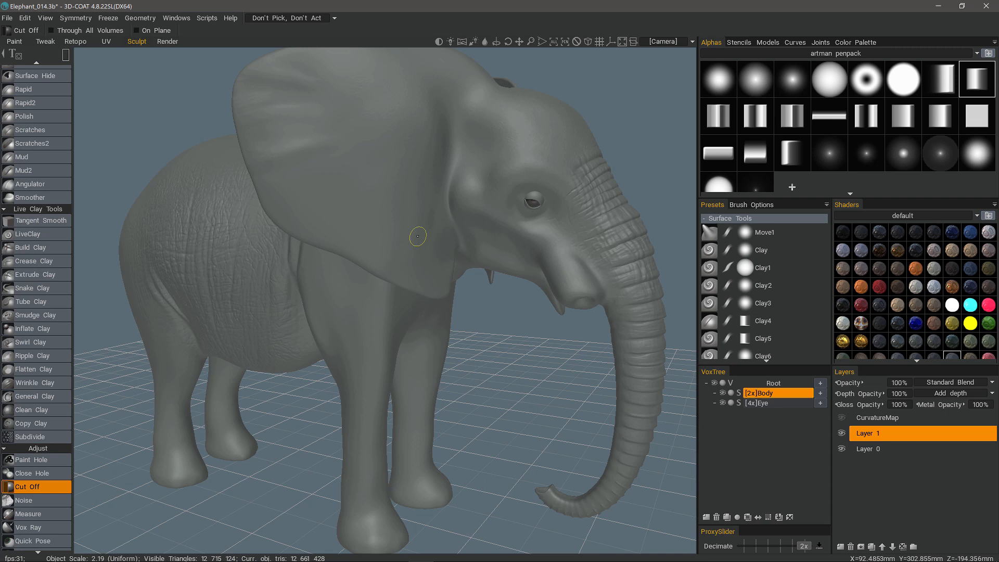
pyautogui.moveTo(24, 116)
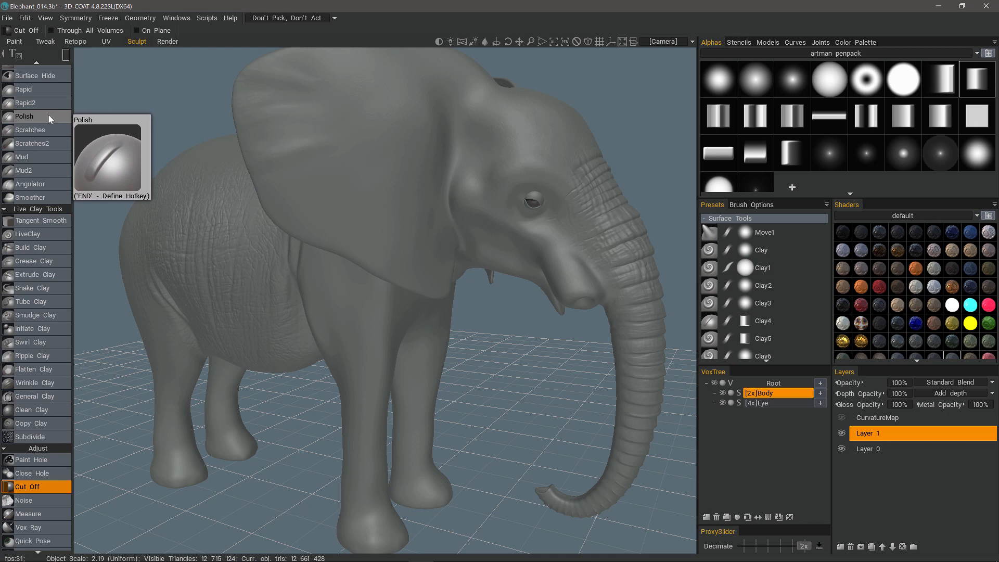
pyautogui.moveTo(23, 89)
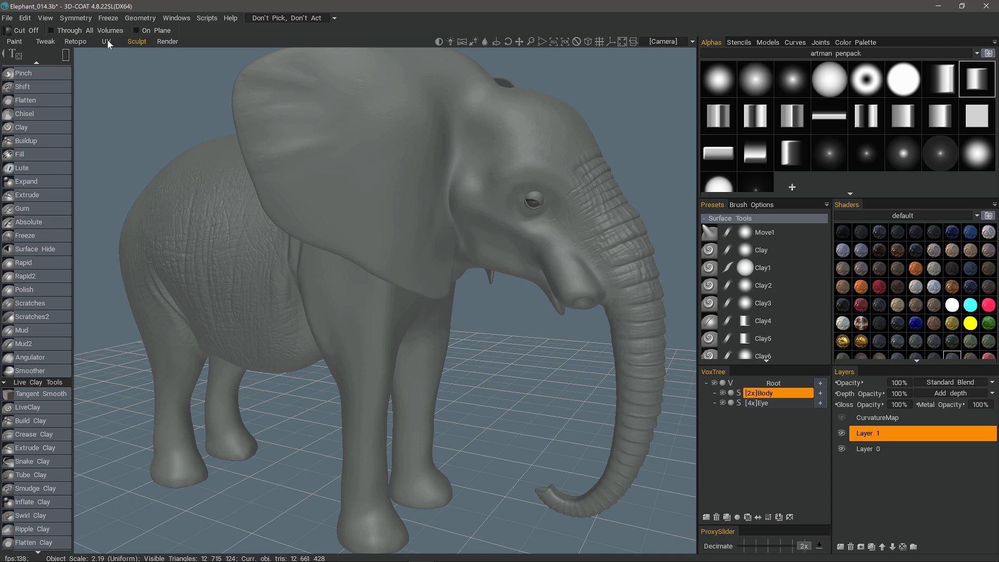
pyautogui.moveTo(121, 43)
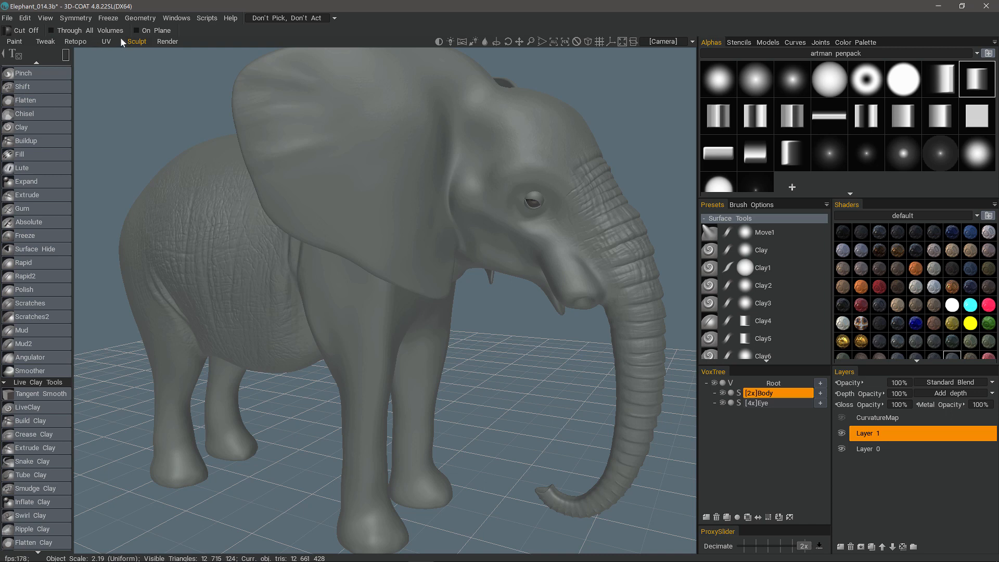
pyautogui.moveTo(405, 221)
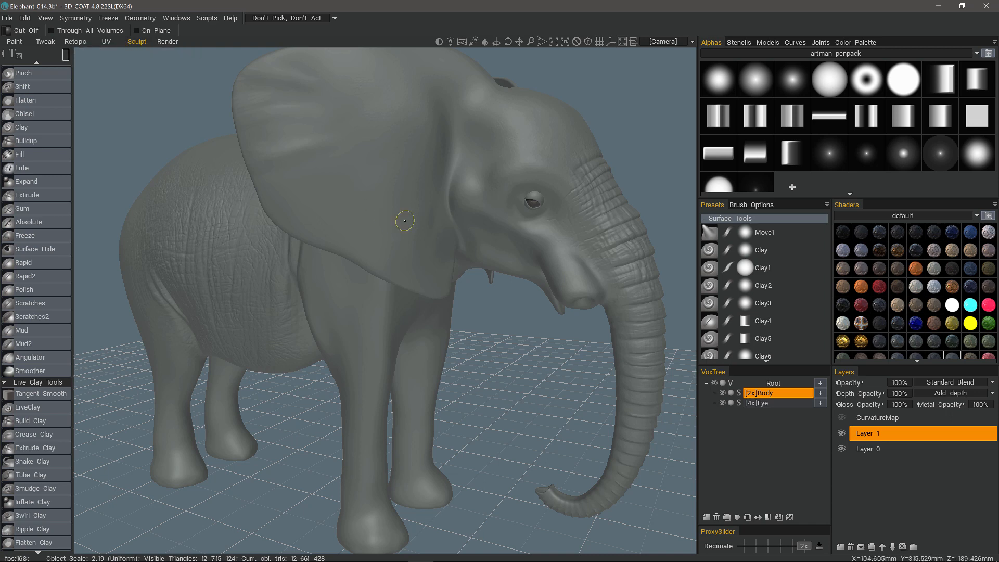
pyautogui.moveTo(407, 219)
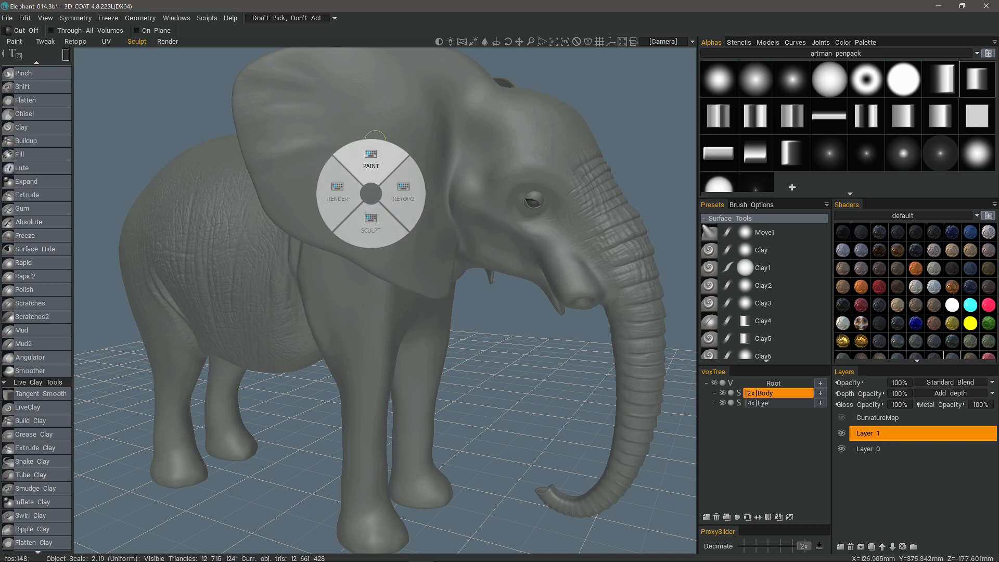
# Switch to the Paint room, keeping the paint condition at Always
pyautogui.click(371, 156)
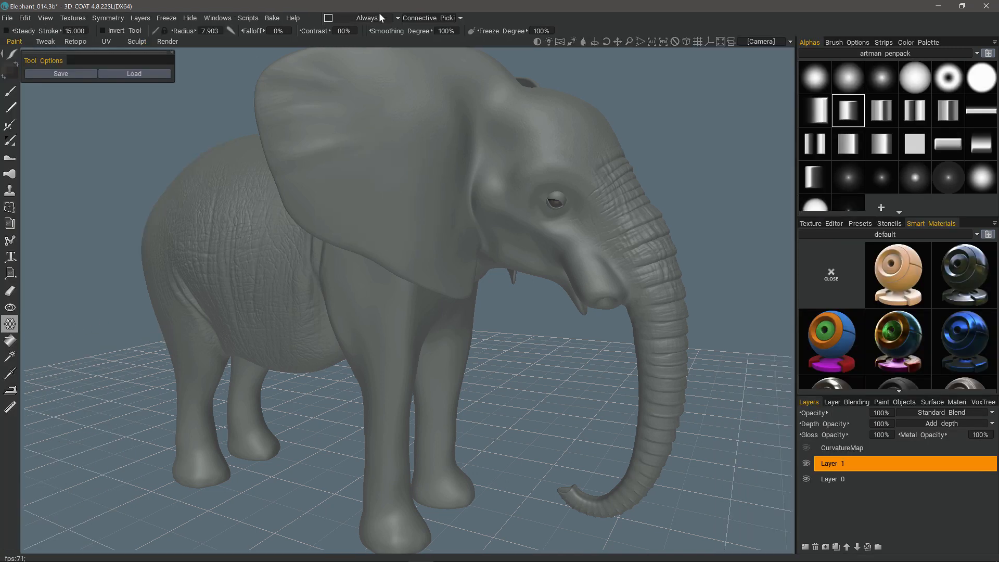
pyautogui.click(366, 18)
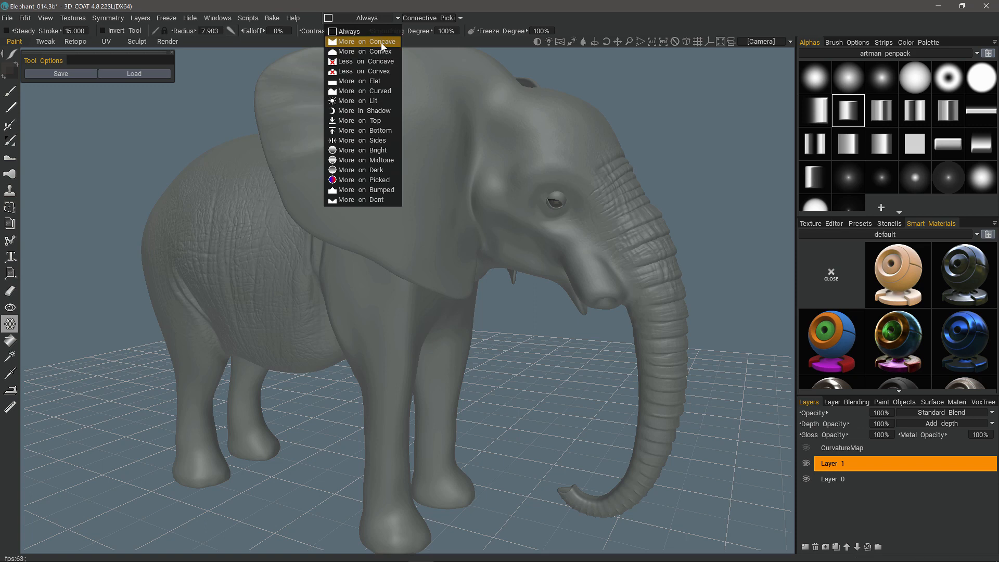
pyautogui.moveTo(362, 51)
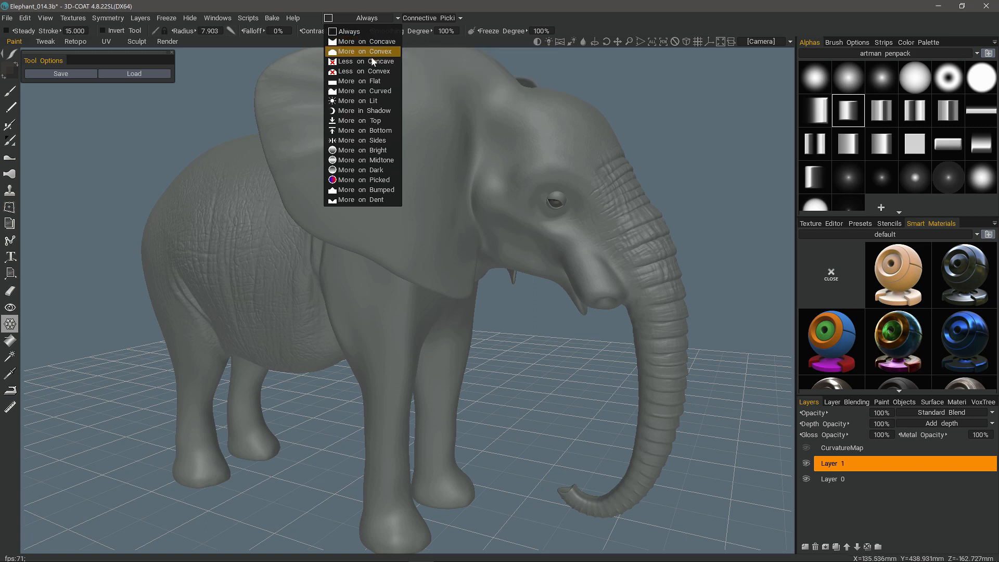
pyautogui.moveTo(362, 82)
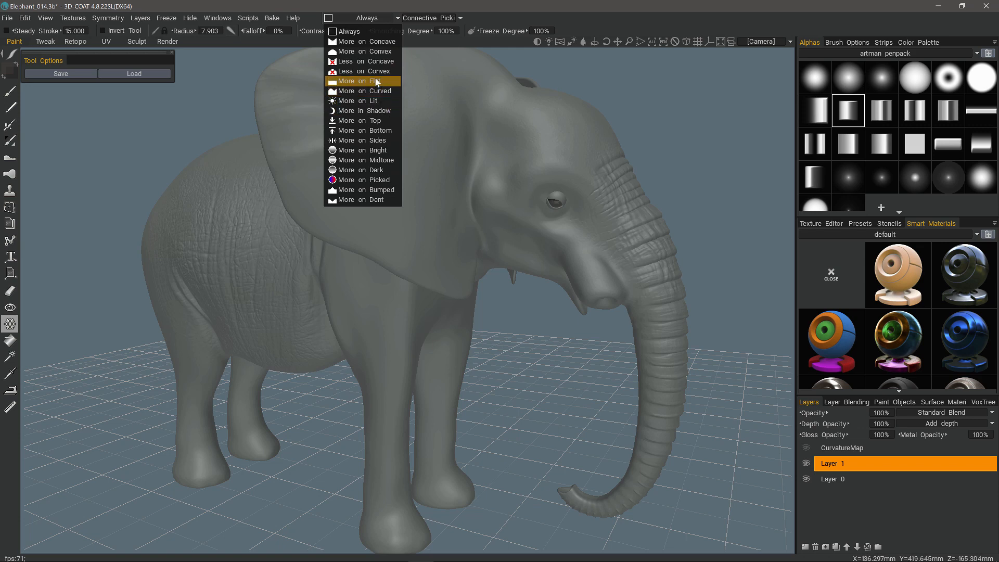
pyautogui.click(363, 81)
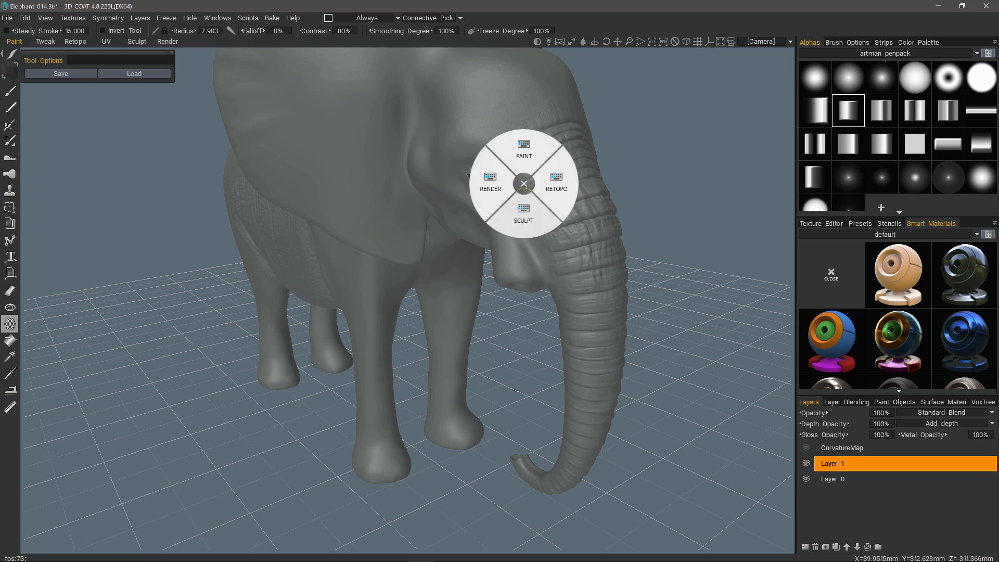
# Pick Sculpt from the room radial menu and turn the elephant slightly
pyautogui.click(522, 212)
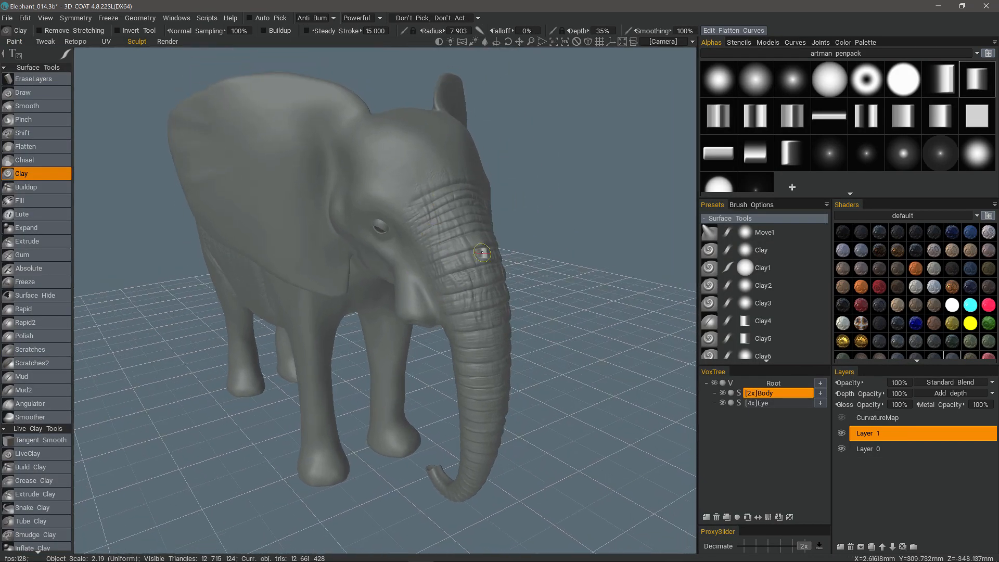
pyautogui.moveTo(482, 254); pyautogui.dragTo(447, 266)
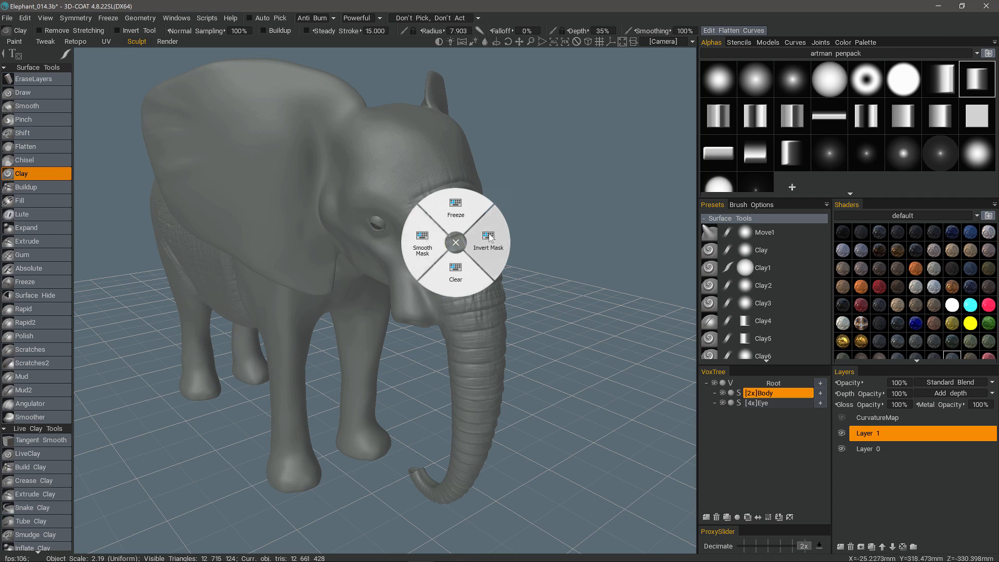
pyautogui.moveTo(454, 278)
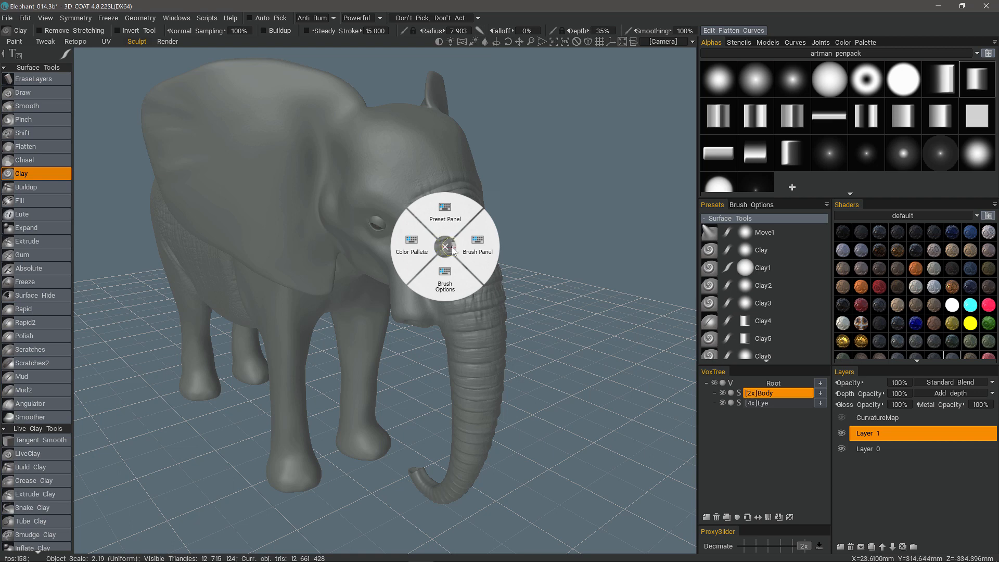
pyautogui.moveTo(468, 248)
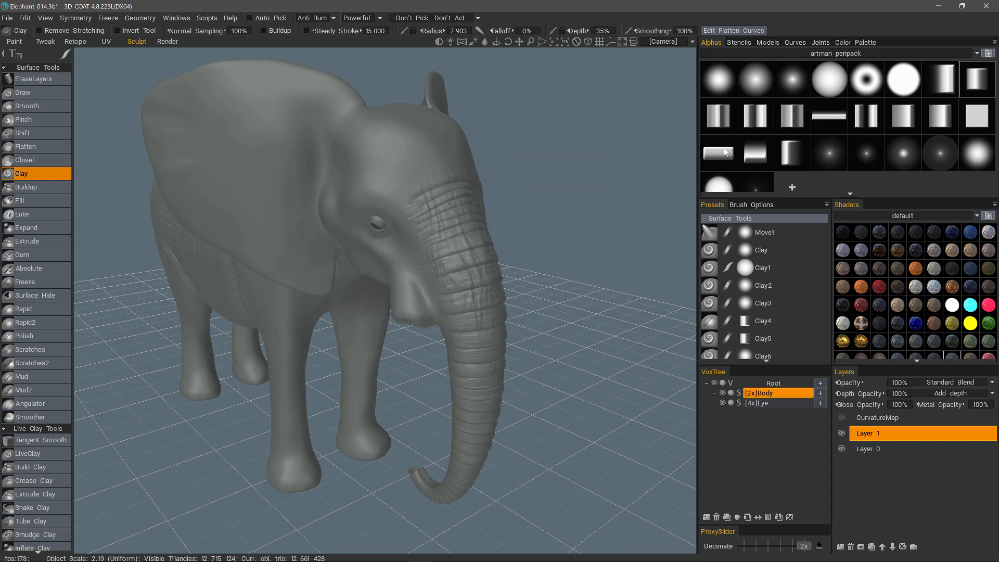
pyautogui.moveTo(442, 234)
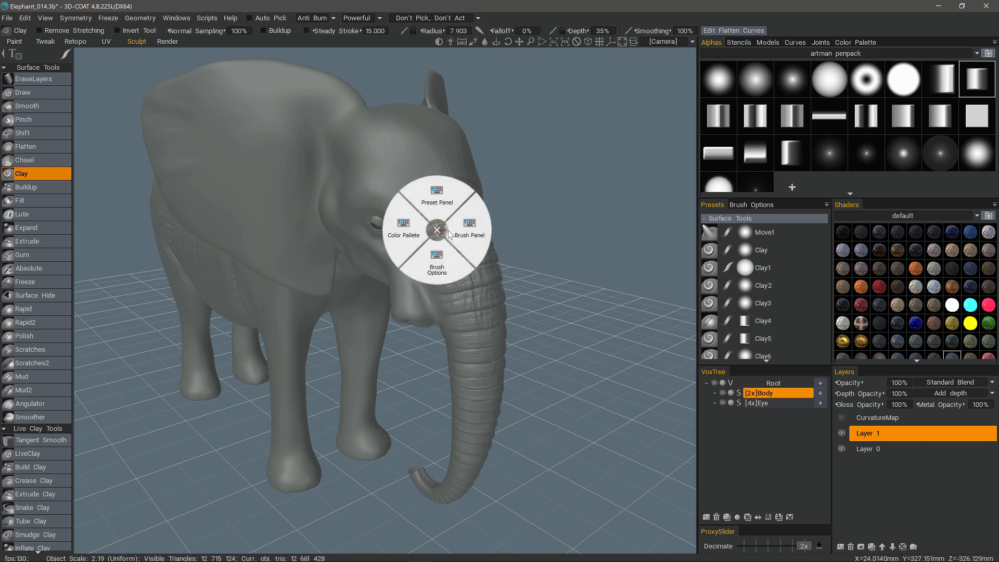
# Pop up the brush alphas panel via Brush Panel in the panels radial menu
pyautogui.click(468, 224)
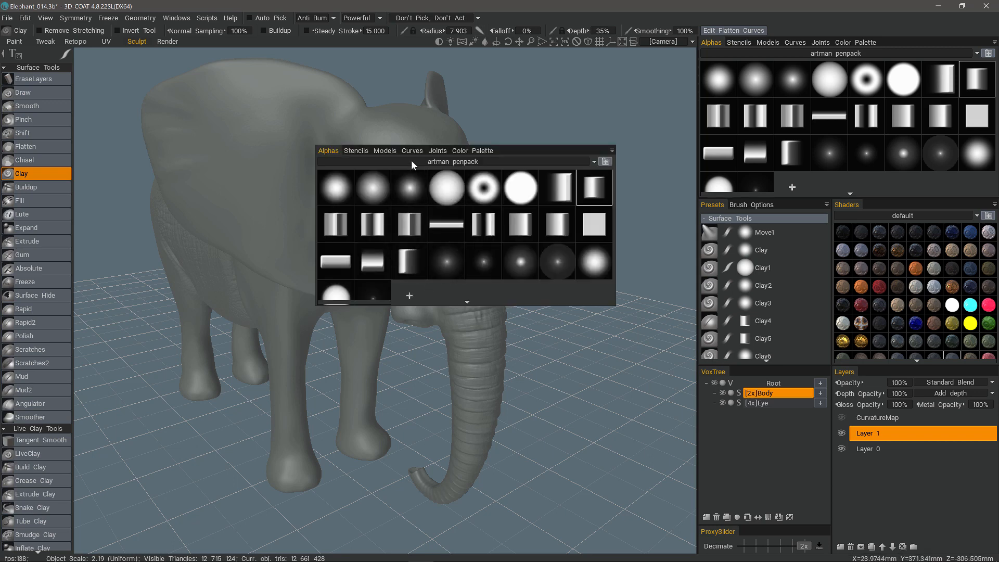
pyautogui.moveTo(475, 151)
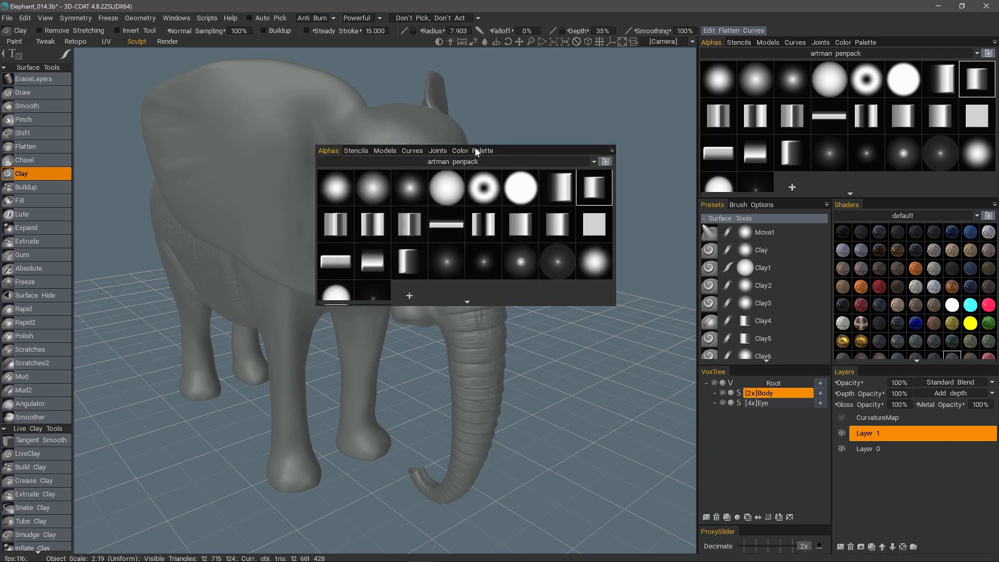
pyautogui.moveTo(798, 78)
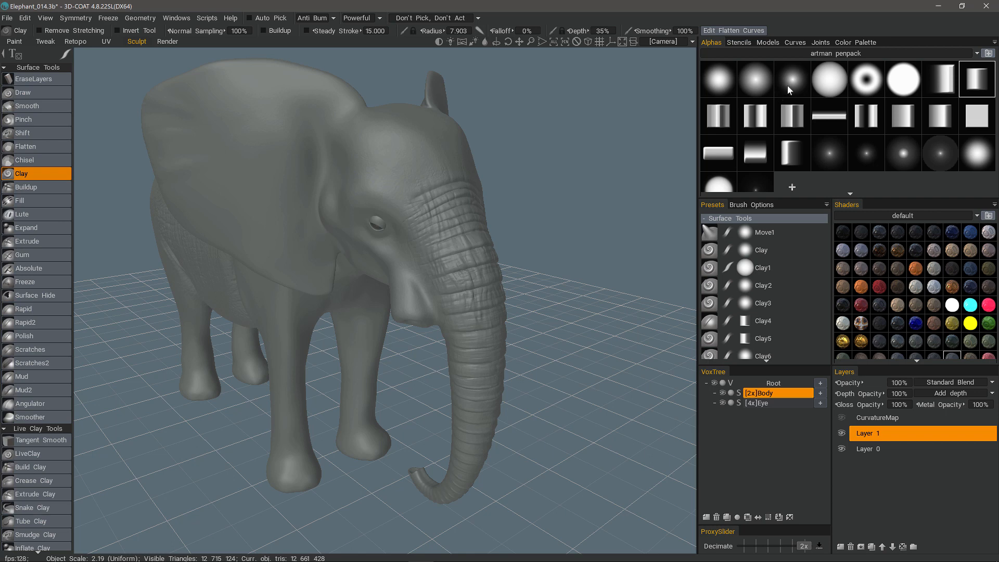
pyautogui.moveTo(144, 85)
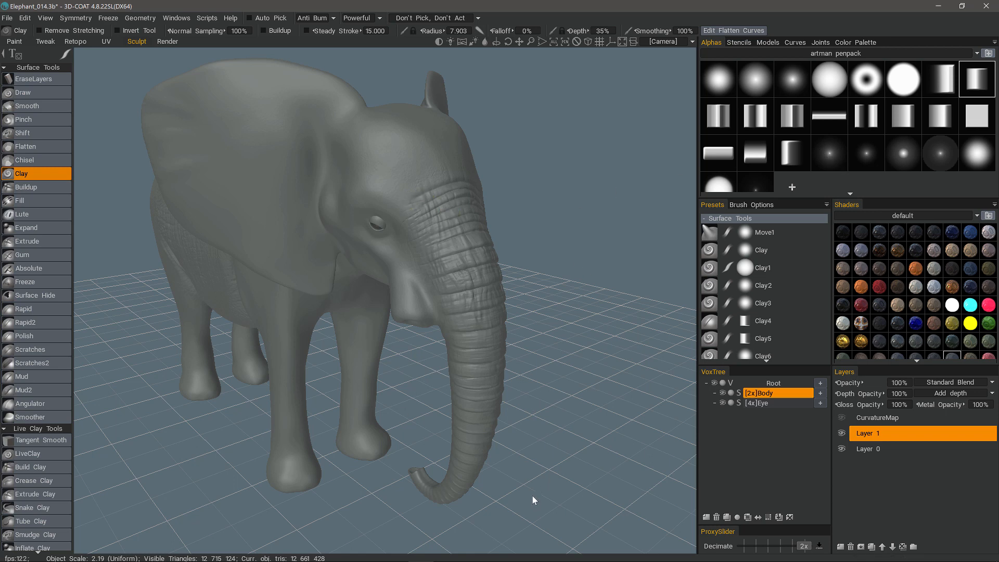
pyautogui.moveTo(549, 475)
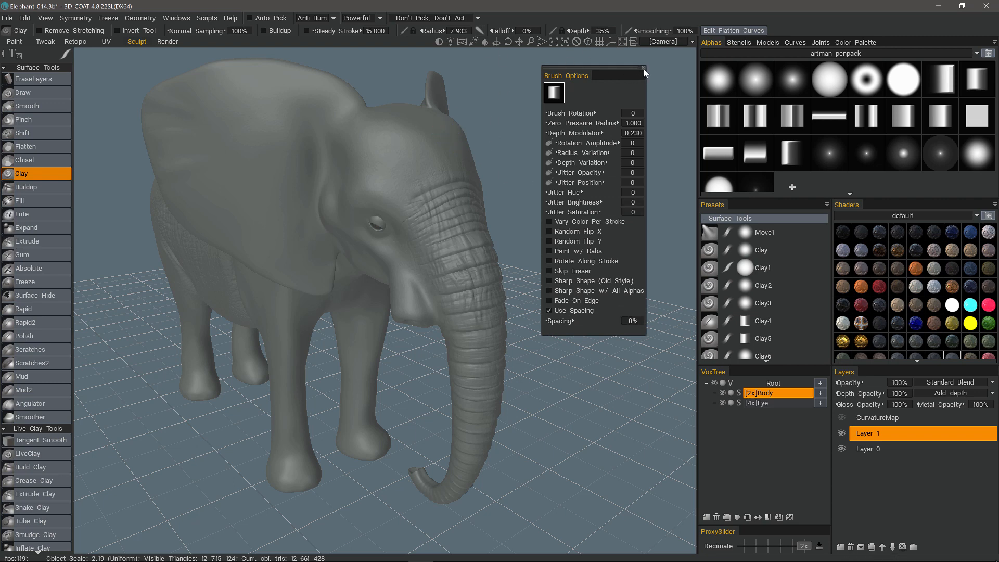
# Close Brush Options, call up brush presets, then show the stroke-mode panel
pyautogui.click(643, 69)
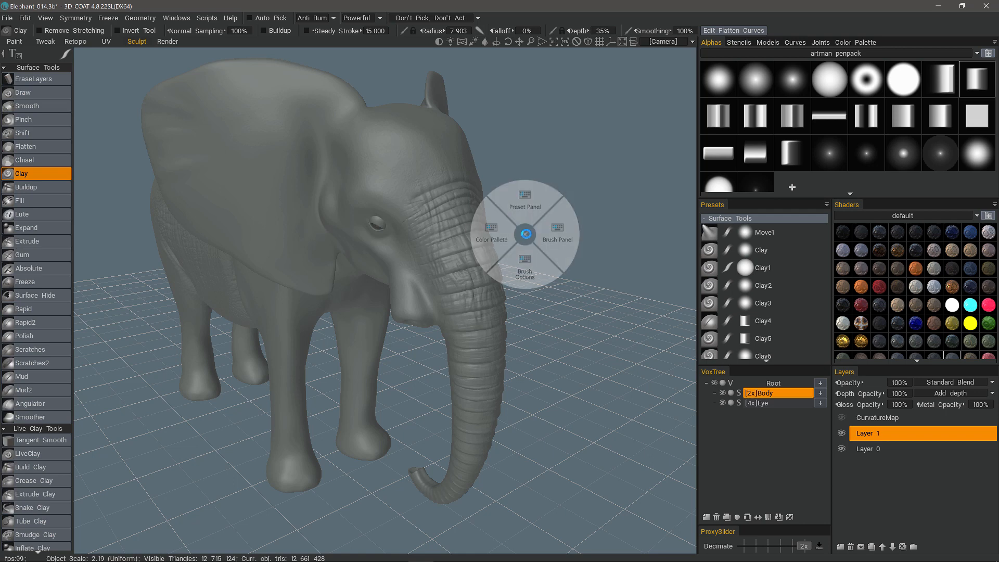
pyautogui.click(556, 244)
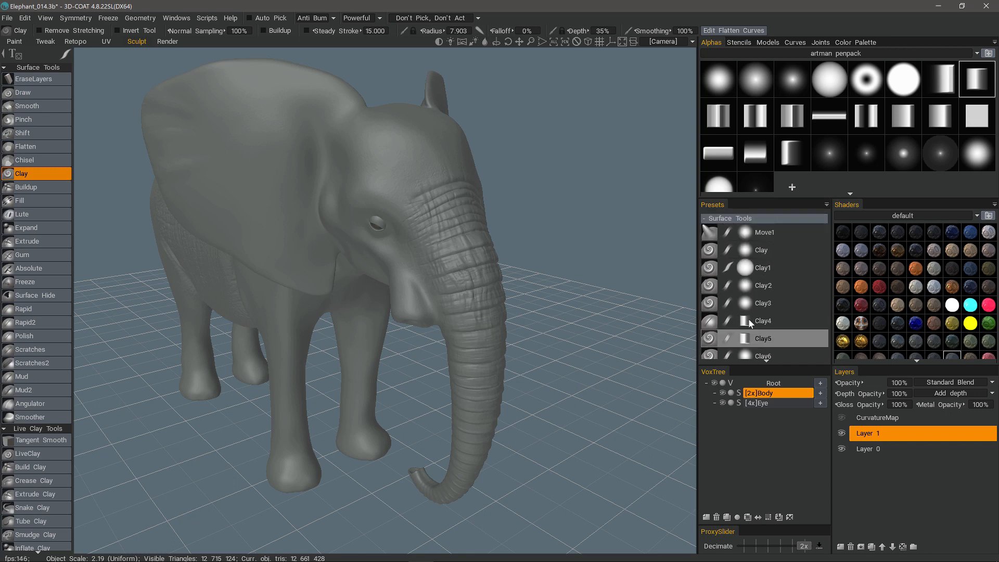
pyautogui.click(763, 320)
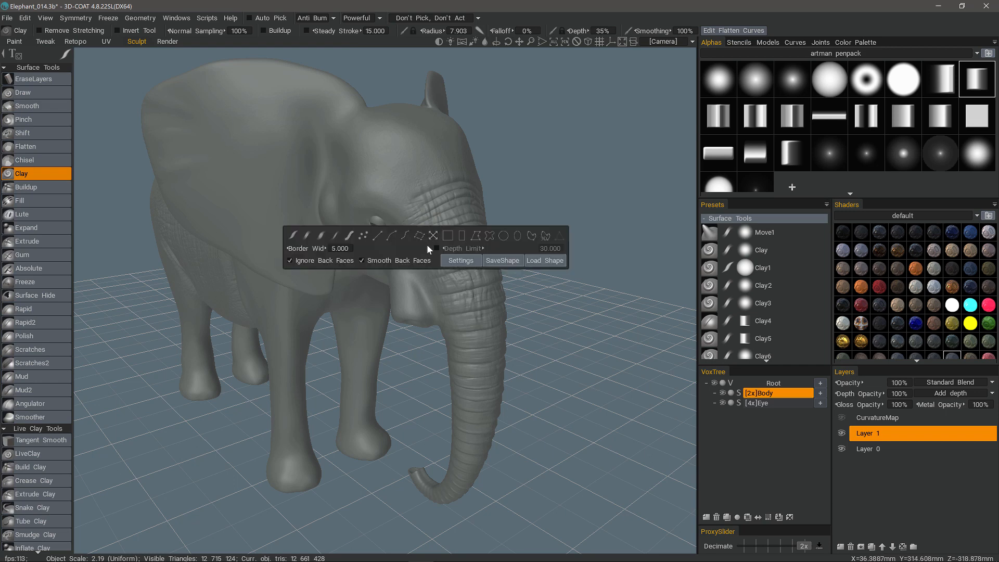
pyautogui.moveTo(432, 236)
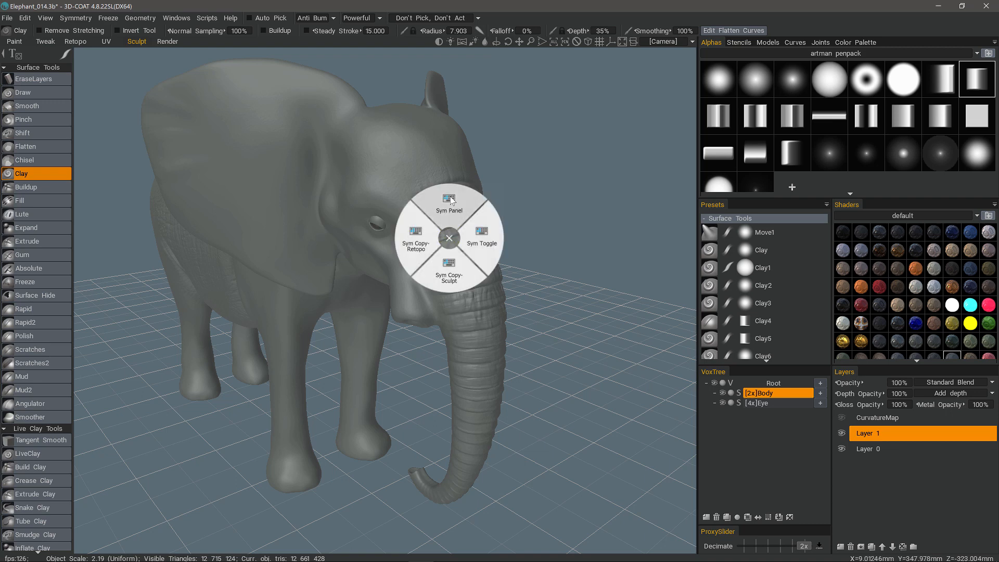
pyautogui.moveTo(449, 203)
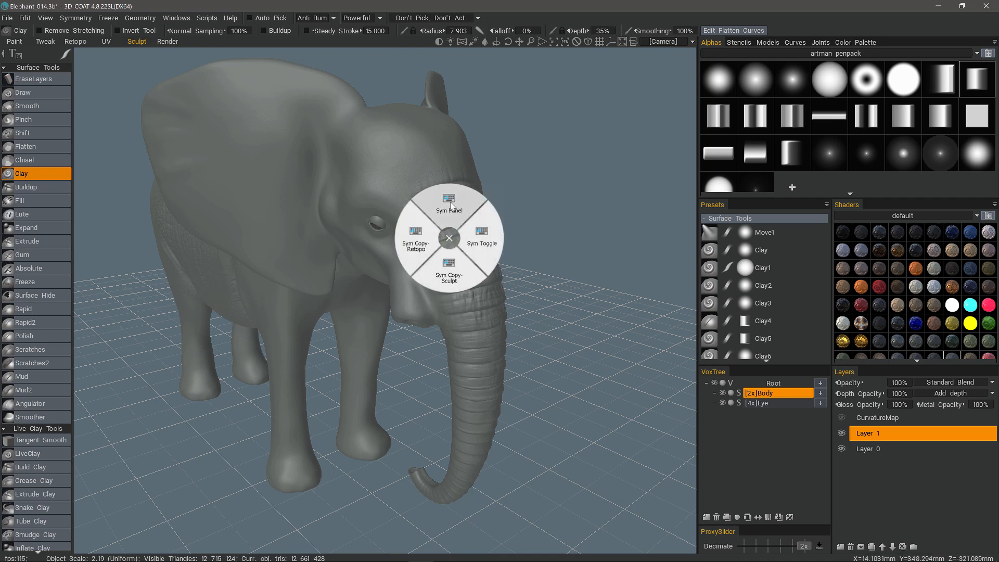
pyautogui.moveTo(480, 224)
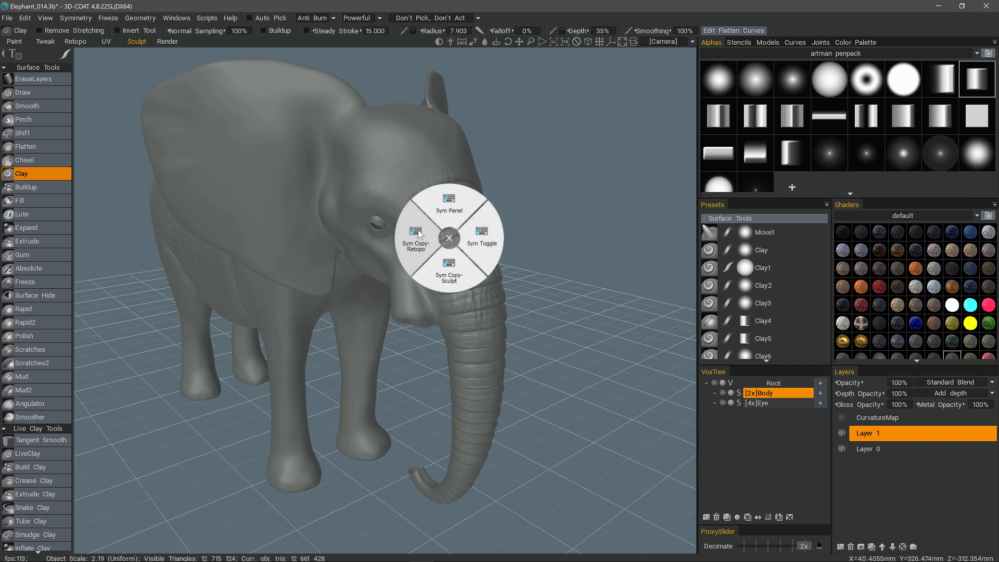
pyautogui.moveTo(460, 278)
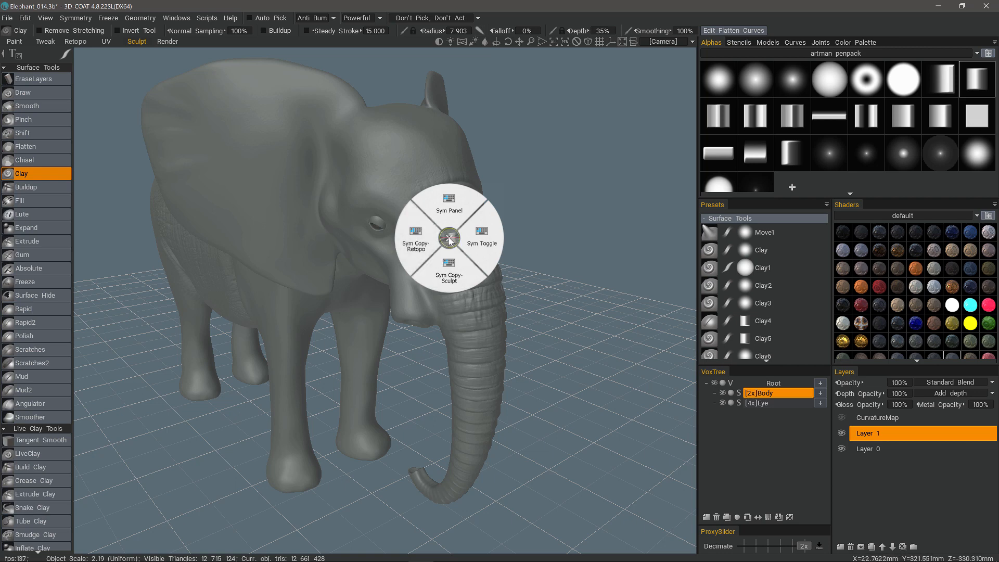
# Enable X-axis symmetry in the symmetry settings panel, then toggle symmetry on
pyautogui.click(448, 238)
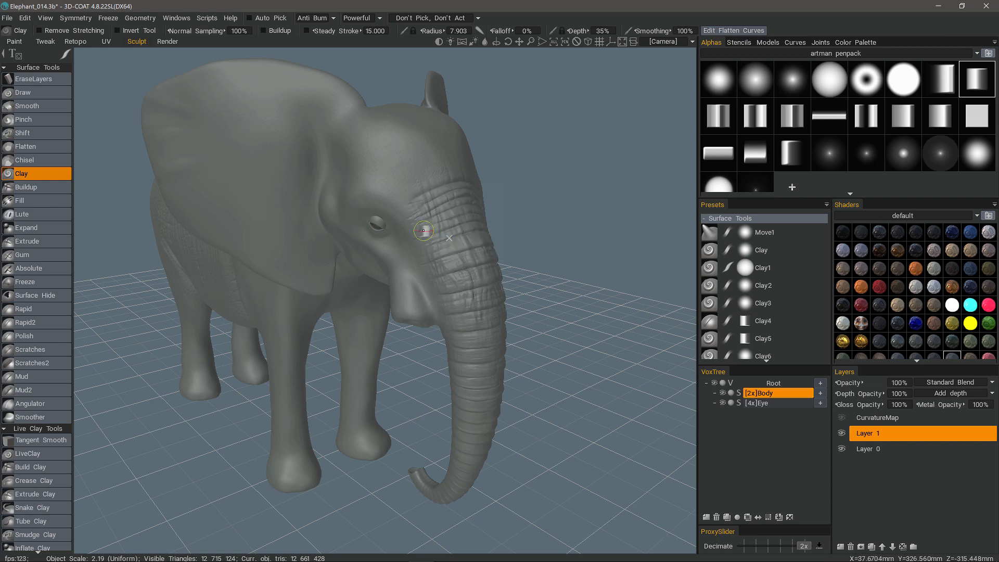
pyautogui.click(75, 17)
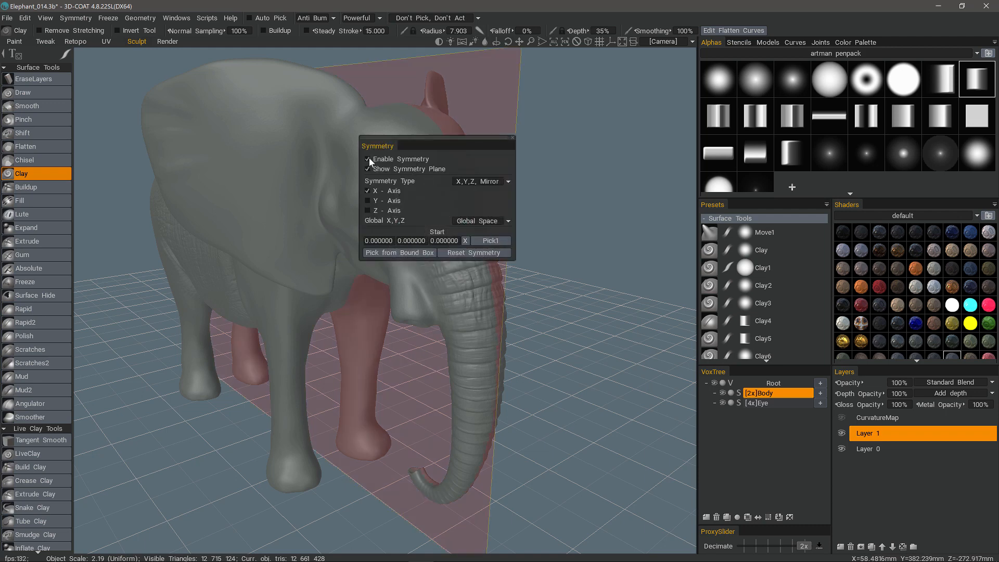
pyautogui.moveTo(378, 146); pyautogui.dragTo(327, 148)
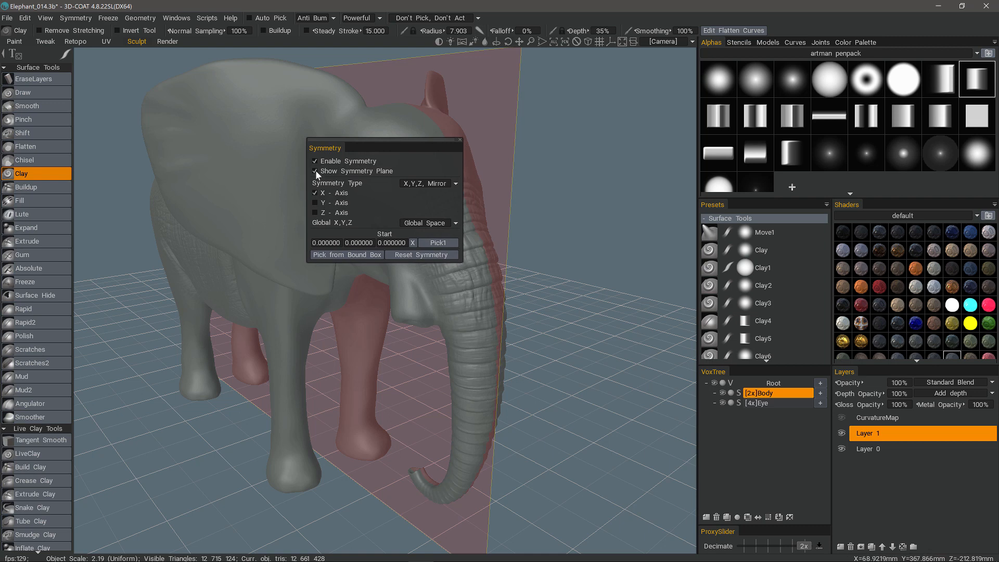
pyautogui.click(315, 171)
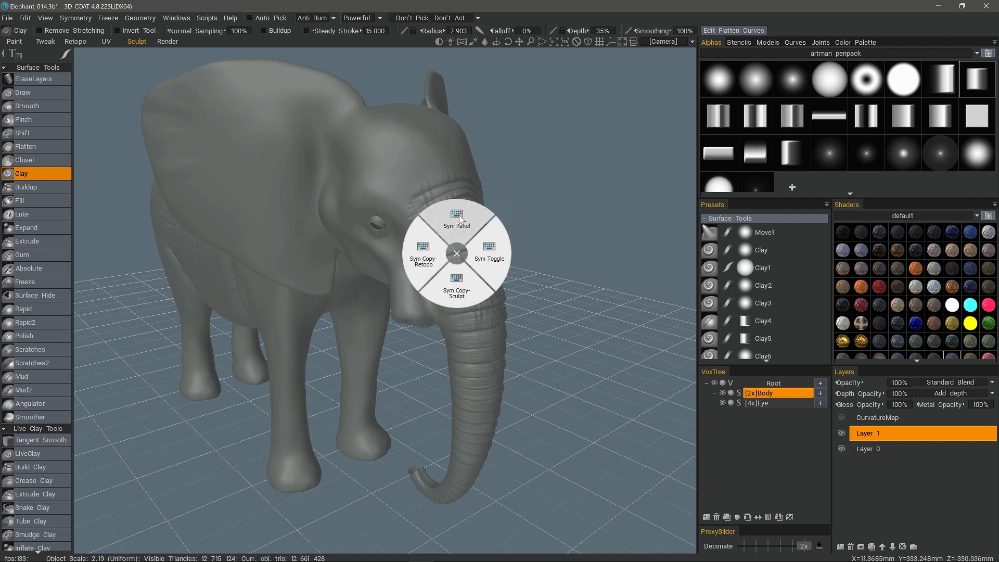
pyautogui.click(456, 216)
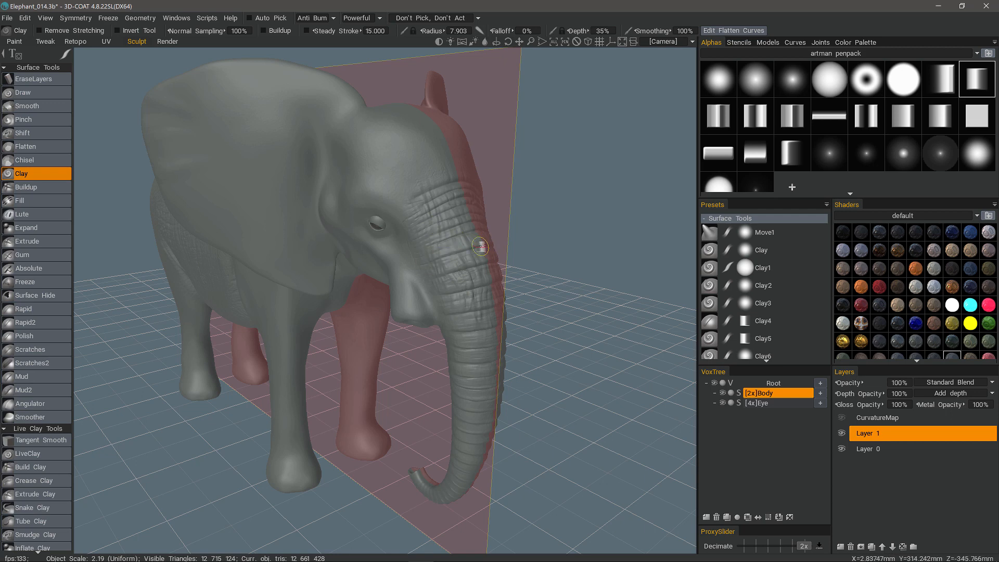
pyautogui.moveTo(465, 248)
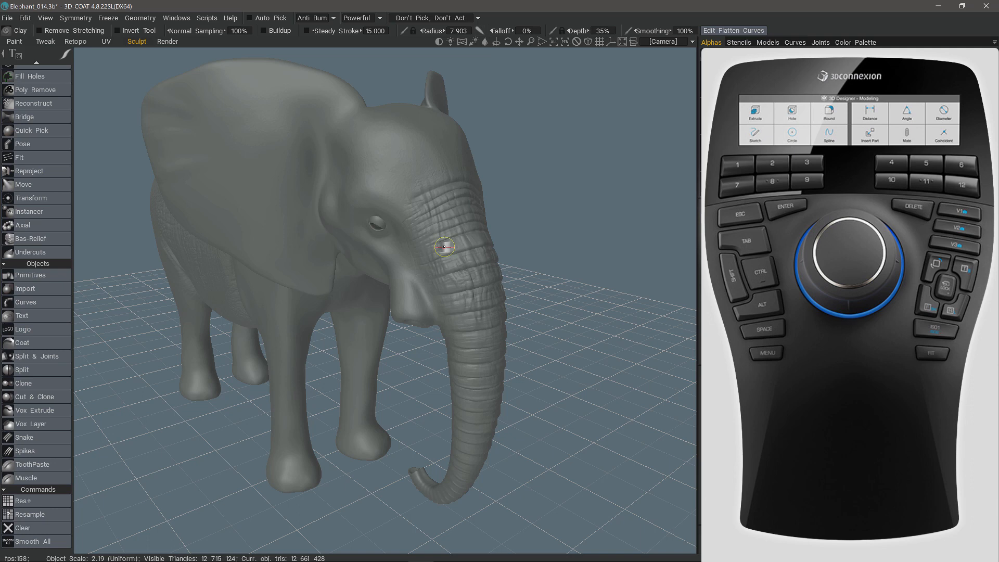
pyautogui.moveTo(457, 252)
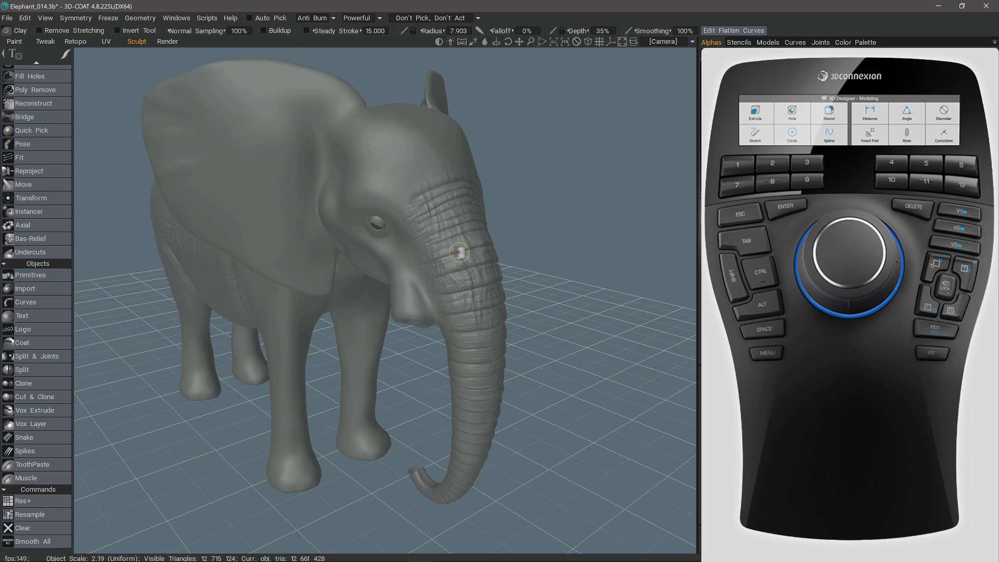